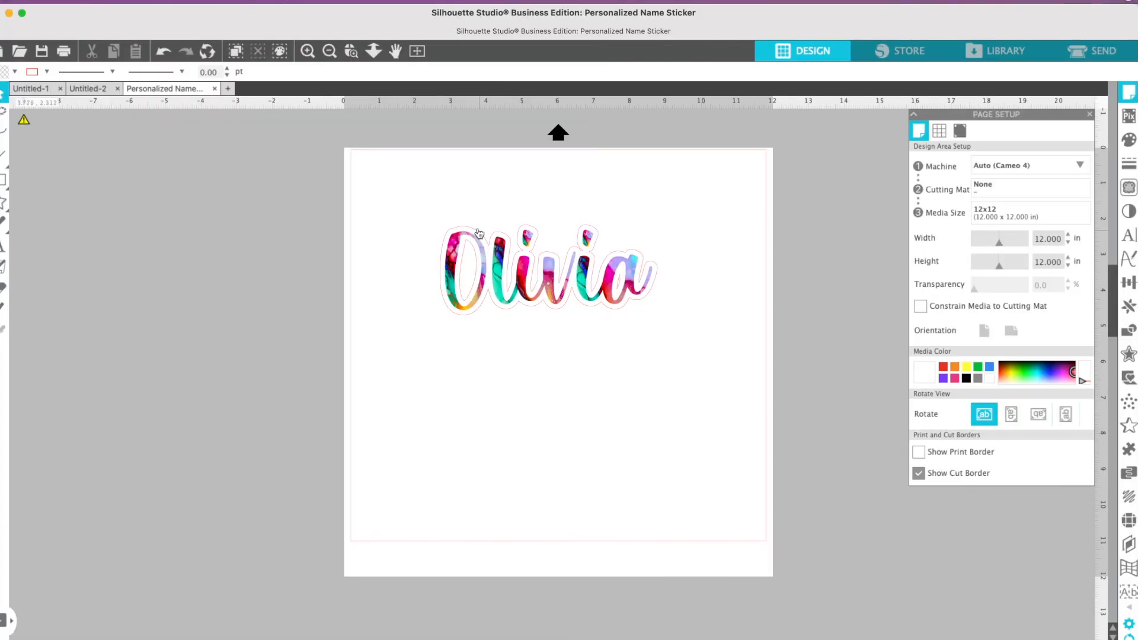
pyautogui.moveTo(511, 289)
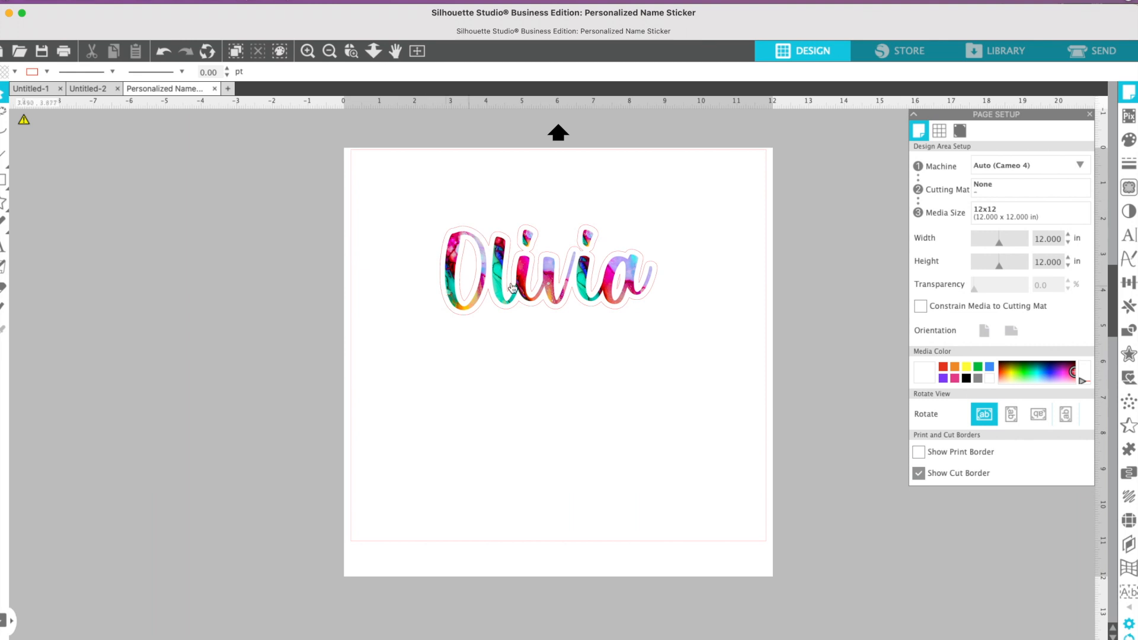
pyautogui.moveTo(624, 304)
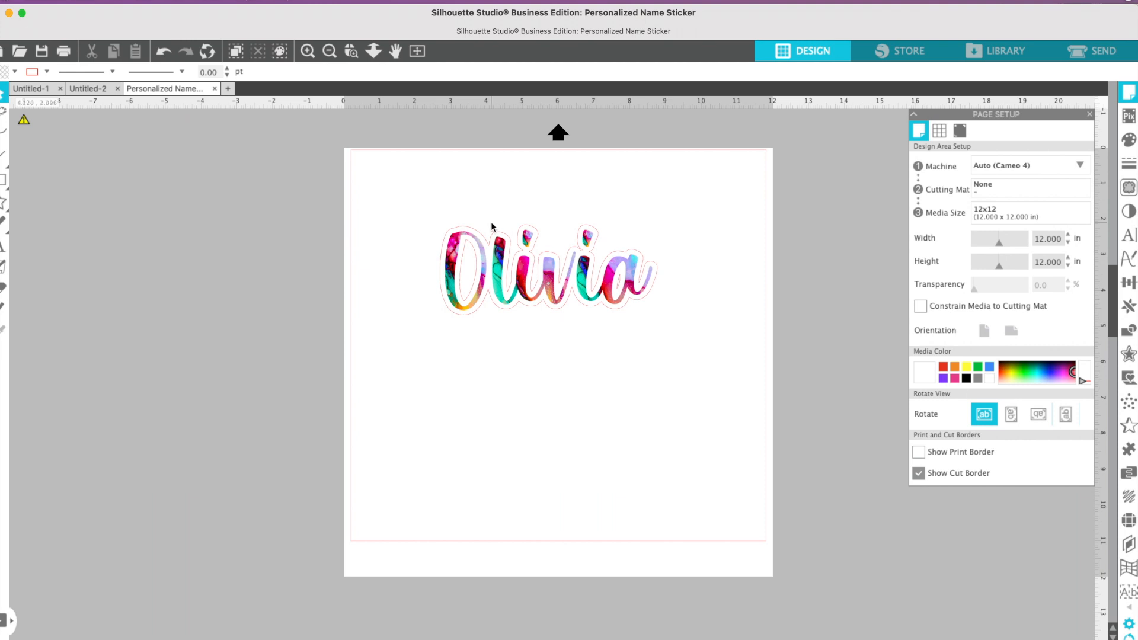
# - Select the colourful Olivia name sticker design on the mat
pyautogui.click(535, 272)
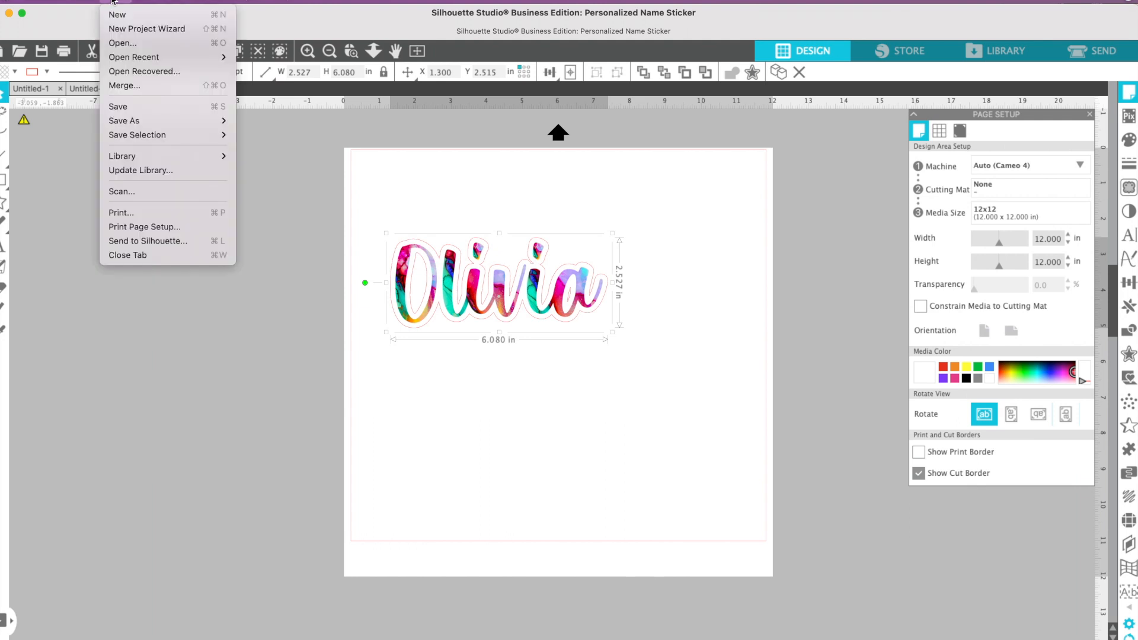
pyautogui.moveTo(137, 135)
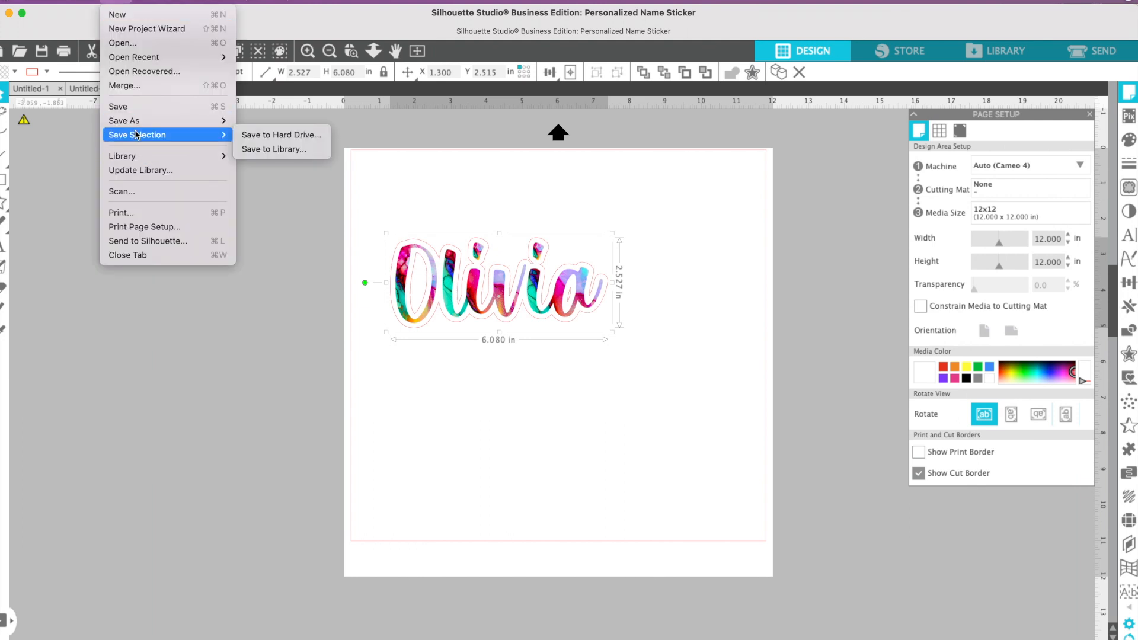
# - Save only the Olivia sticker selection to Downloads as a 912×379 px PNG bitmap
pyautogui.click(265, 136)
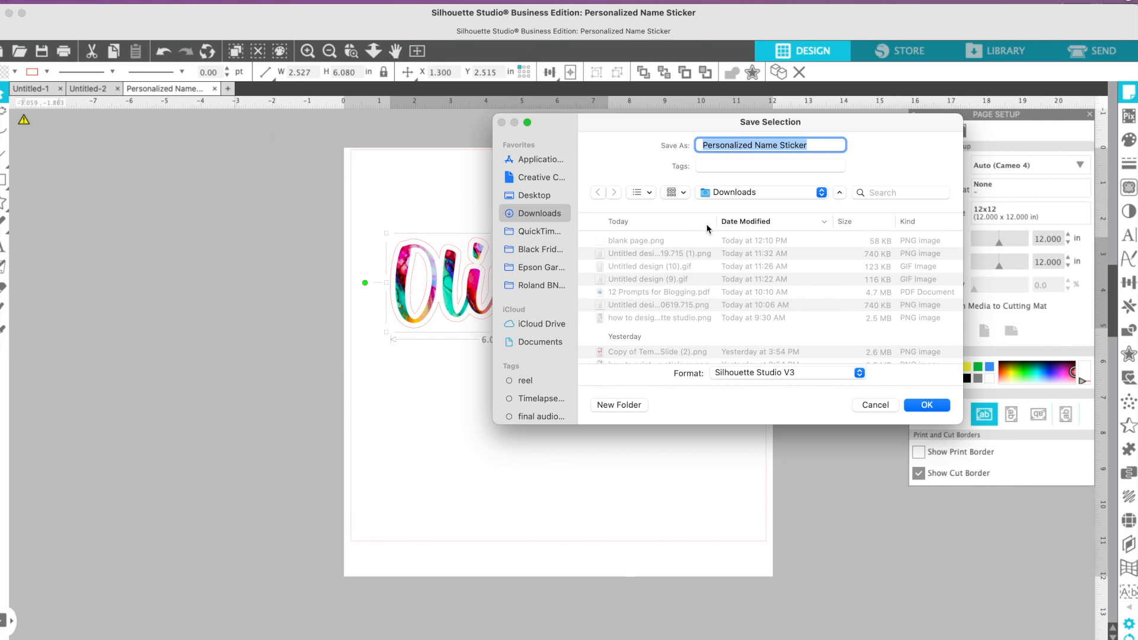
pyautogui.moveTo(746, 412)
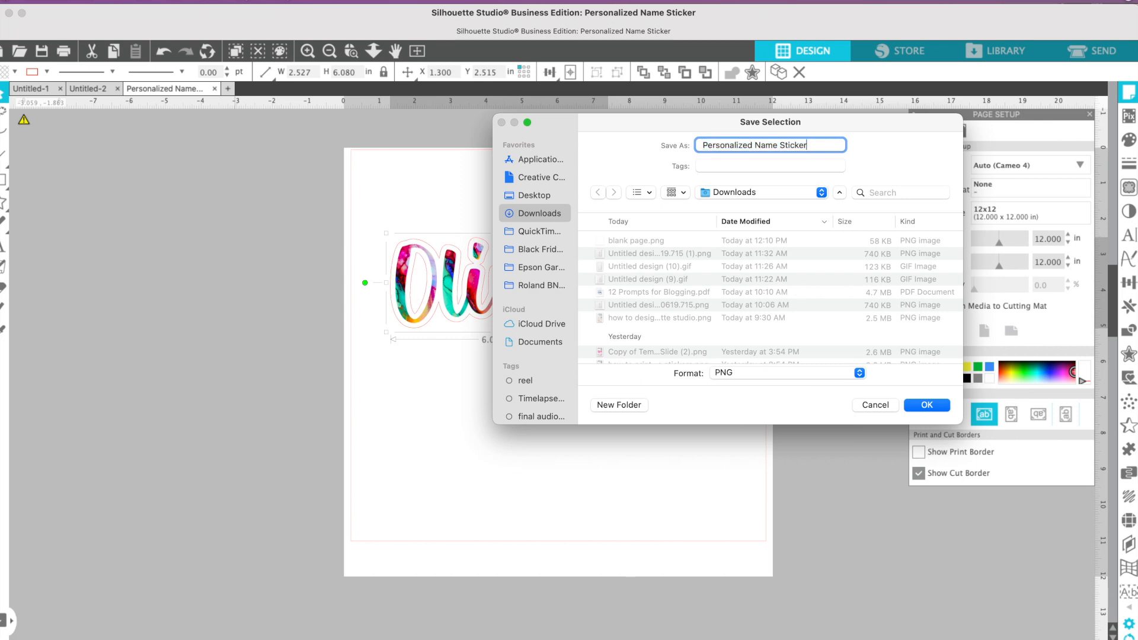
pyautogui.write('ca')
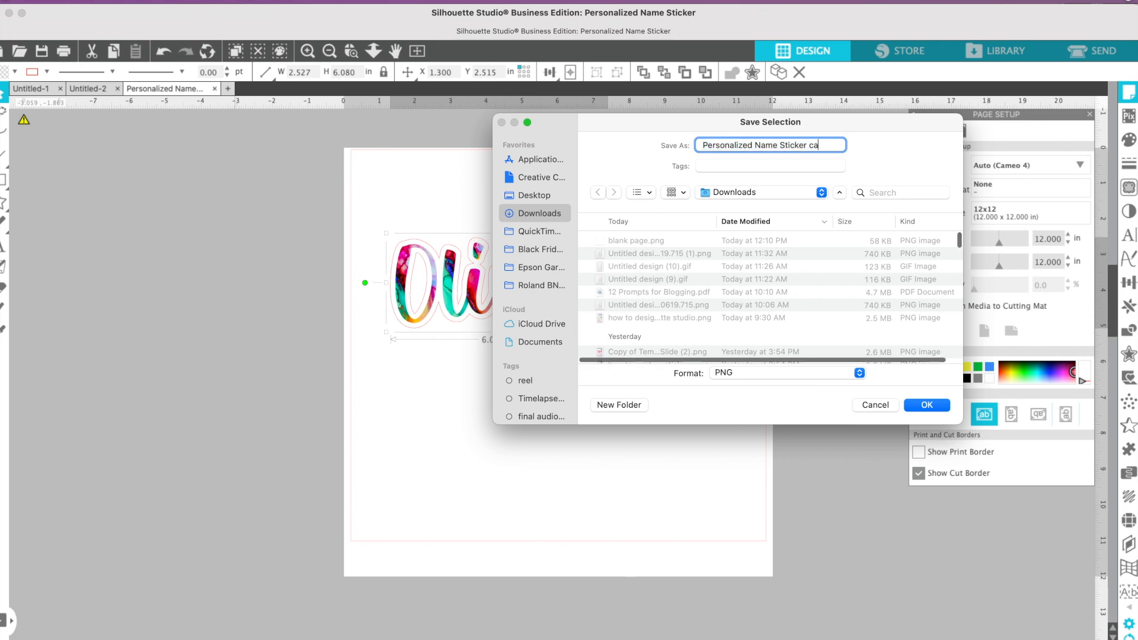
pyautogui.click(928, 405)
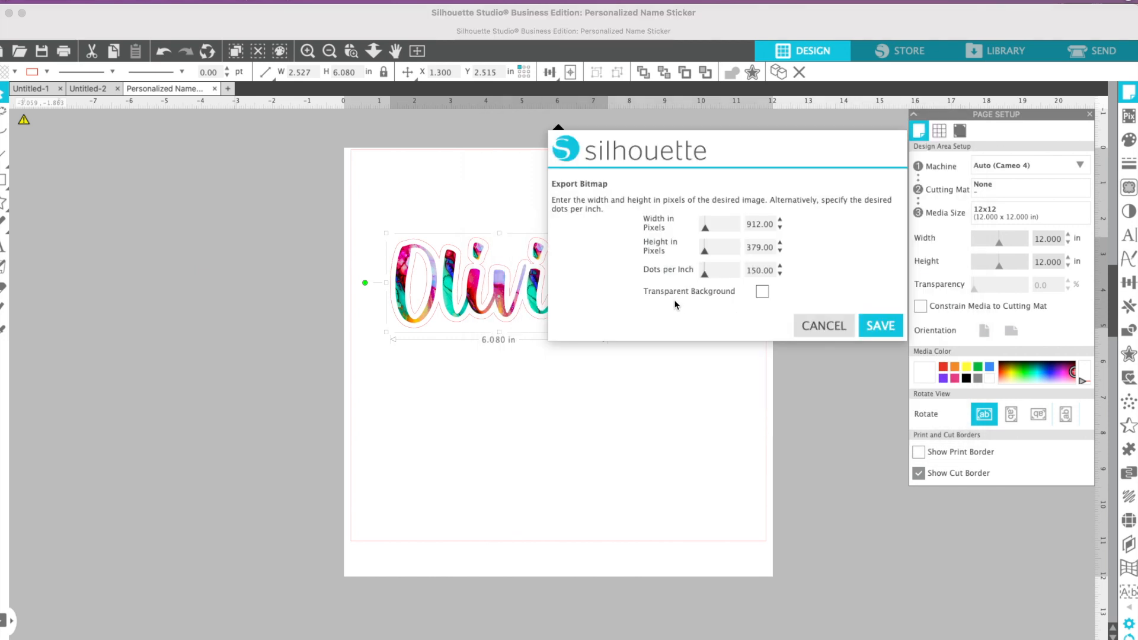
pyautogui.click(761, 292)
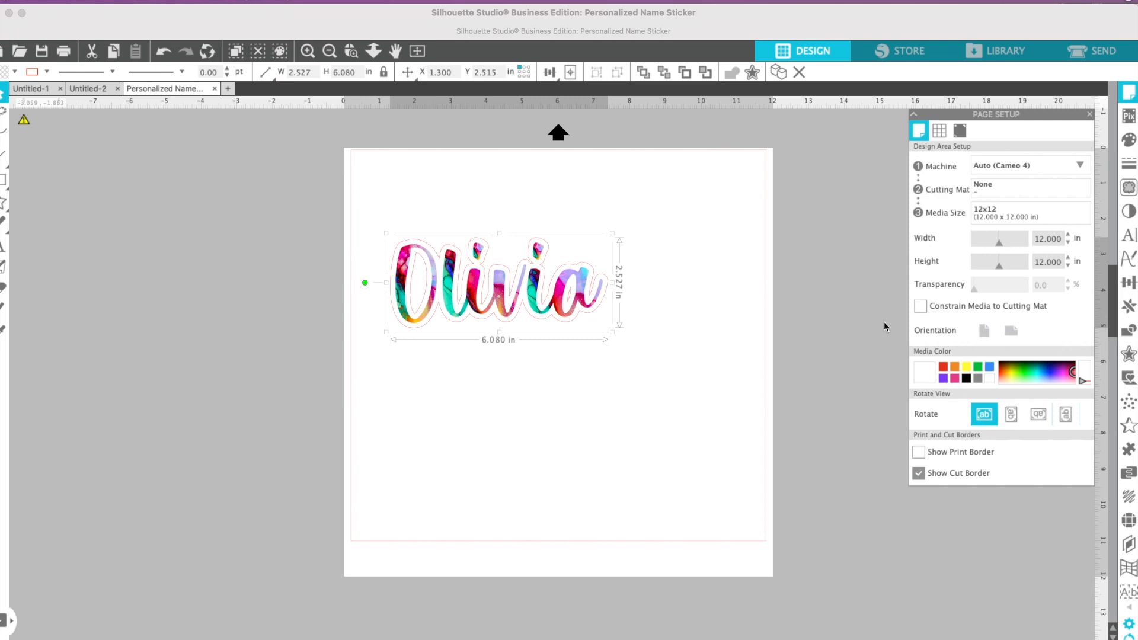
pyautogui.moveTo(645, 353)
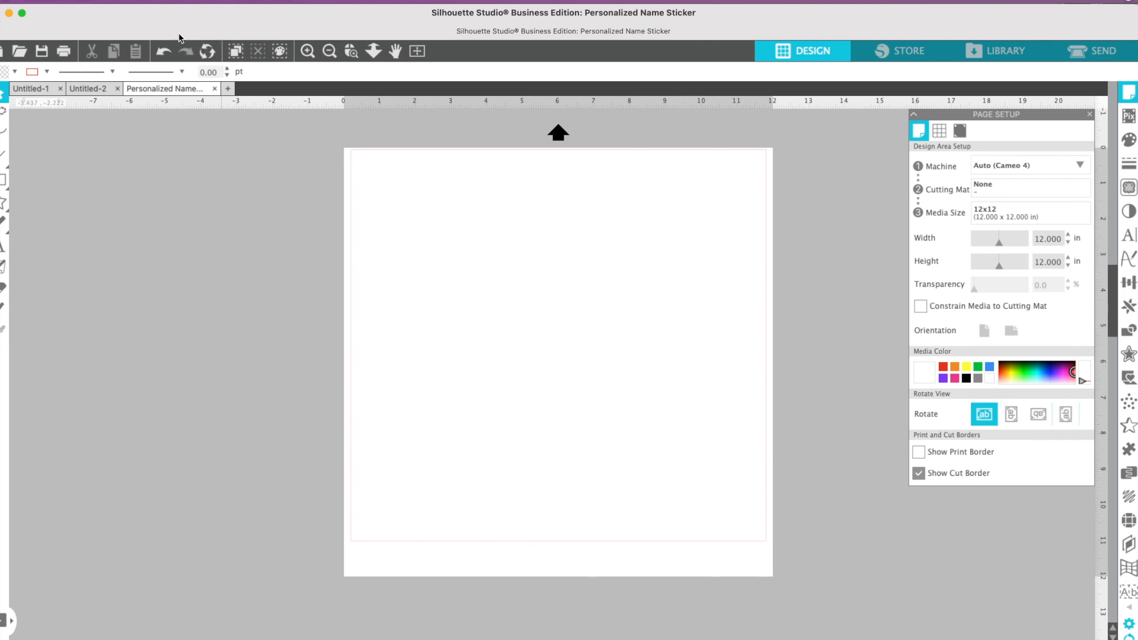
pyautogui.moveTo(455, 183)
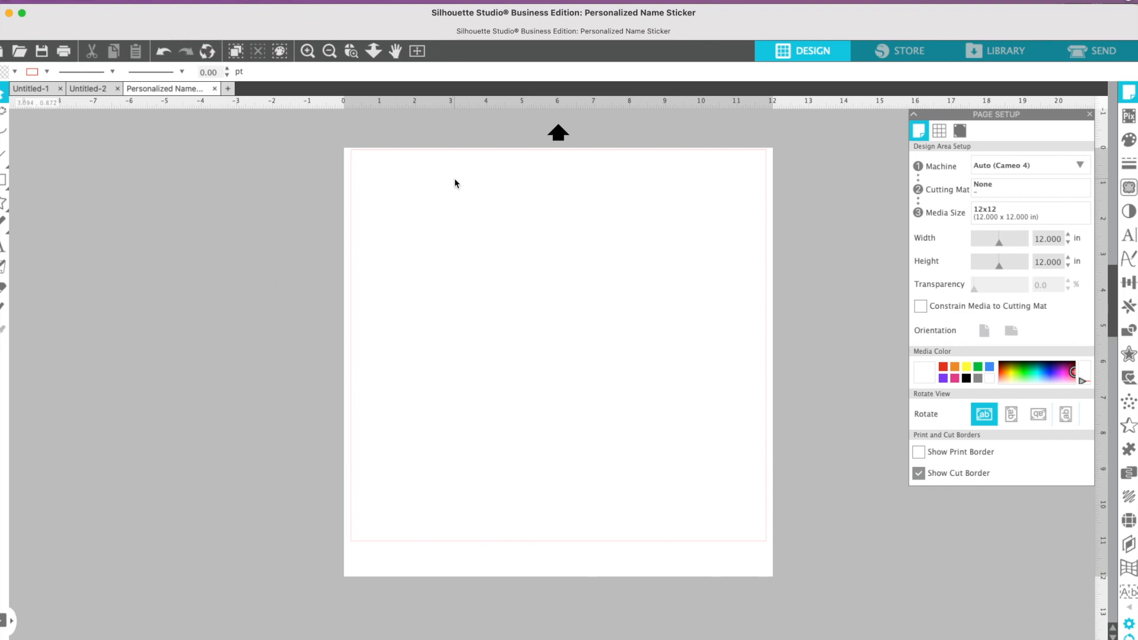
pyautogui.moveTo(453, 292)
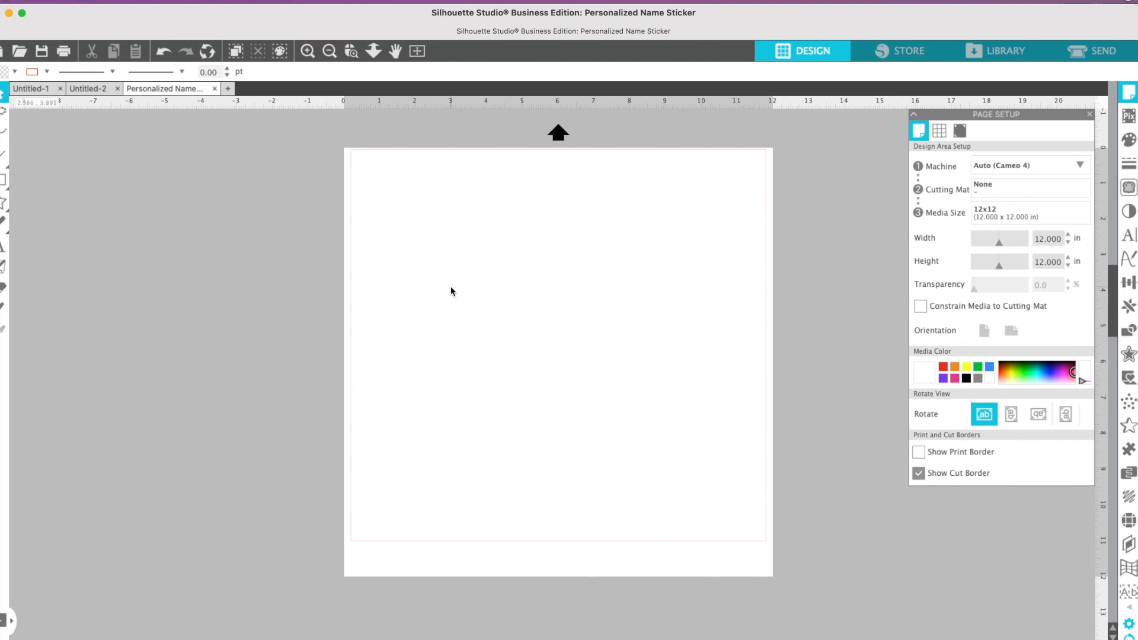
pyautogui.moveTo(121, 2)
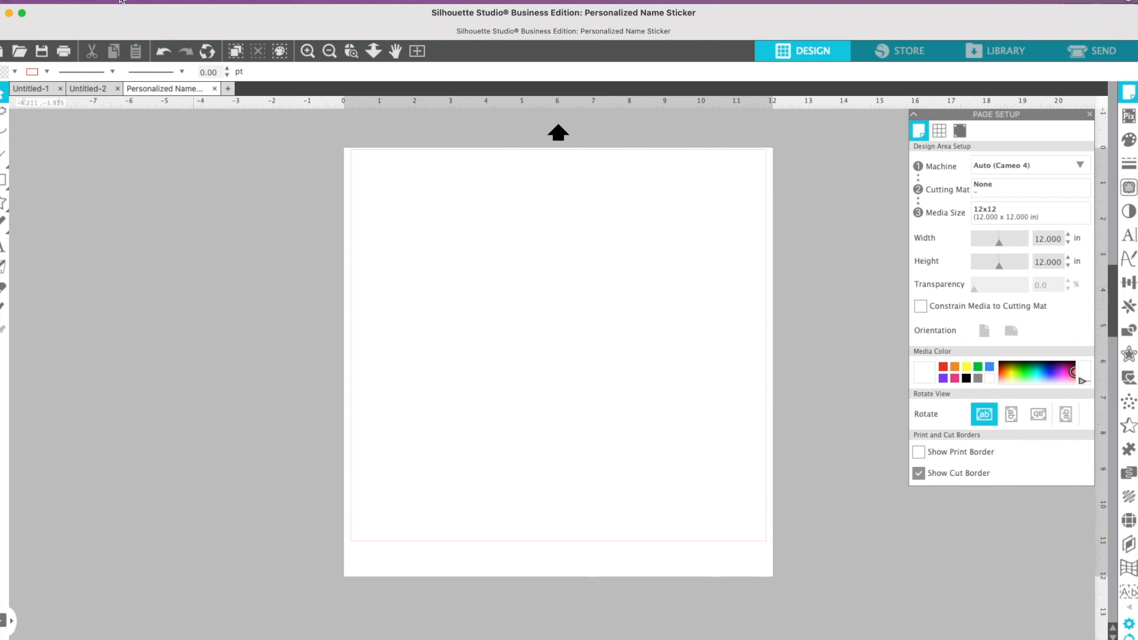
# - With the sticker deleted, bring up the File menu's save options for the blank page
pyautogui.click(125, 2)
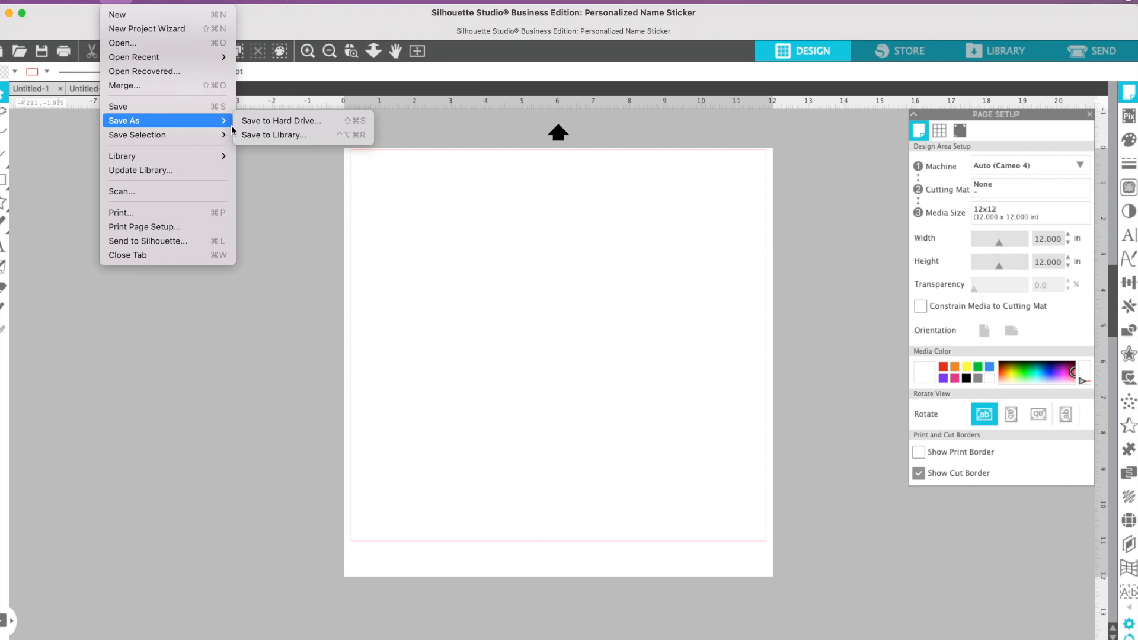
# - Save the whole page to the hard drive as PNG 'Personalized Name Sticker - blank'
pyautogui.click(281, 120)
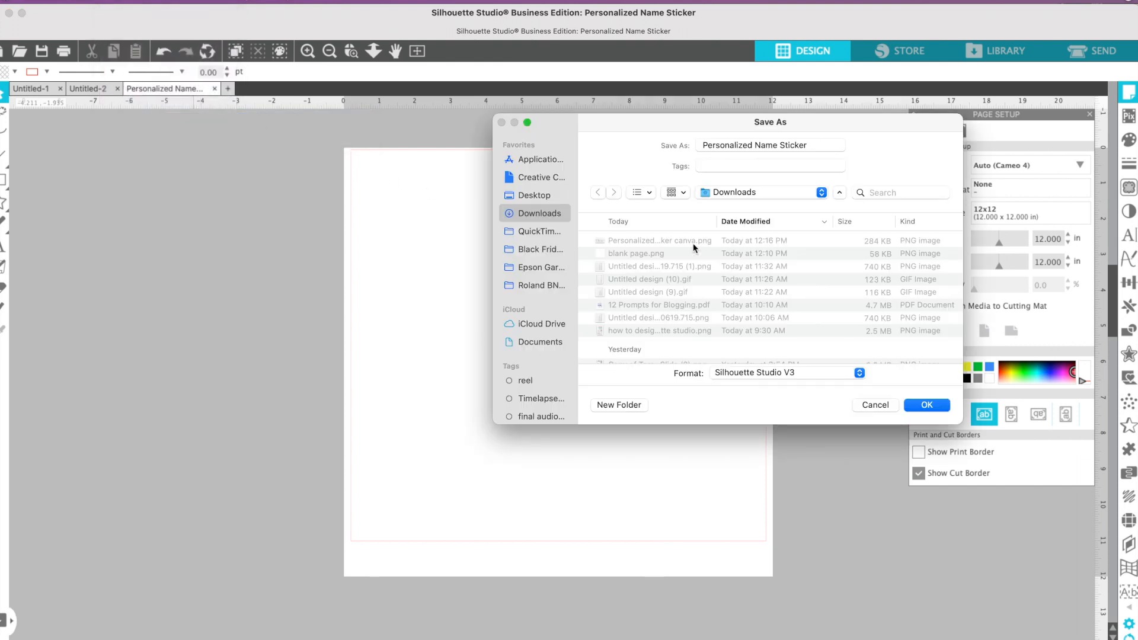
pyautogui.click(770, 146)
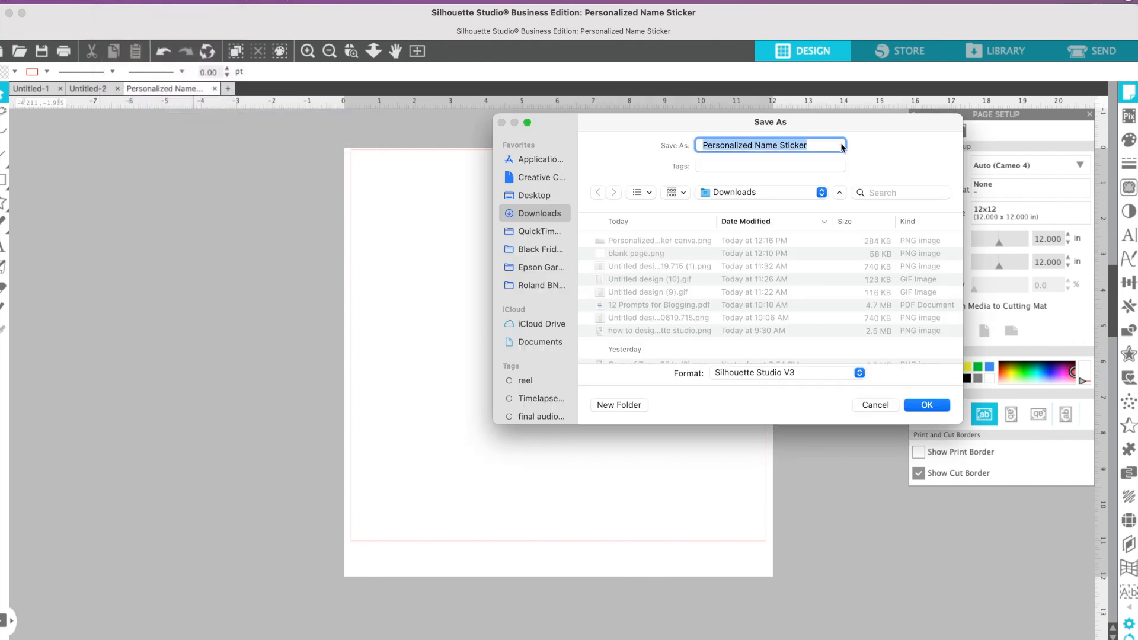
pyautogui.write('- blank')
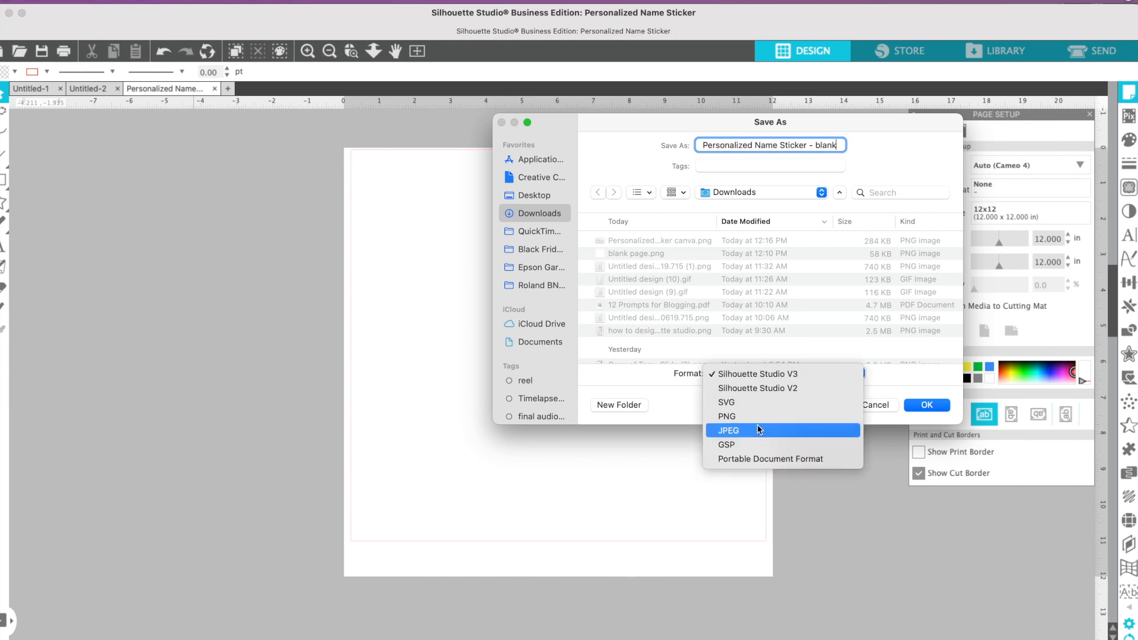
pyautogui.moveTo(755, 416)
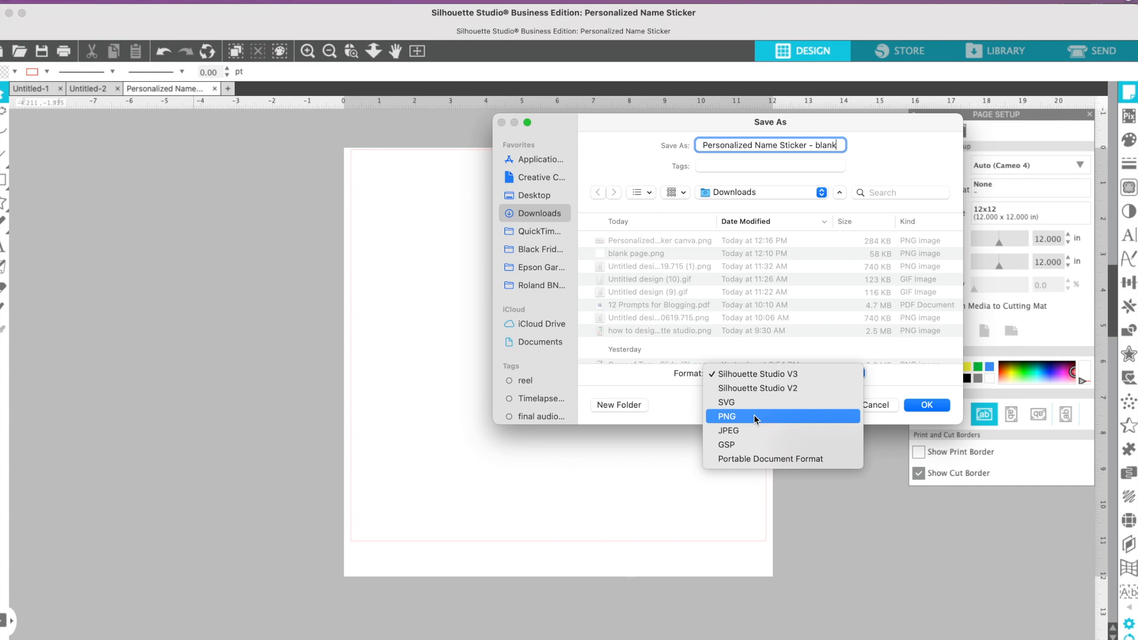
pyautogui.click(727, 416)
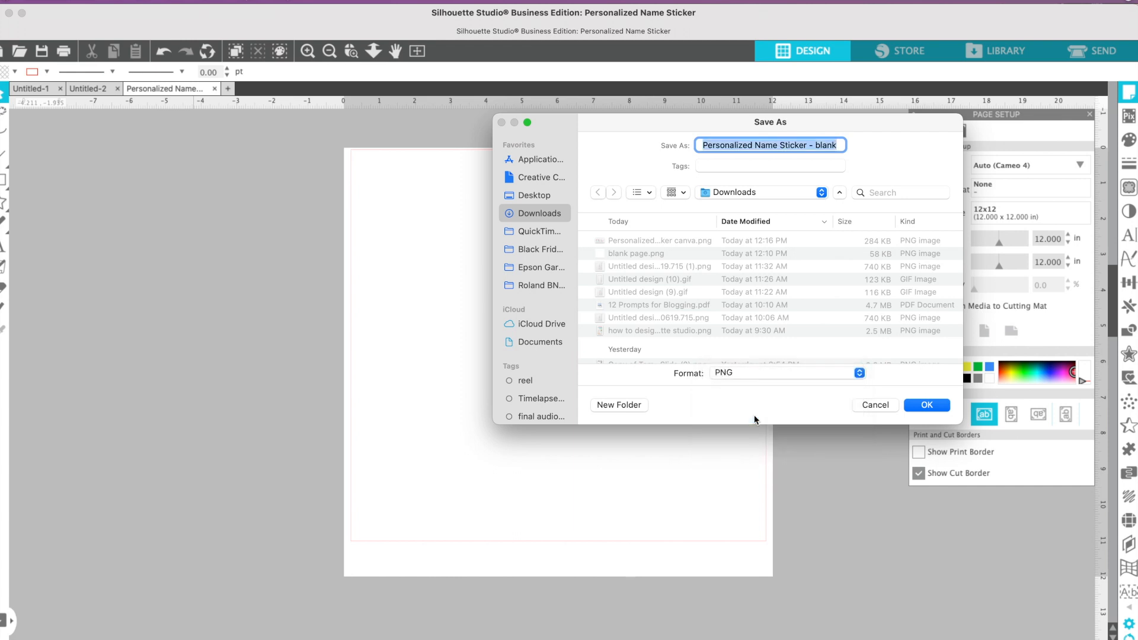
pyautogui.click(927, 405)
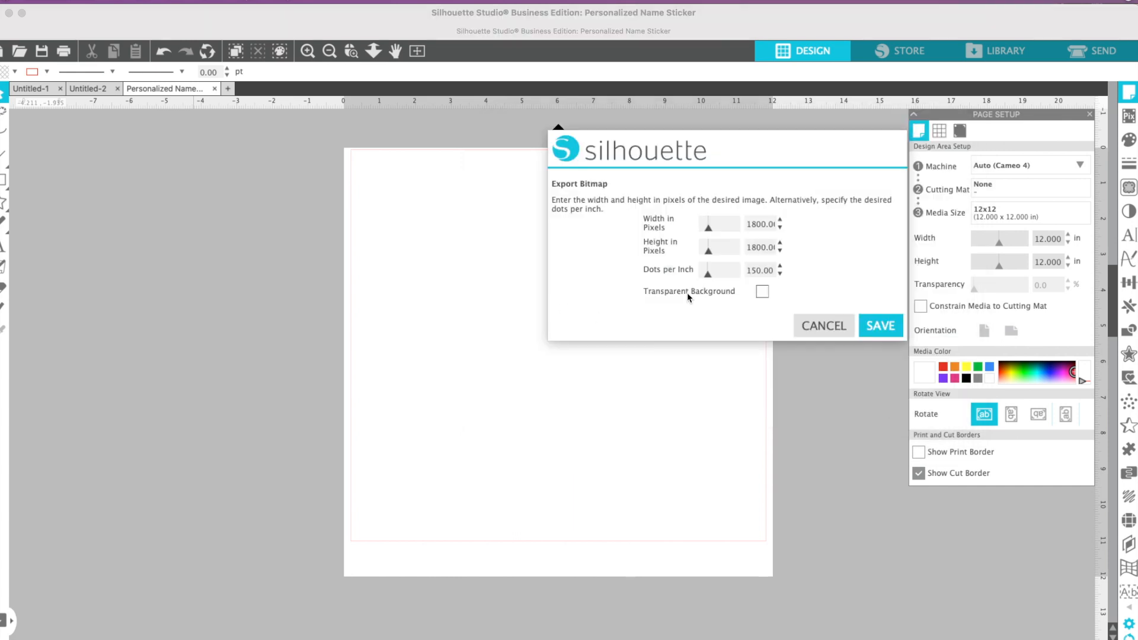
pyautogui.click(762, 292)
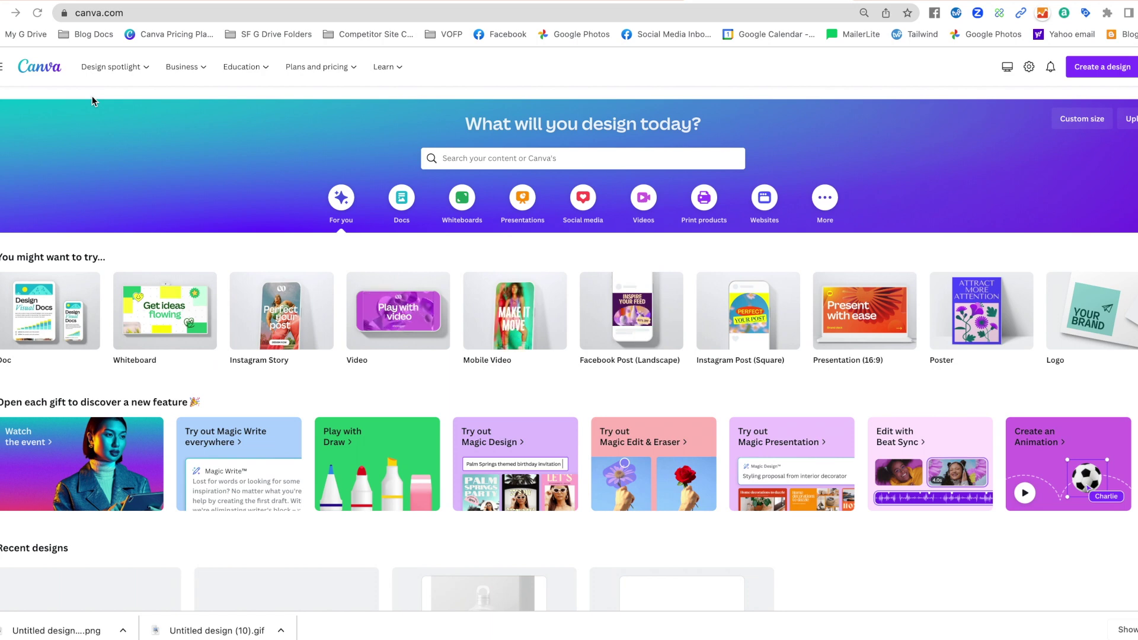
pyautogui.moveTo(731, 159)
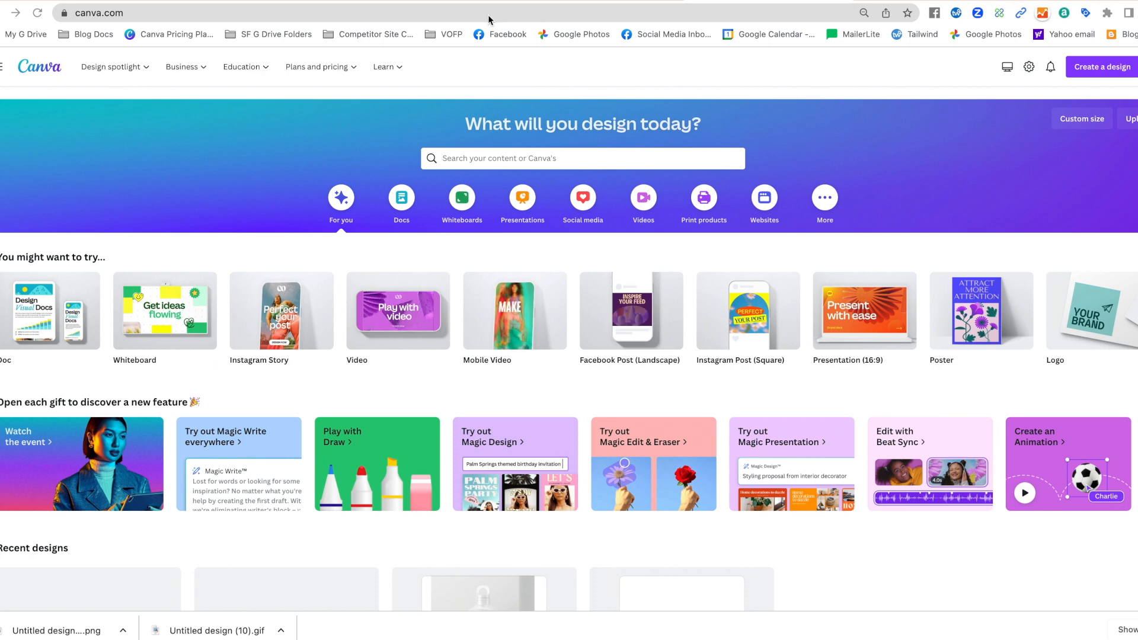
pyautogui.moveTo(731, 135)
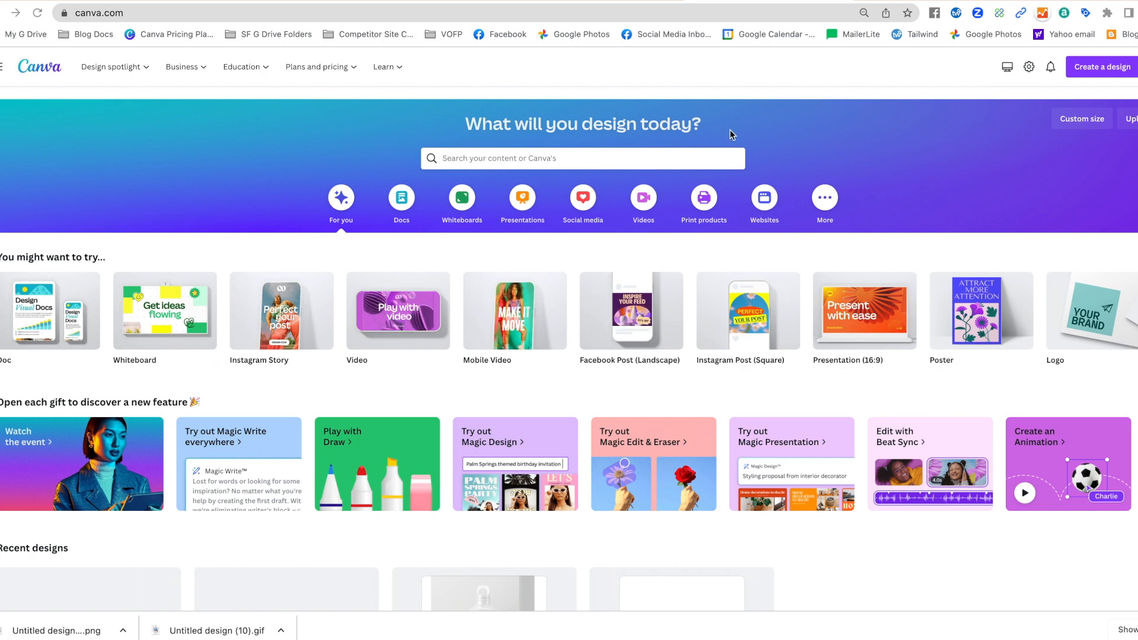
pyautogui.moveTo(1107, 73)
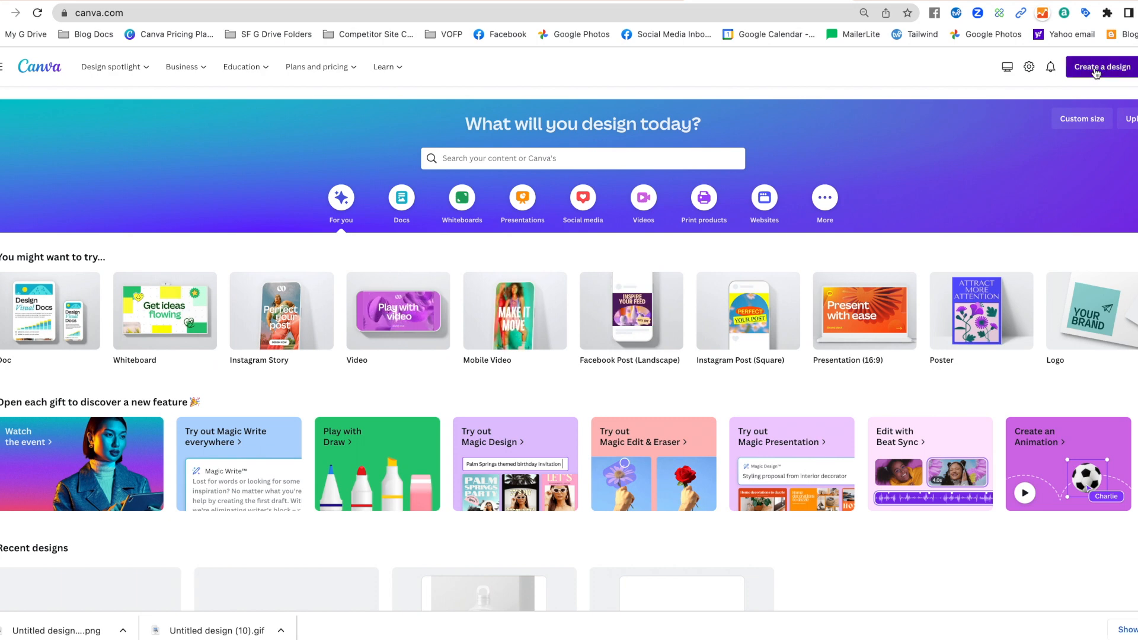
# - Bring up the Create a design menu on Canva's homepage
pyautogui.click(1104, 66)
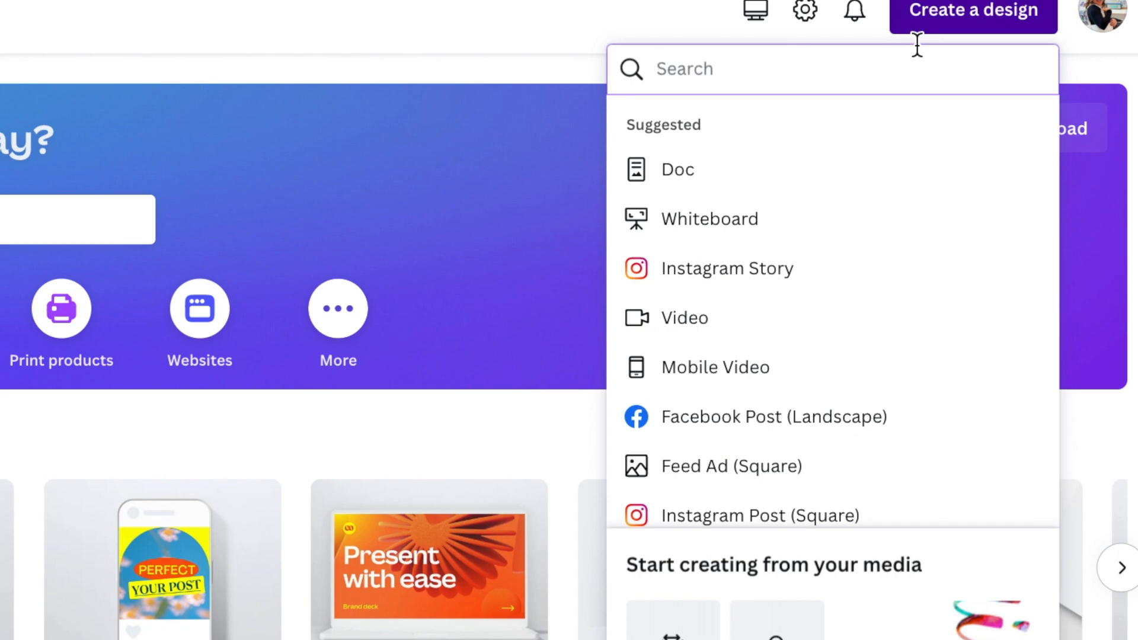
pyautogui.moveTo(882, 205)
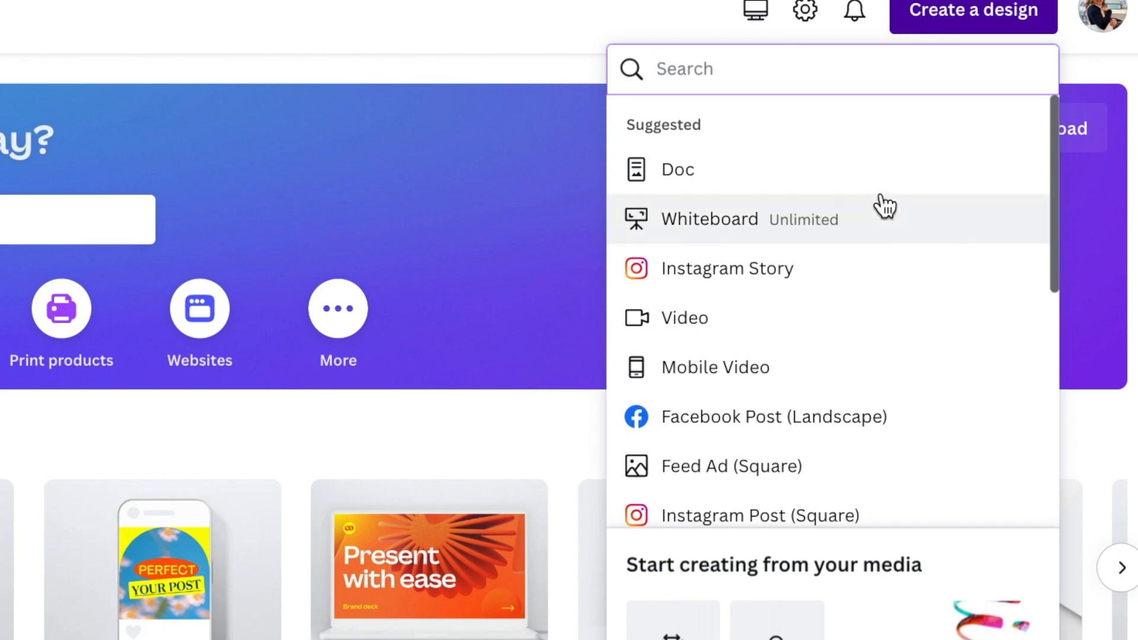
pyautogui.moveTo(737, 382)
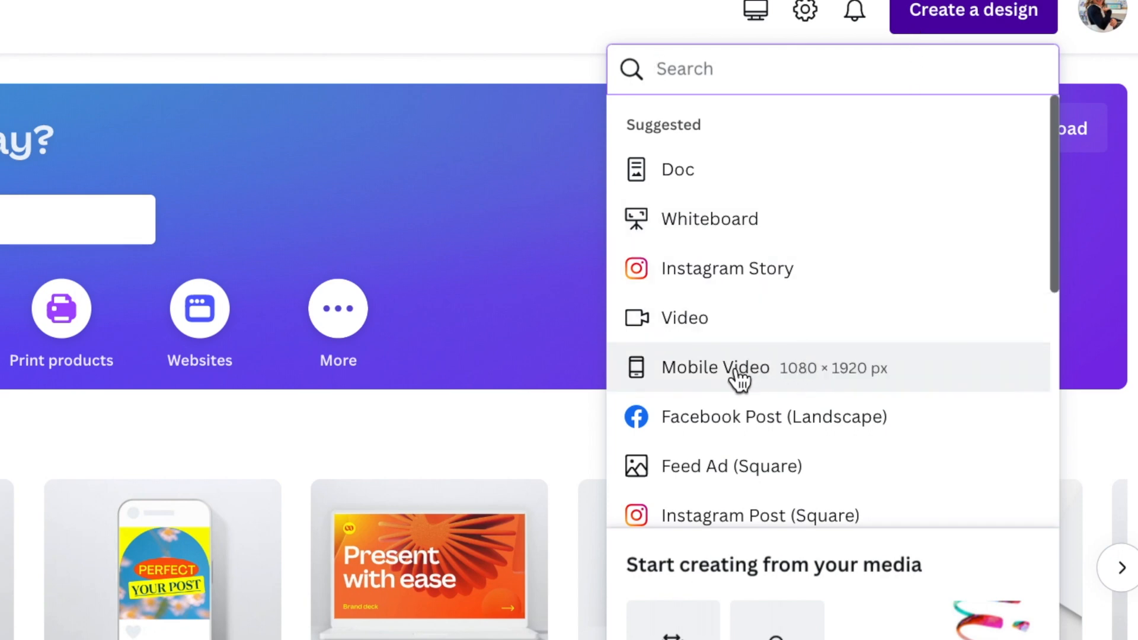
# - Choose Mobile Video (1080 × 1920 px) from the suggested design types
pyautogui.click(715, 368)
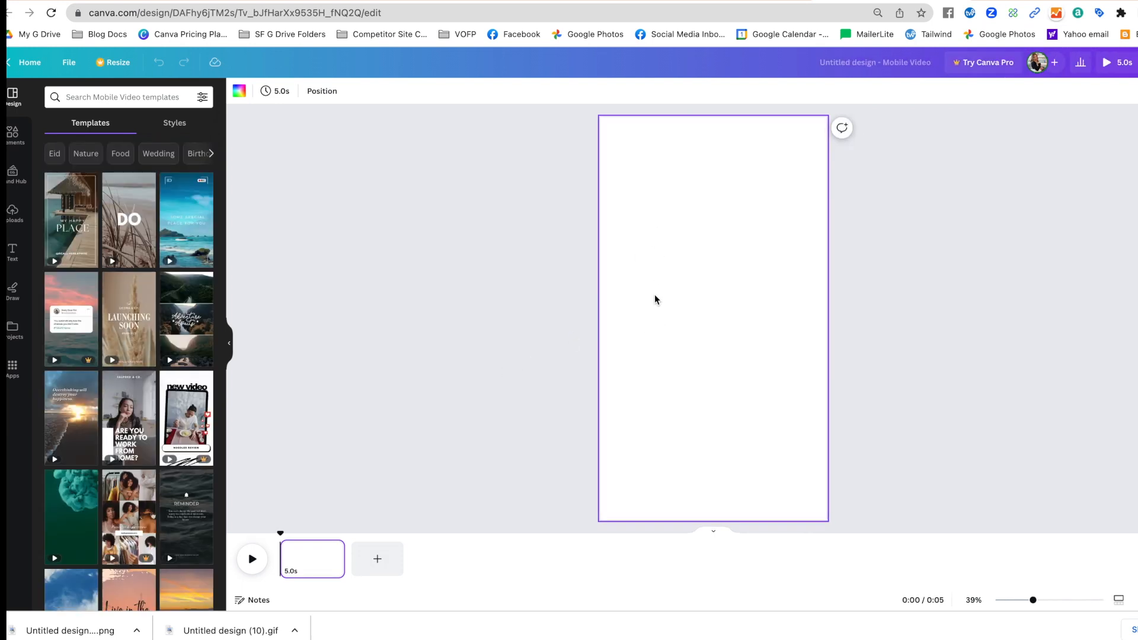
pyautogui.moveTo(643, 328)
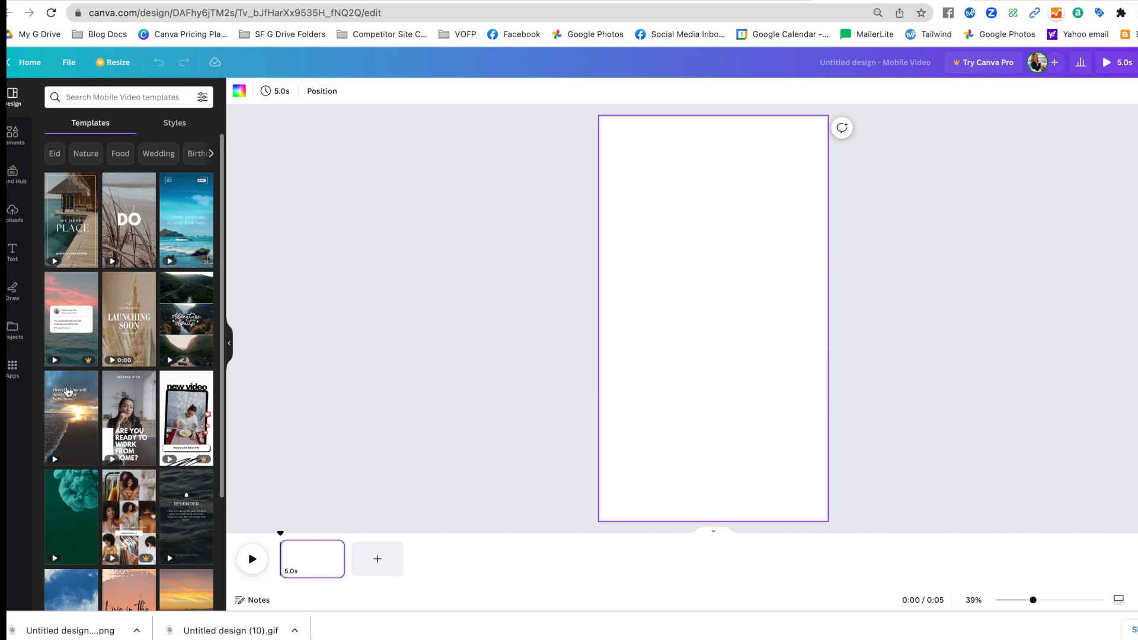
# - Launch the Mockups app from Apps and scroll down to the Packaging bottles
pyautogui.click(12, 367)
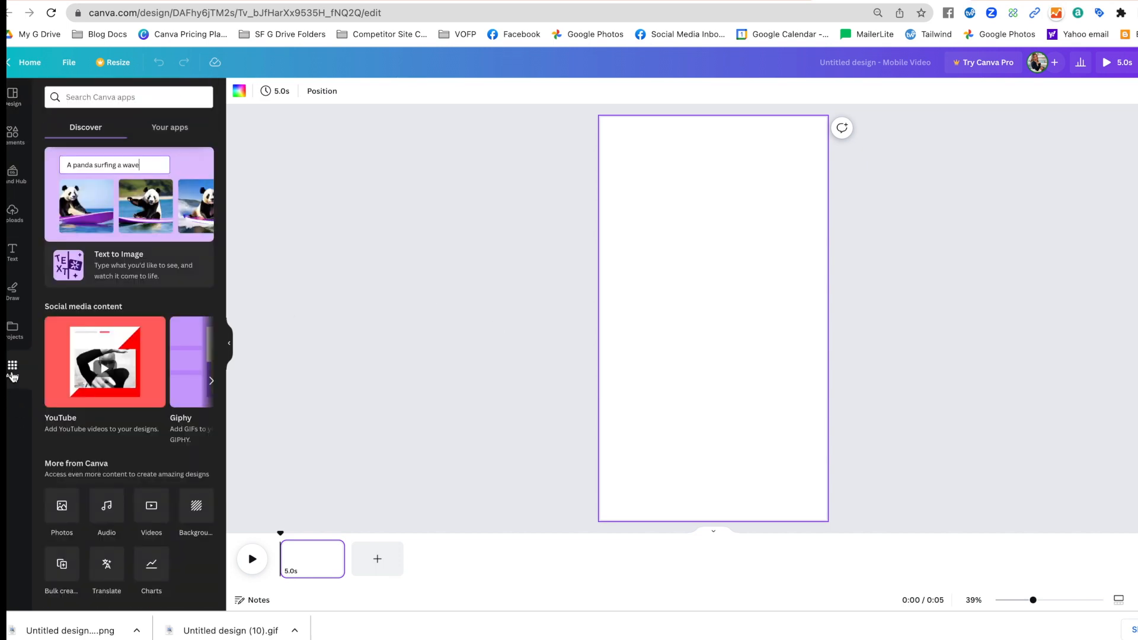
pyautogui.scroll(-3)
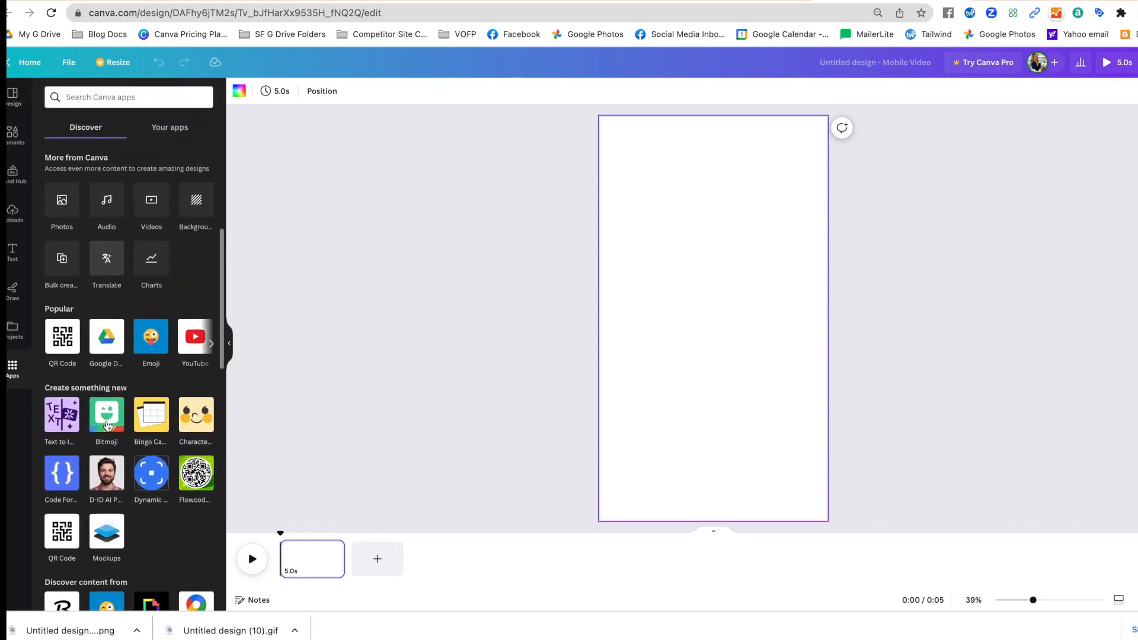
pyautogui.click(106, 531)
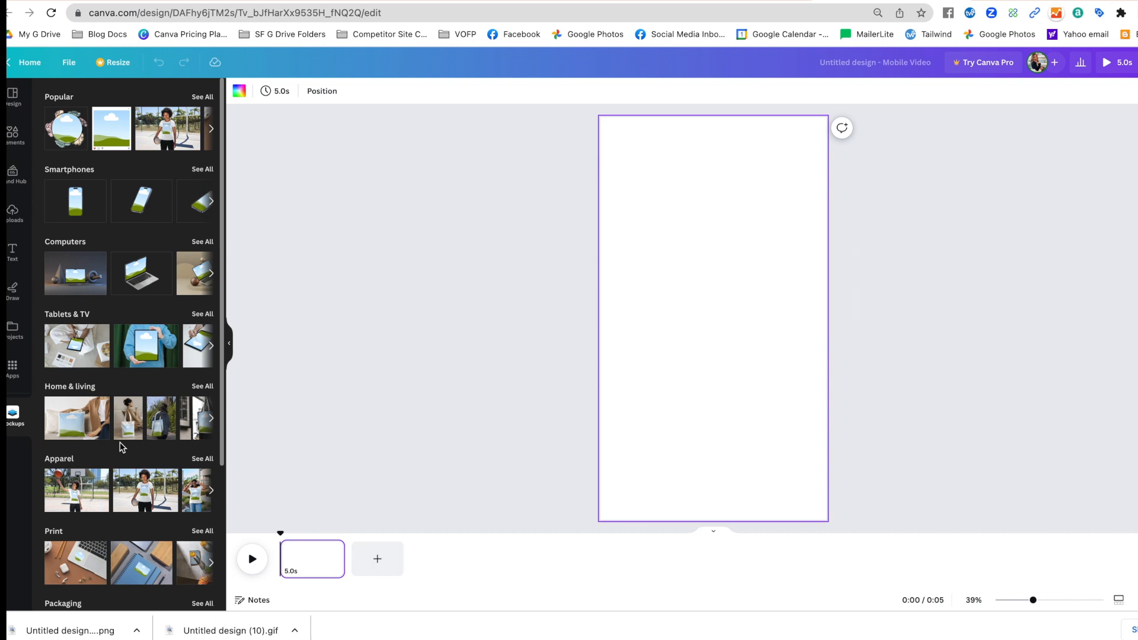
pyautogui.scroll(-3)
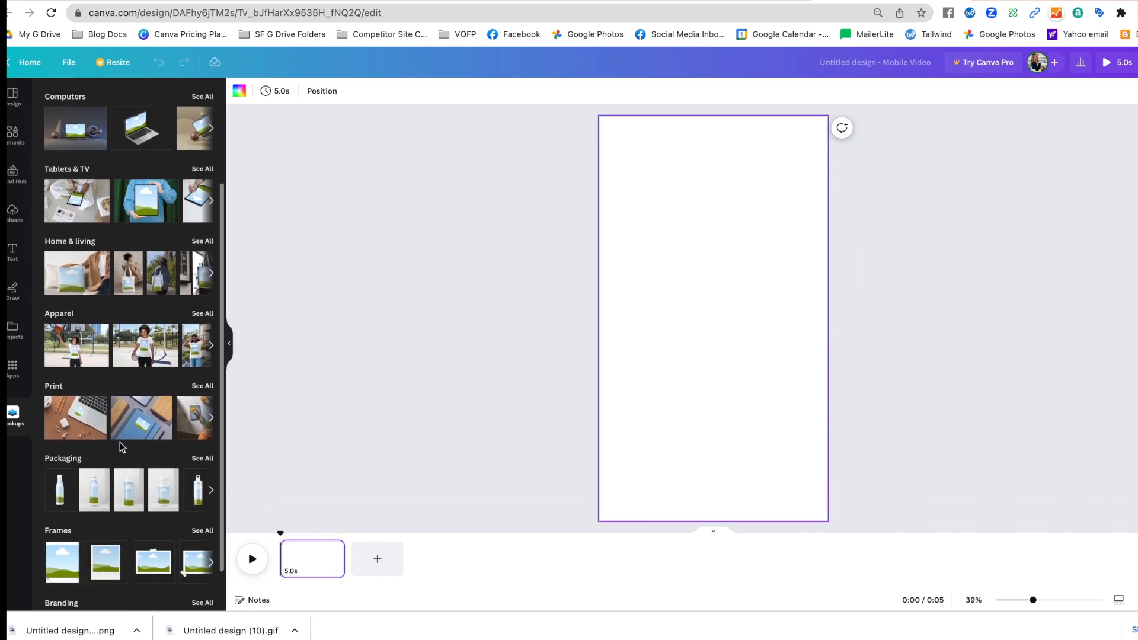
pyautogui.moveTo(123, 505)
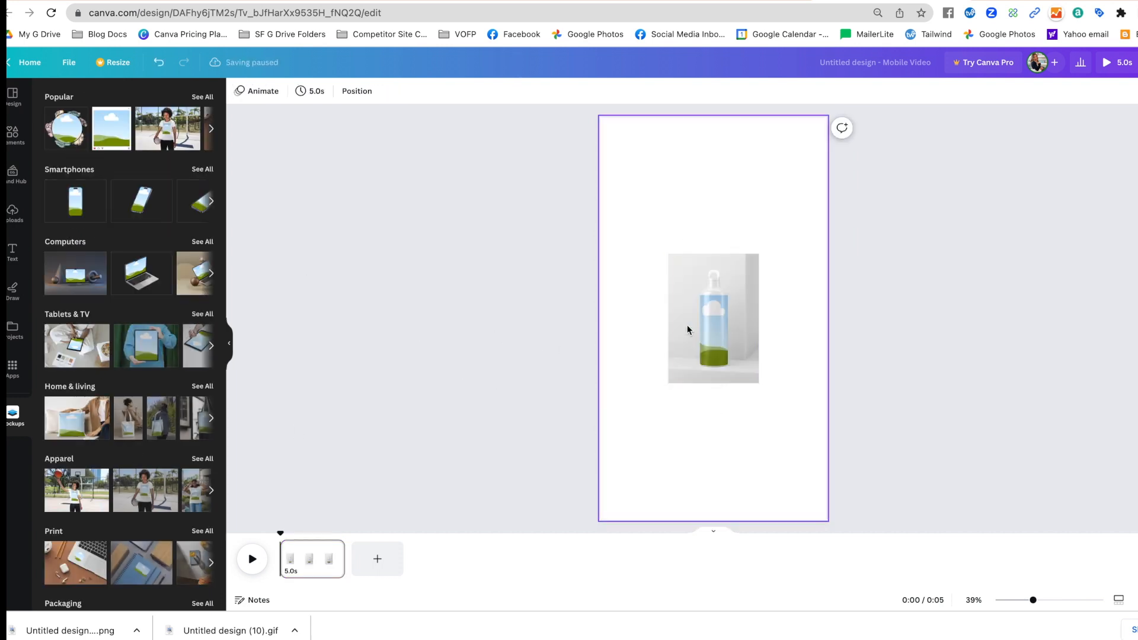
# - Place the water bottle mockup, enlarge it to full page height, and centre it
pyautogui.click(713, 318)
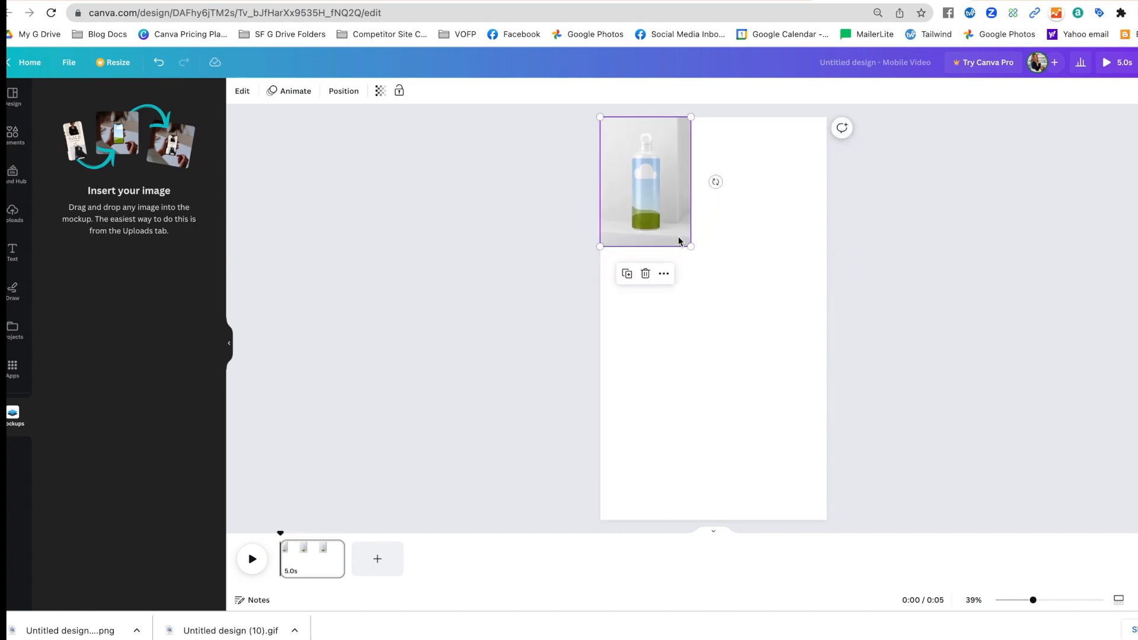
pyautogui.moveTo(688, 245); pyautogui.dragTo(866, 497)
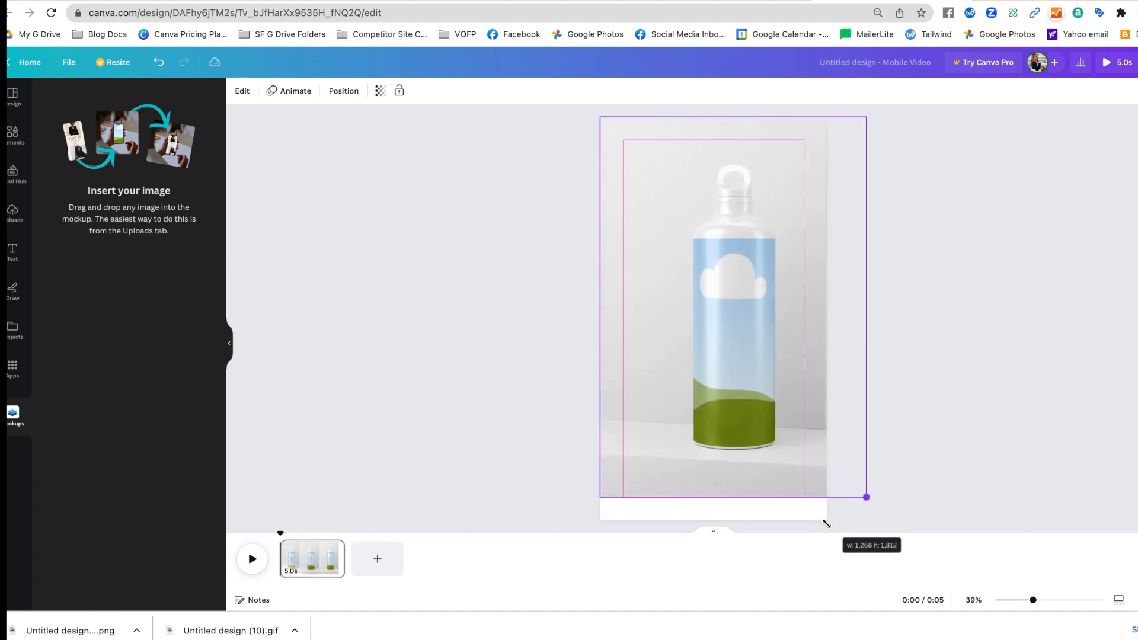
pyautogui.moveTo(866, 498); pyautogui.dragTo(882, 519)
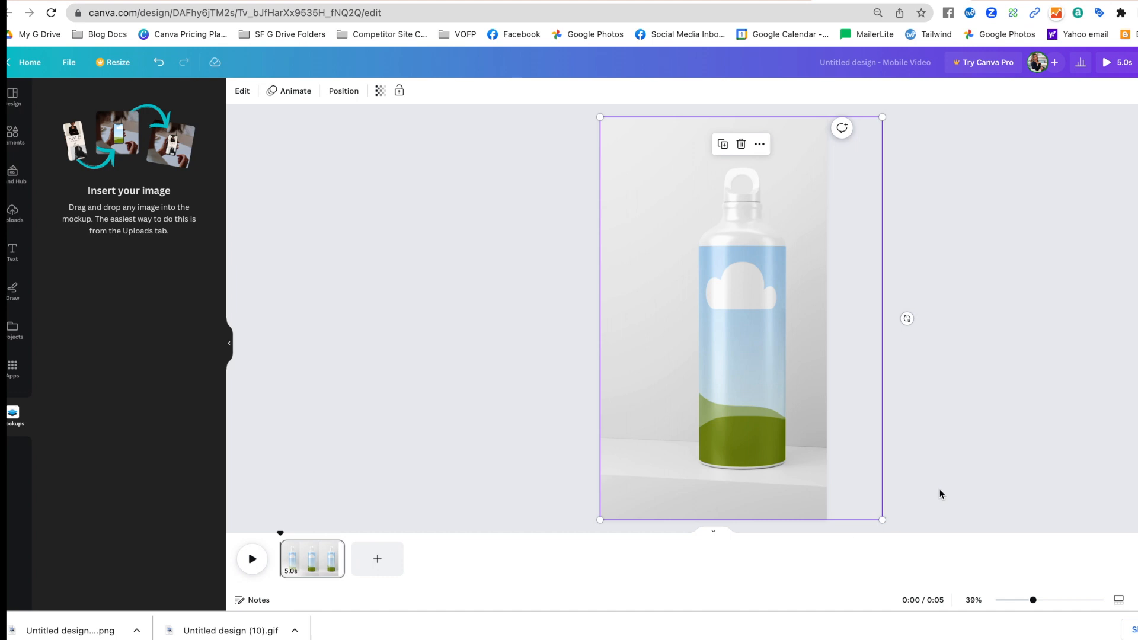
pyautogui.moveTo(797, 492)
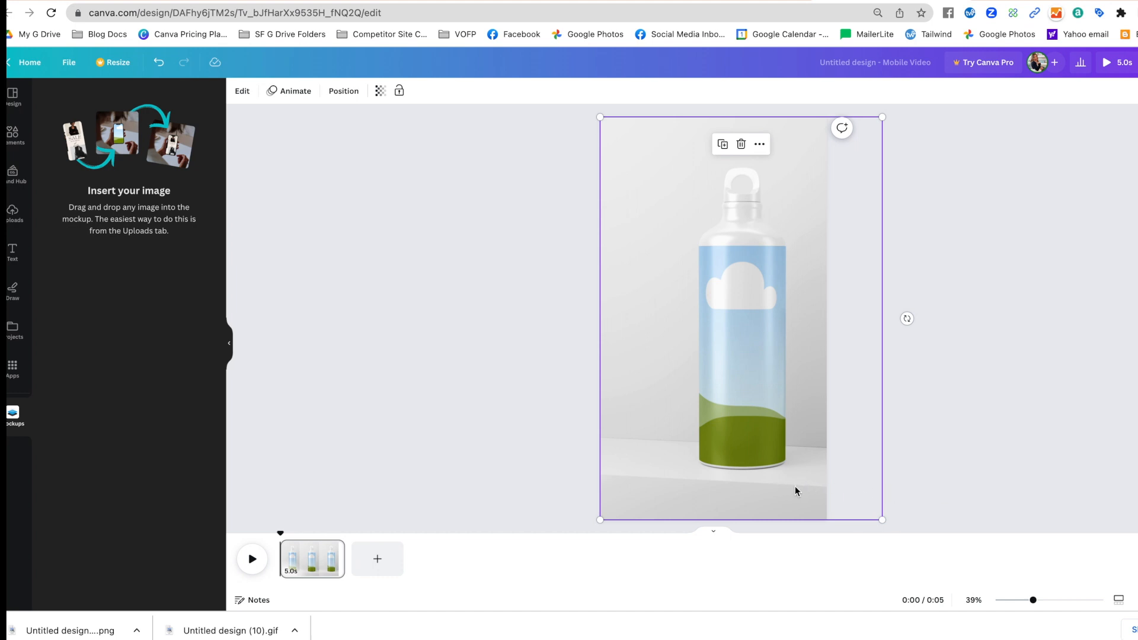
pyautogui.moveTo(797, 491); pyautogui.dragTo(770, 487)
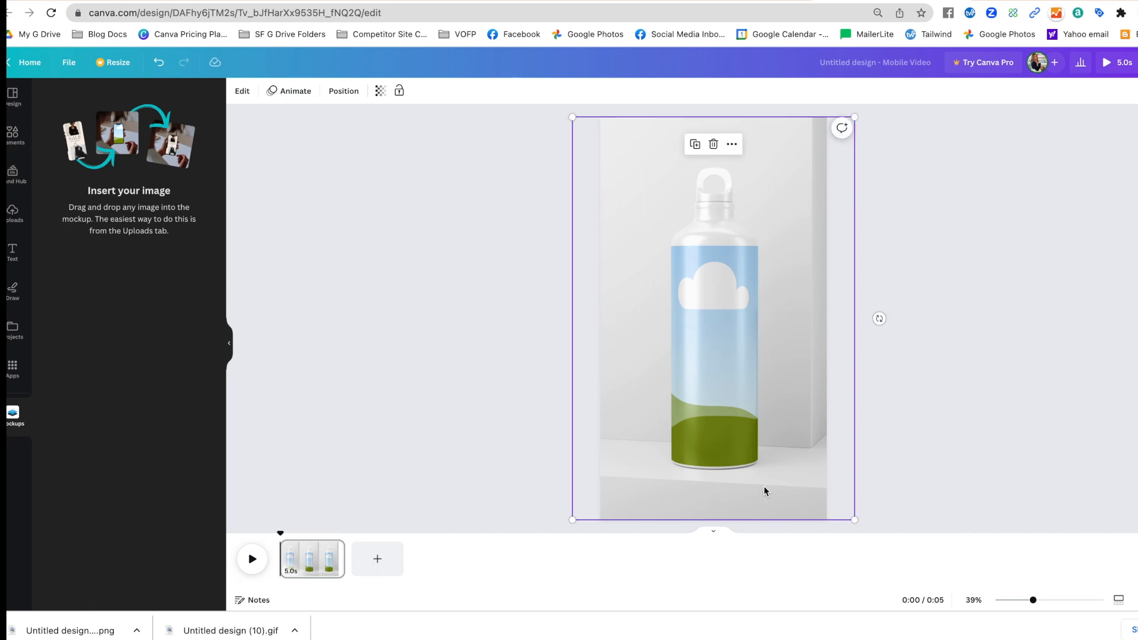
pyautogui.moveTo(437, 539)
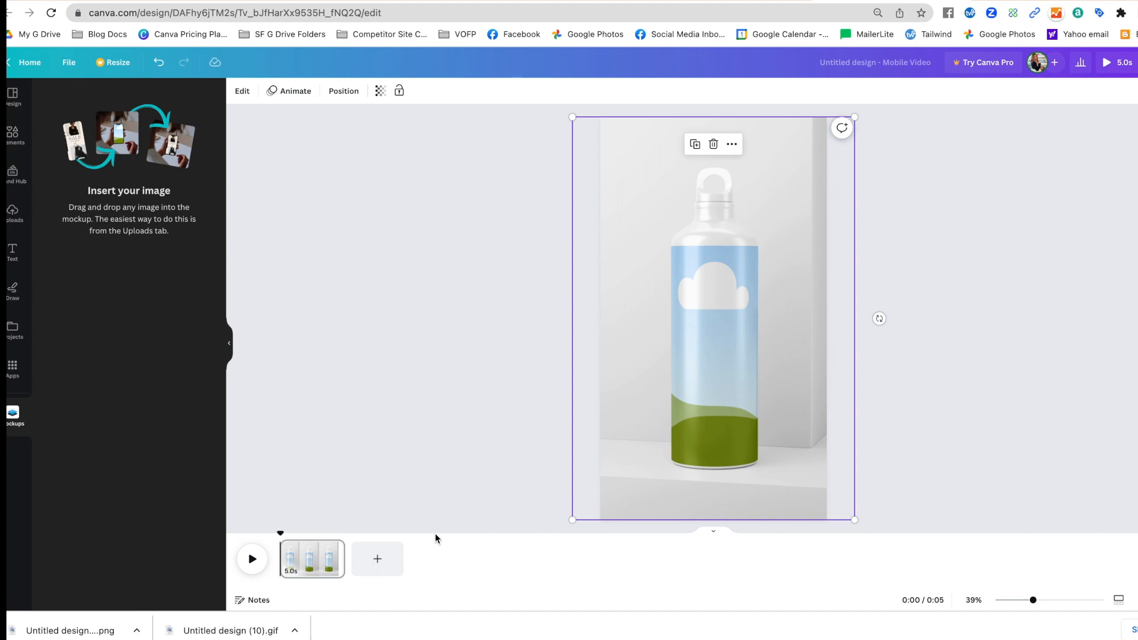
pyautogui.moveTo(716, 173)
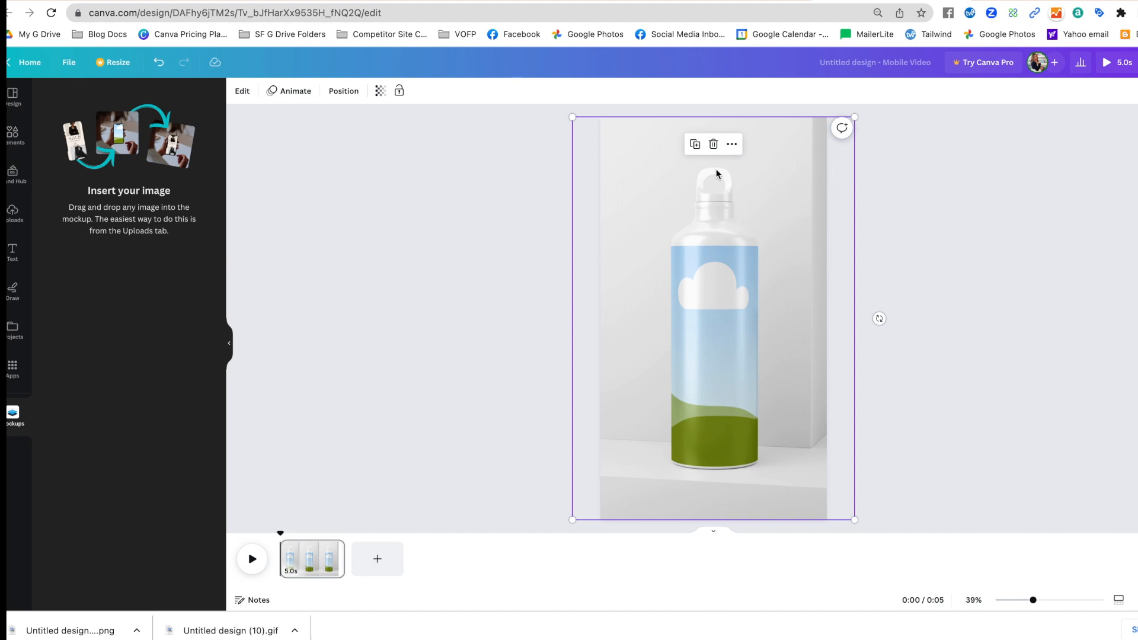
pyautogui.moveTo(696, 146)
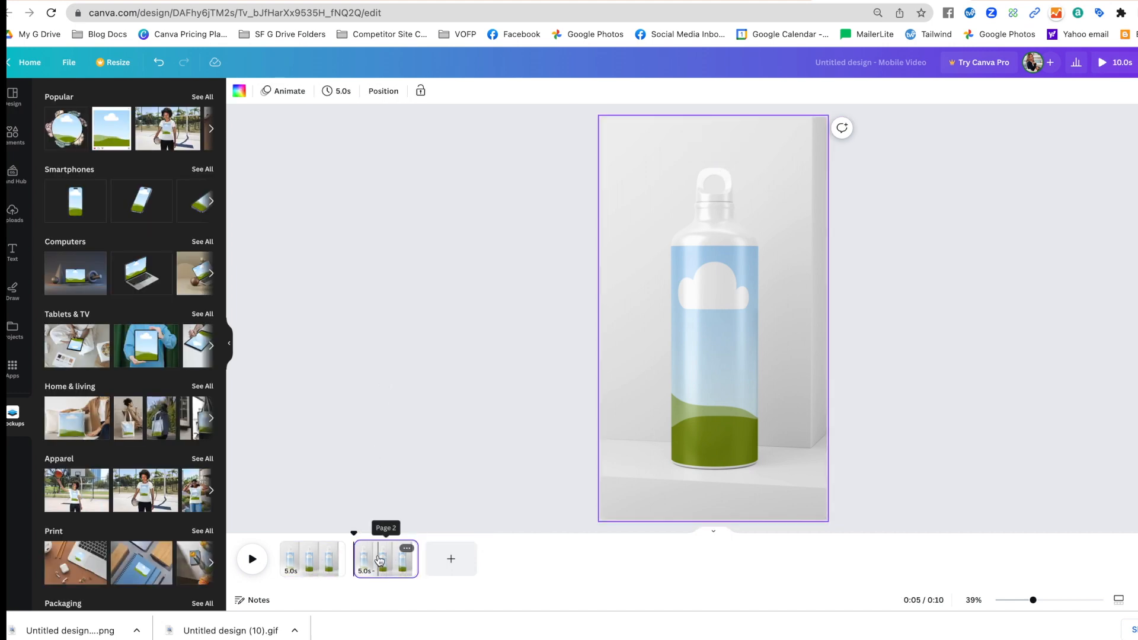
# - Return to page 1, show the Olivia sticker in Uploads, and bring up Finder
pyautogui.click(313, 559)
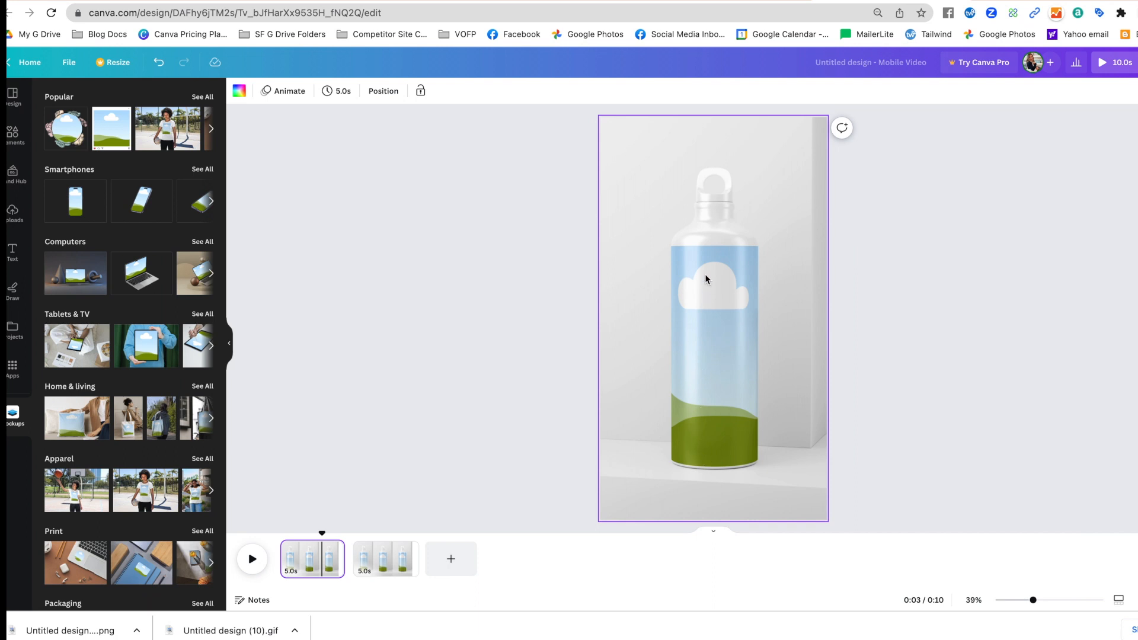
pyautogui.moveTo(580, 260)
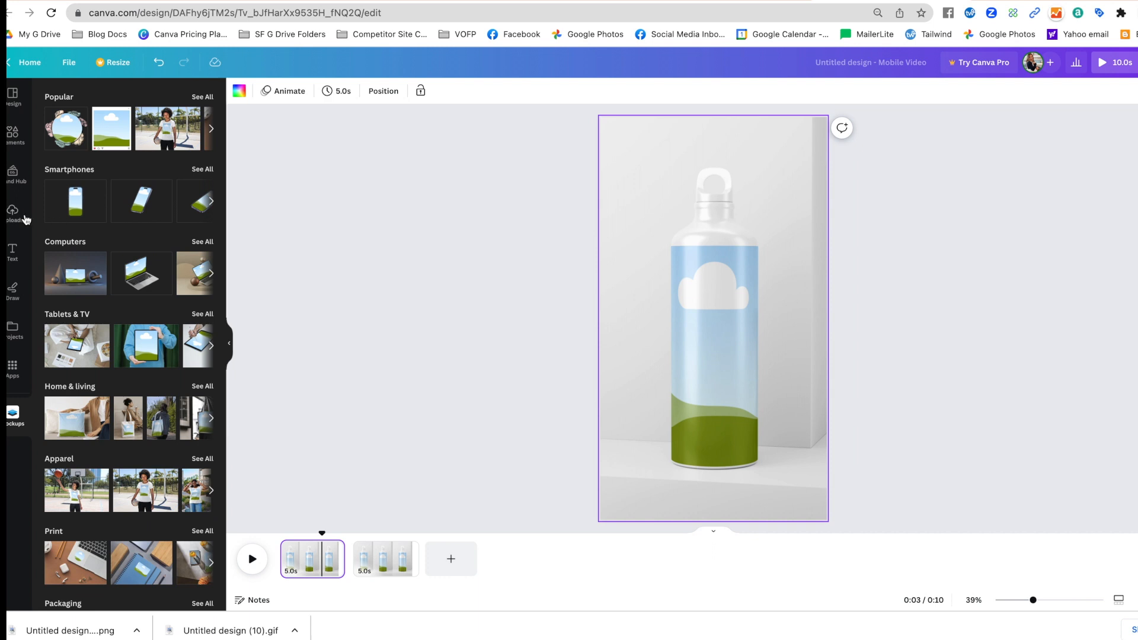
pyautogui.click(12, 214)
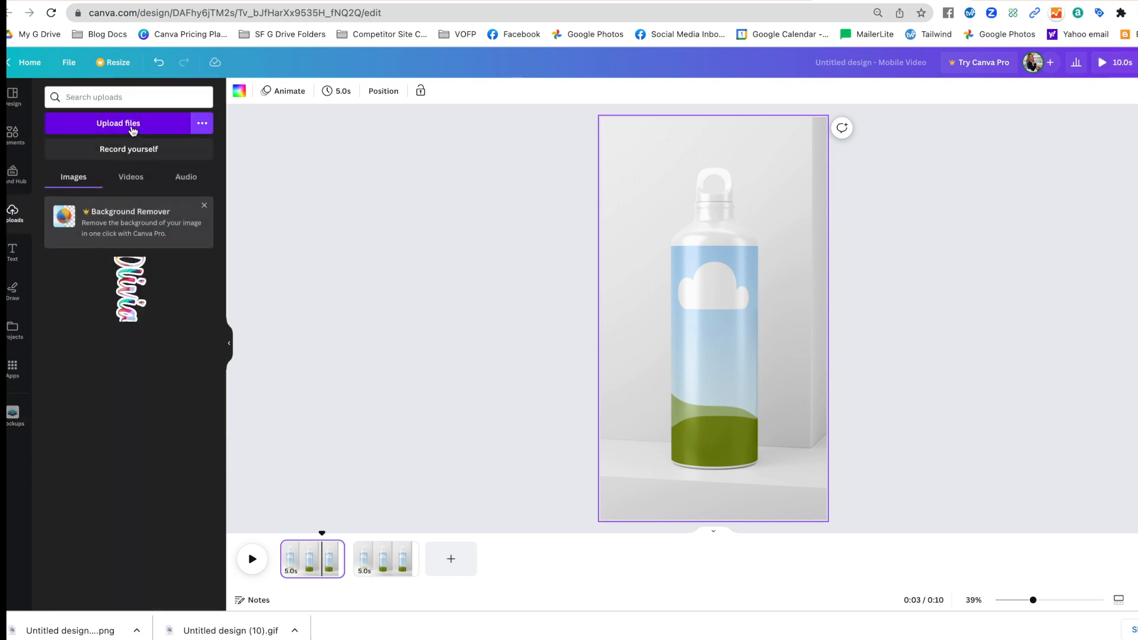
pyautogui.click(118, 124)
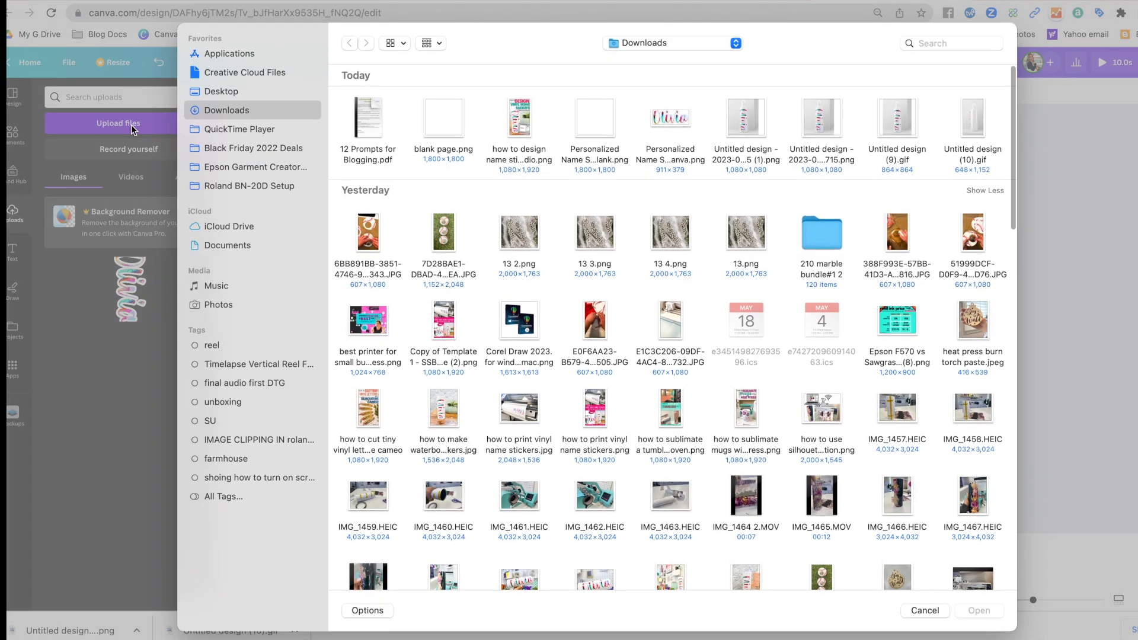
pyautogui.click(594, 123)
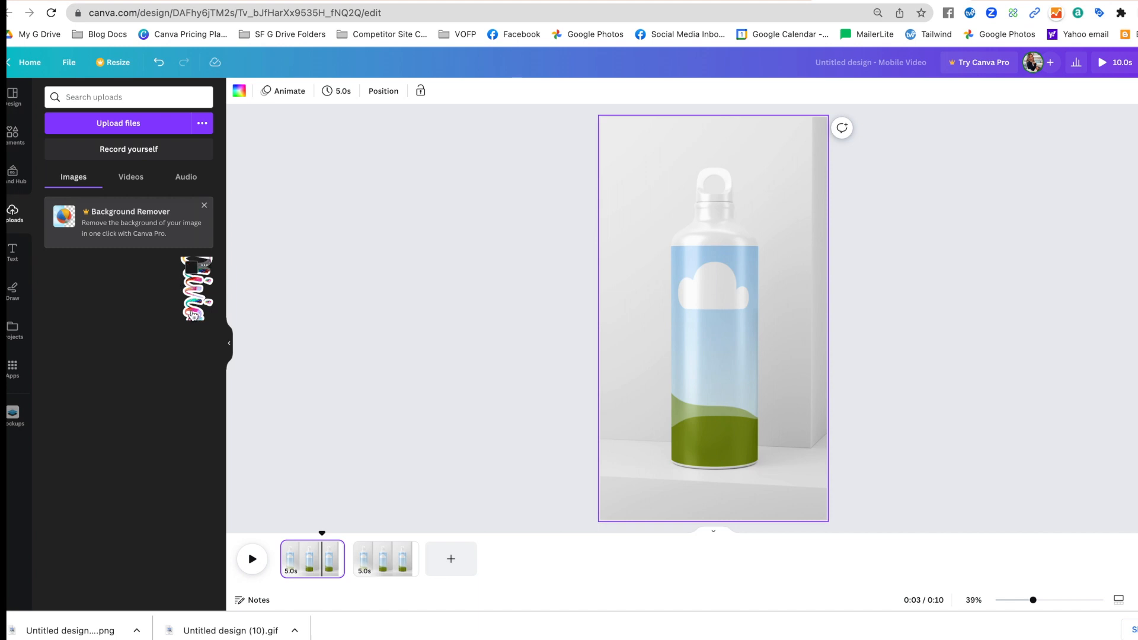
pyautogui.click(118, 123)
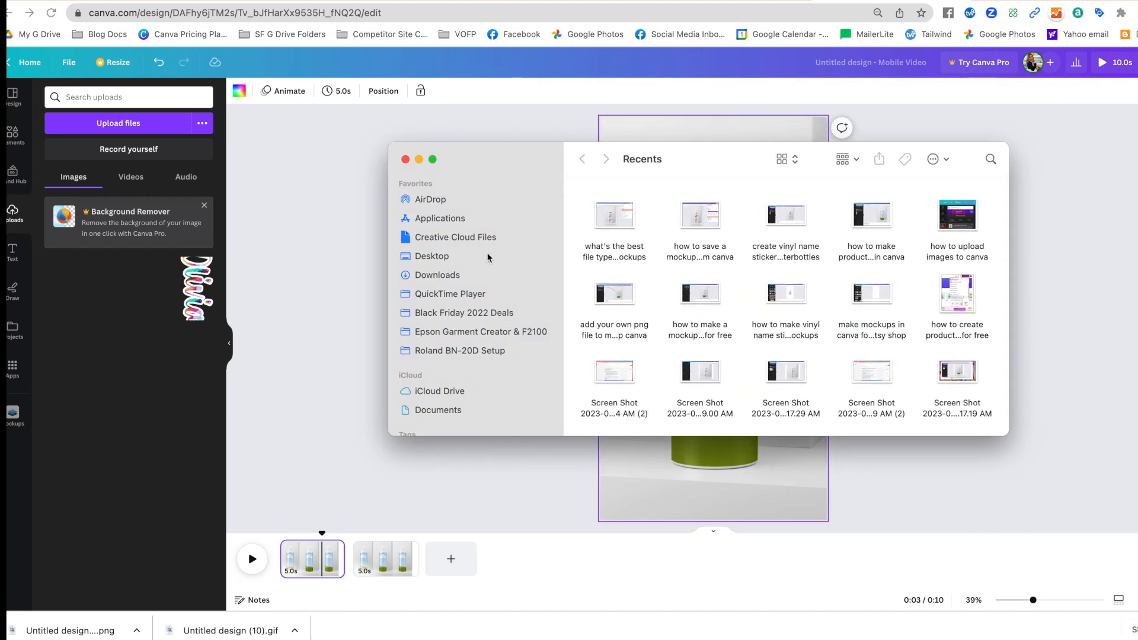
# - Open the Olivia name sticker PNG from Downloads in Preview
pyautogui.click(437, 275)
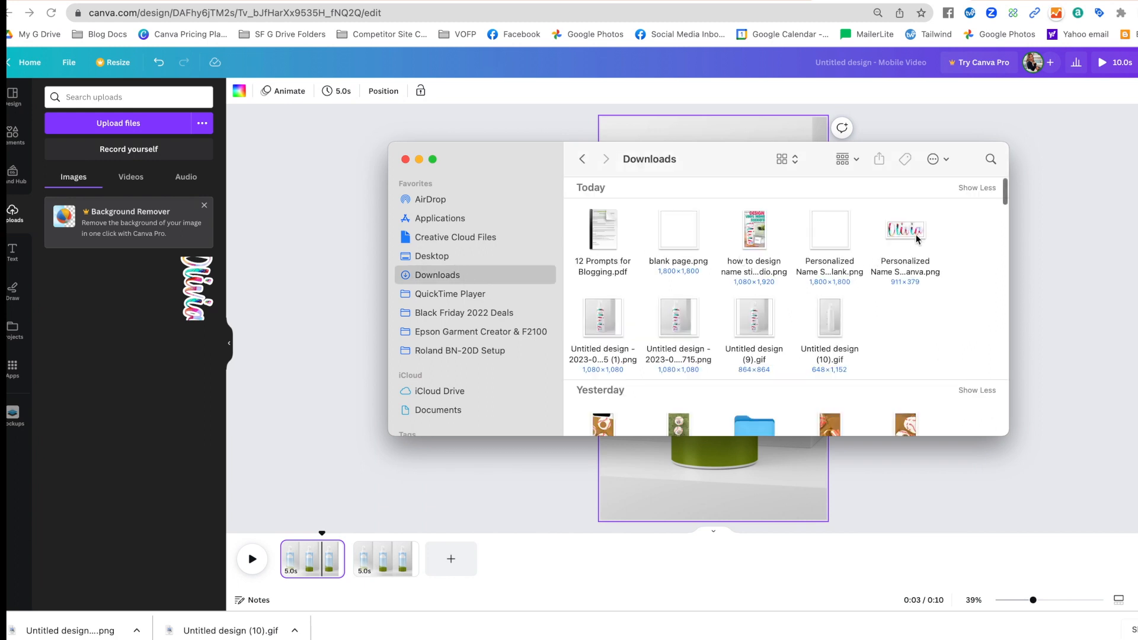
pyautogui.moveTo(912, 236)
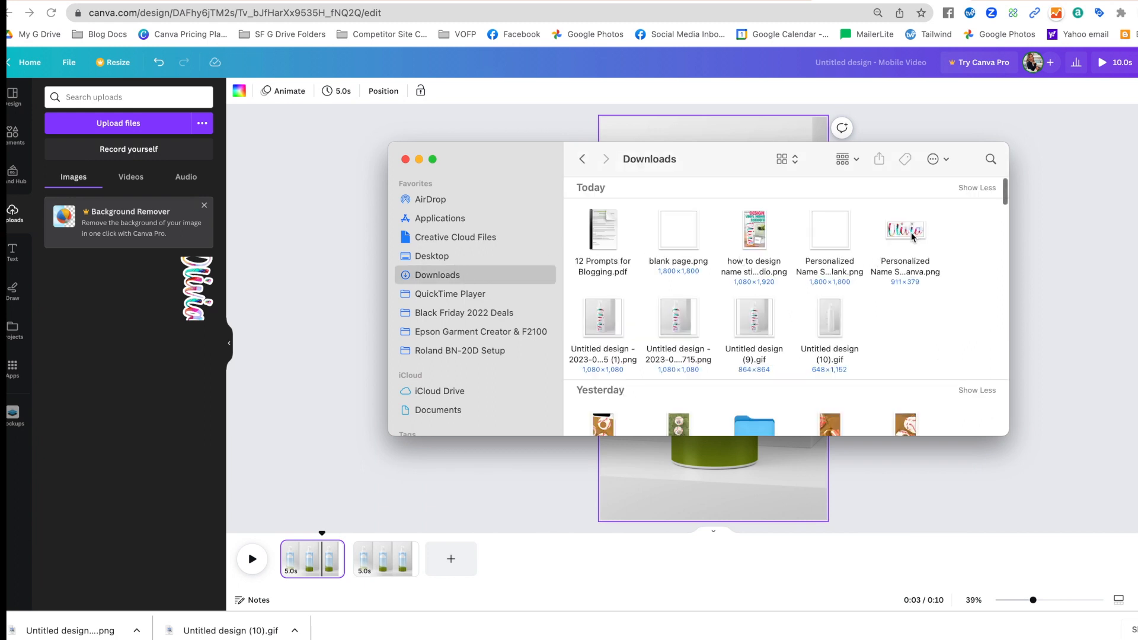
pyautogui.click(905, 231)
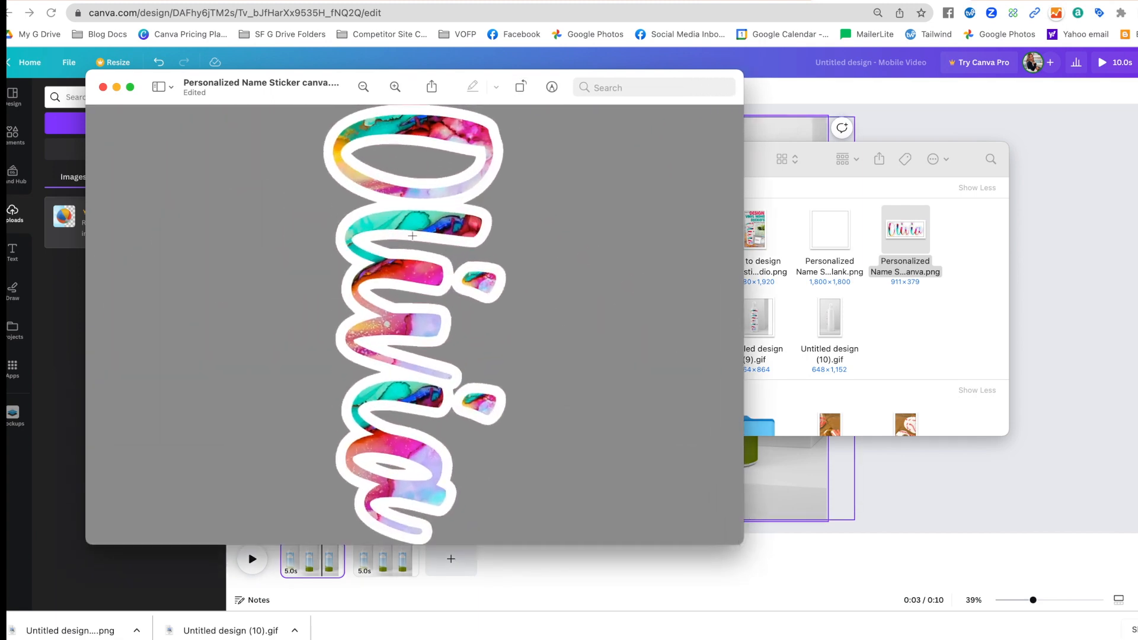
pyautogui.moveTo(420, 185)
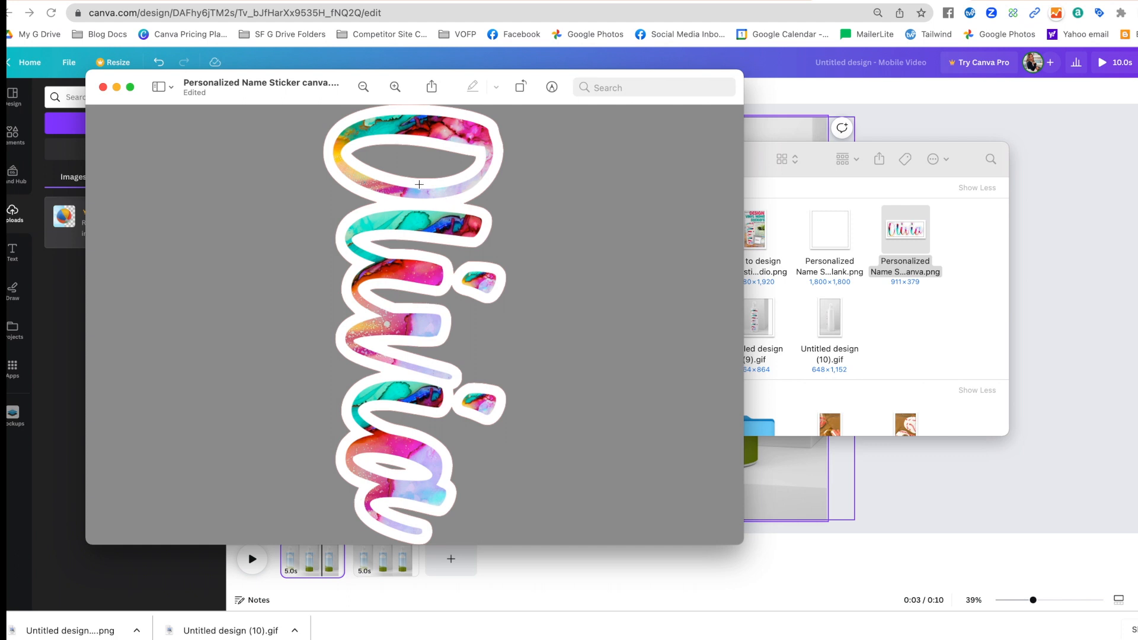
pyautogui.moveTo(536, 102)
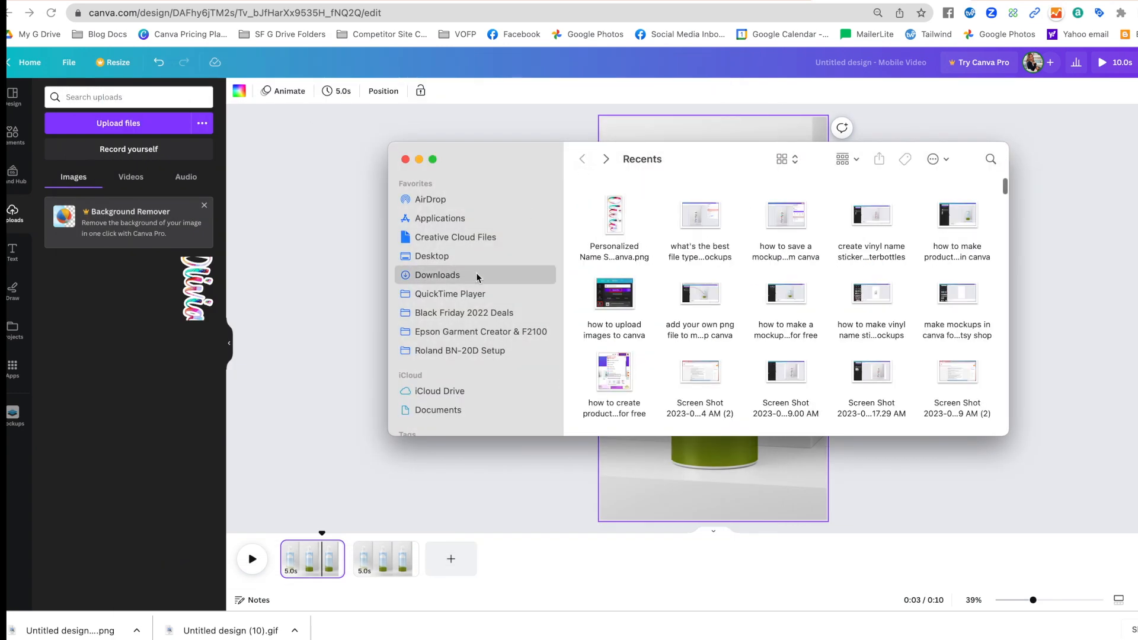
# - Upload the rotated Olivia sticker PNG (379×911) and drop it onto page 1's bottle
pyautogui.click(437, 275)
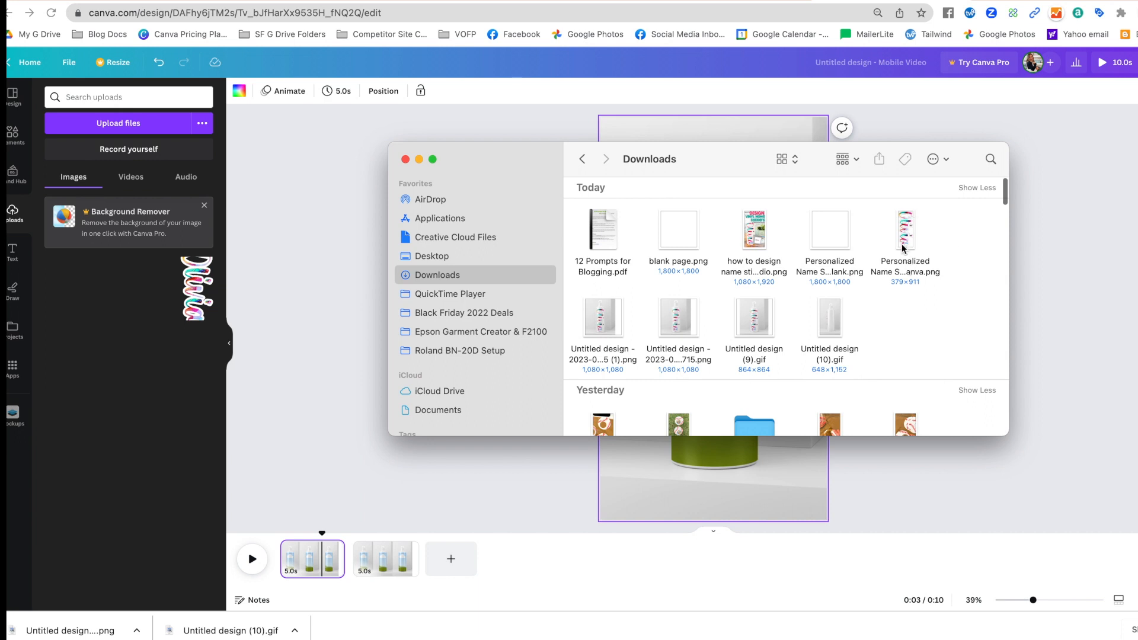
pyautogui.moveTo(706, 309)
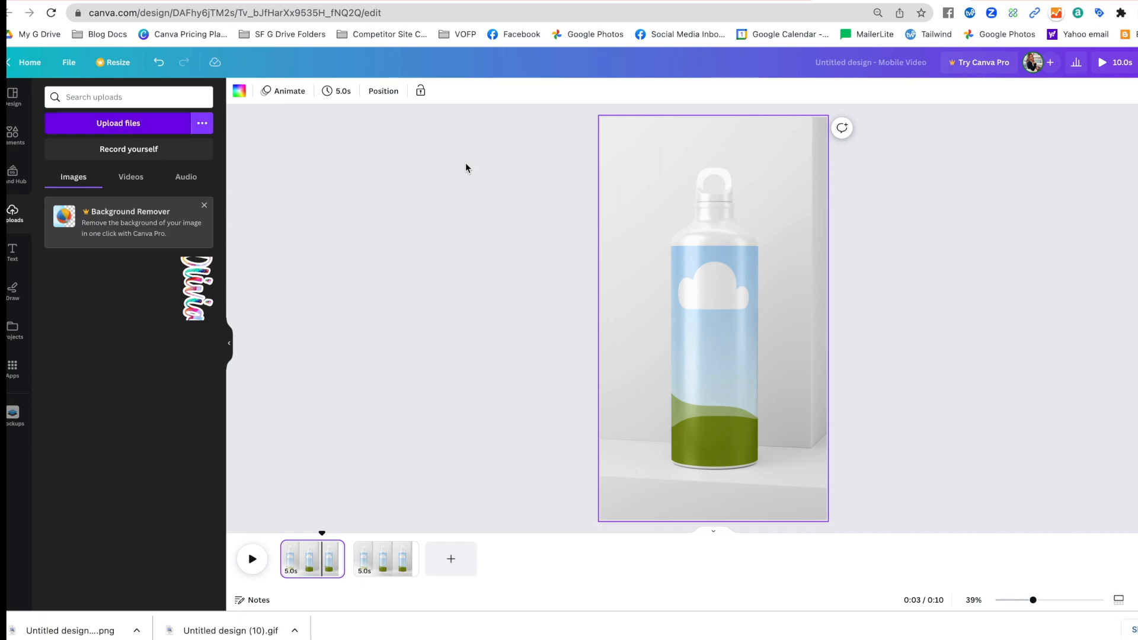
pyautogui.click(118, 123)
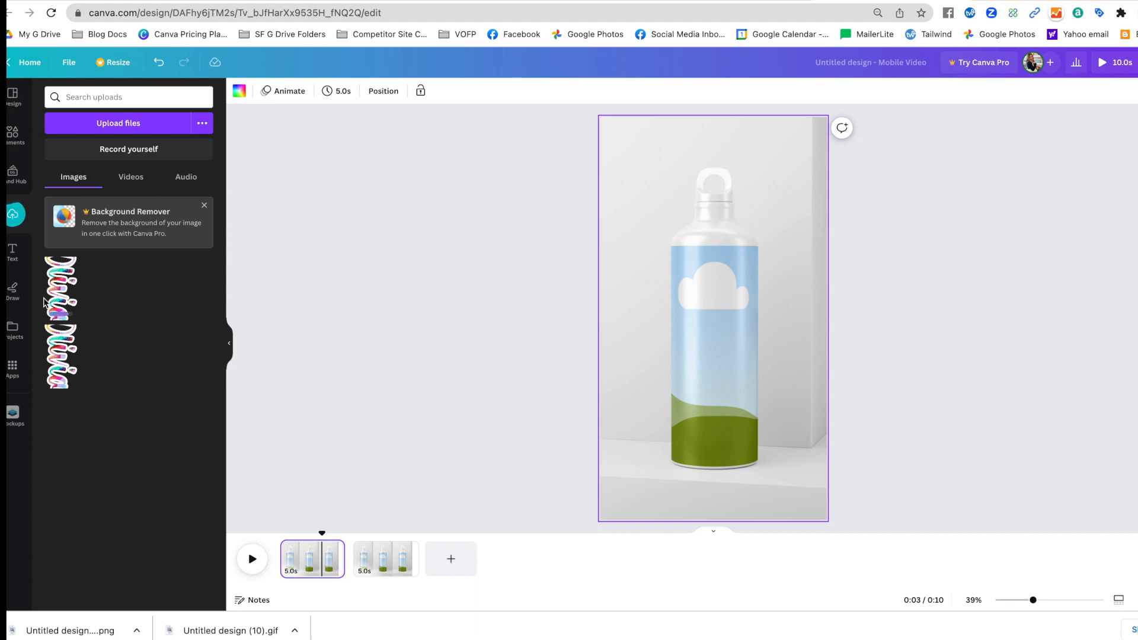
pyautogui.moveTo(58, 298)
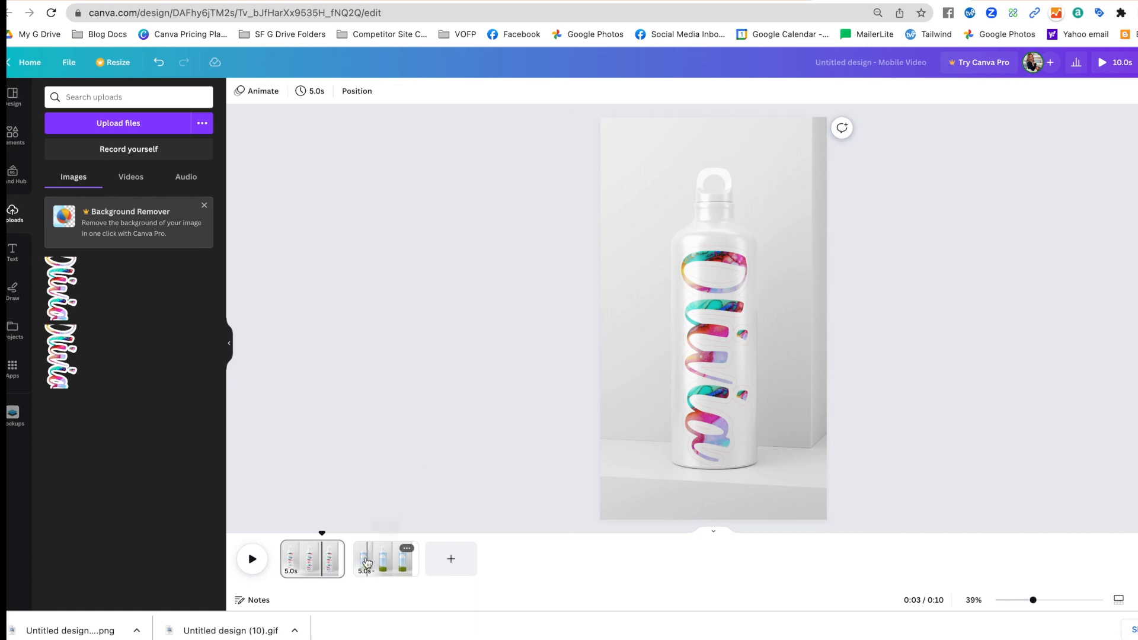
pyautogui.moveTo(378, 562)
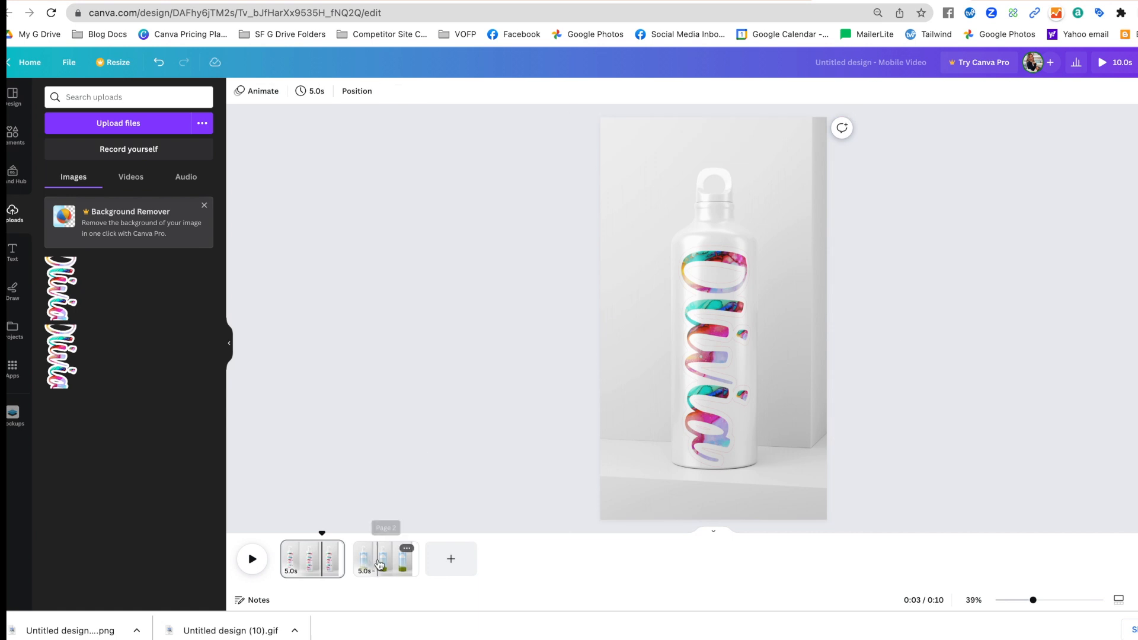
# - Leave page 2's bottle plain white, then return to page 1 to inspect the sticker
pyautogui.click(385, 559)
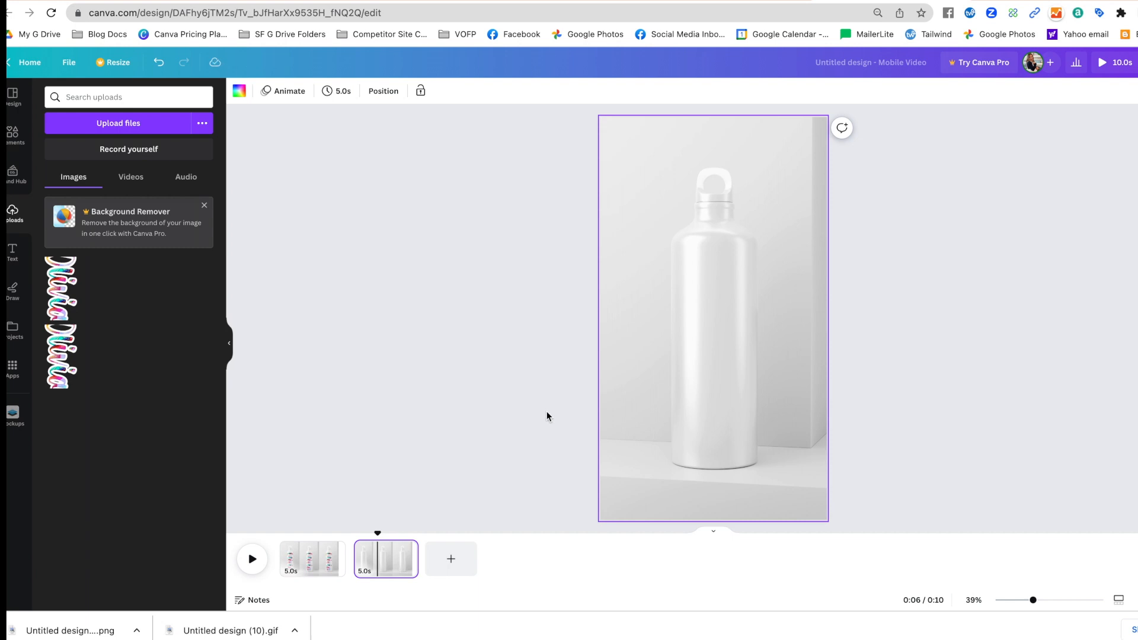
pyautogui.click(311, 559)
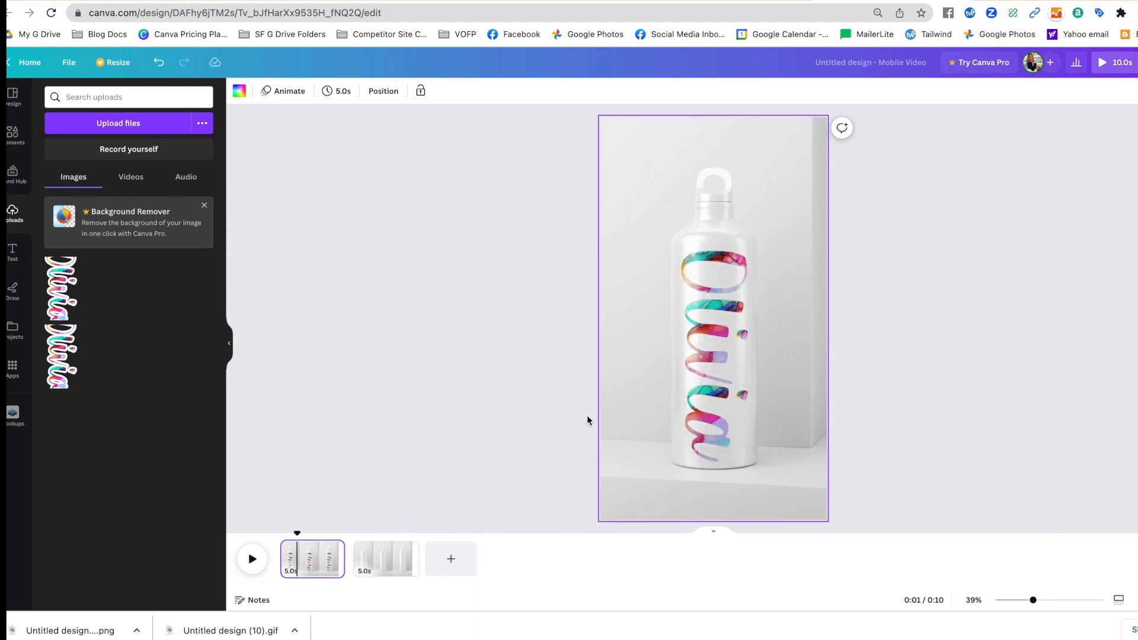
pyautogui.moveTo(953, 549)
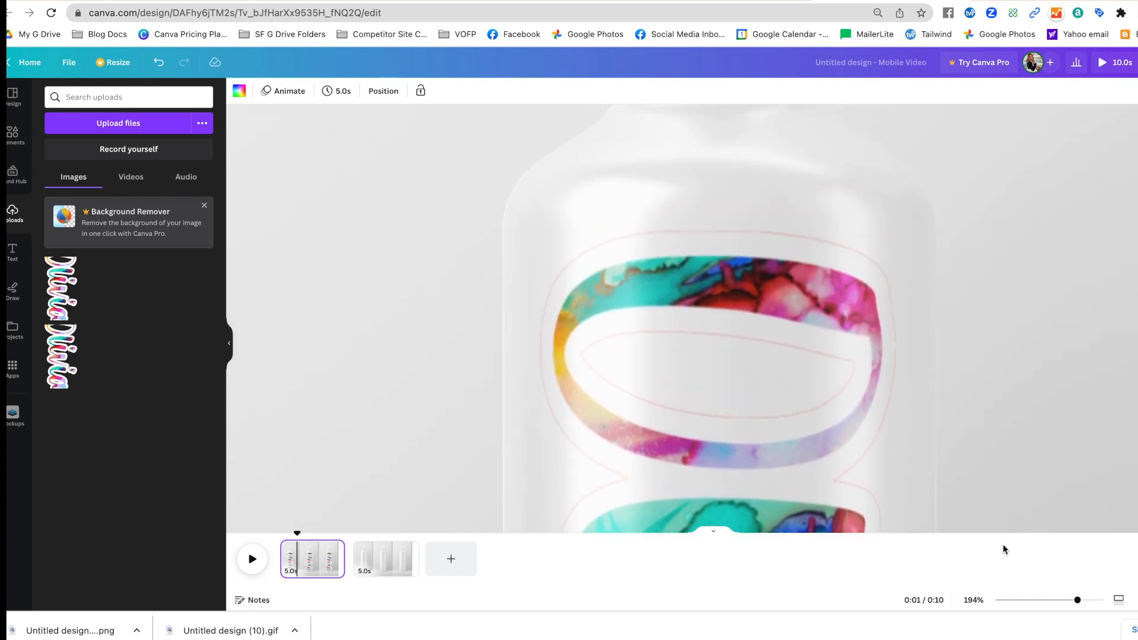
# - Zoom out to about 40% so the whole stickered bottle fits in view
pyautogui.moveTo(1076, 599); pyautogui.dragTo(1035, 600)
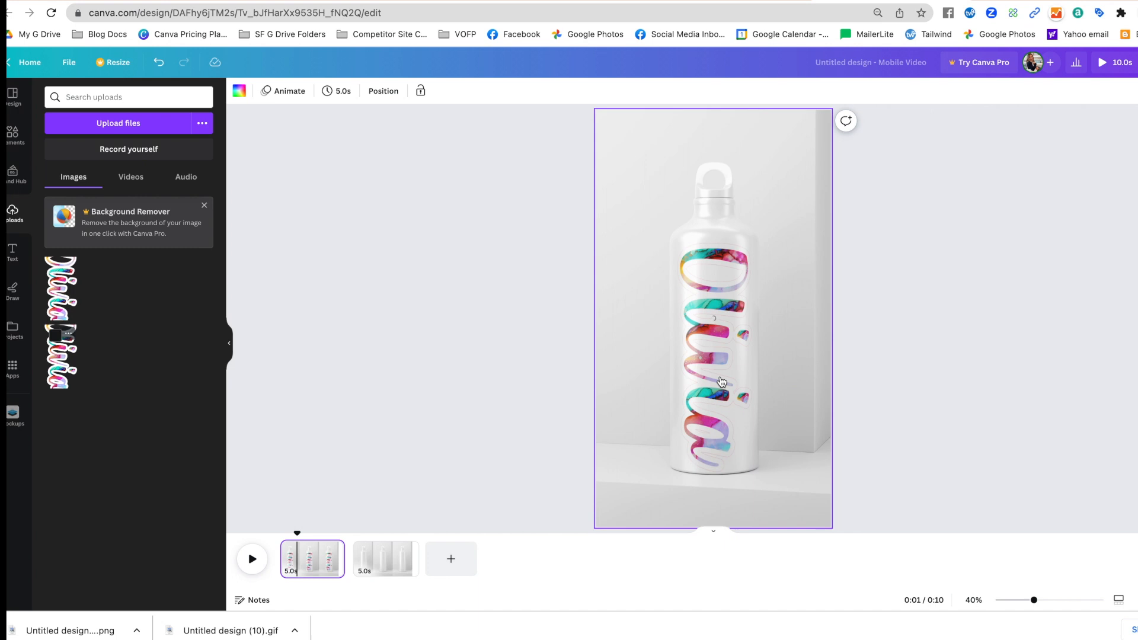
pyautogui.moveTo(491, 375)
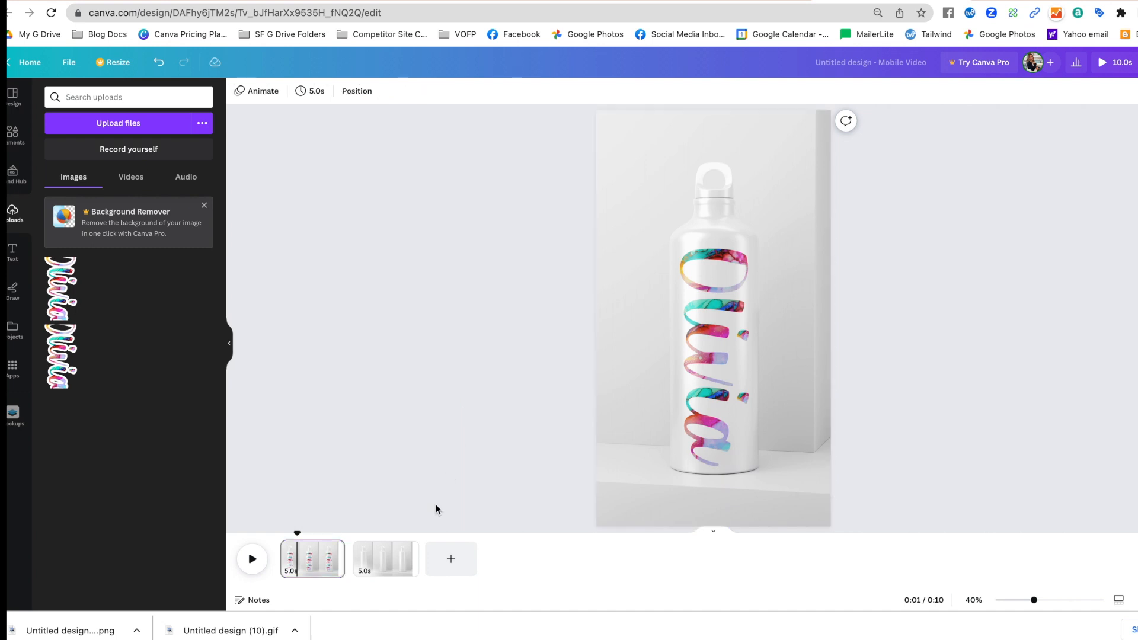
pyautogui.moveTo(517, 473)
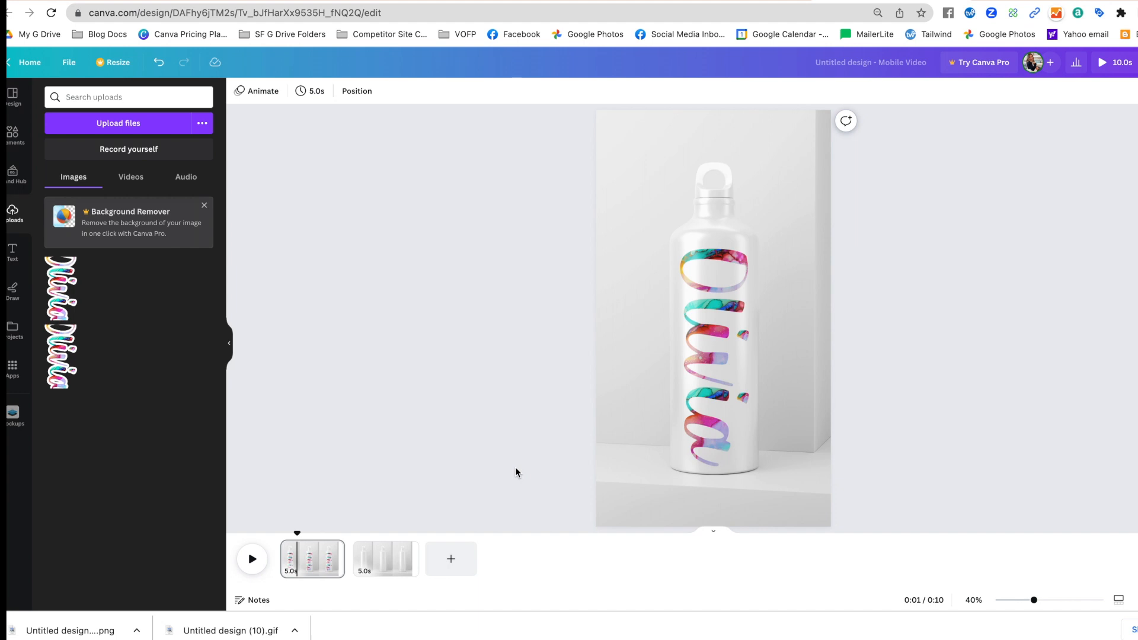
pyautogui.moveTo(333, 550)
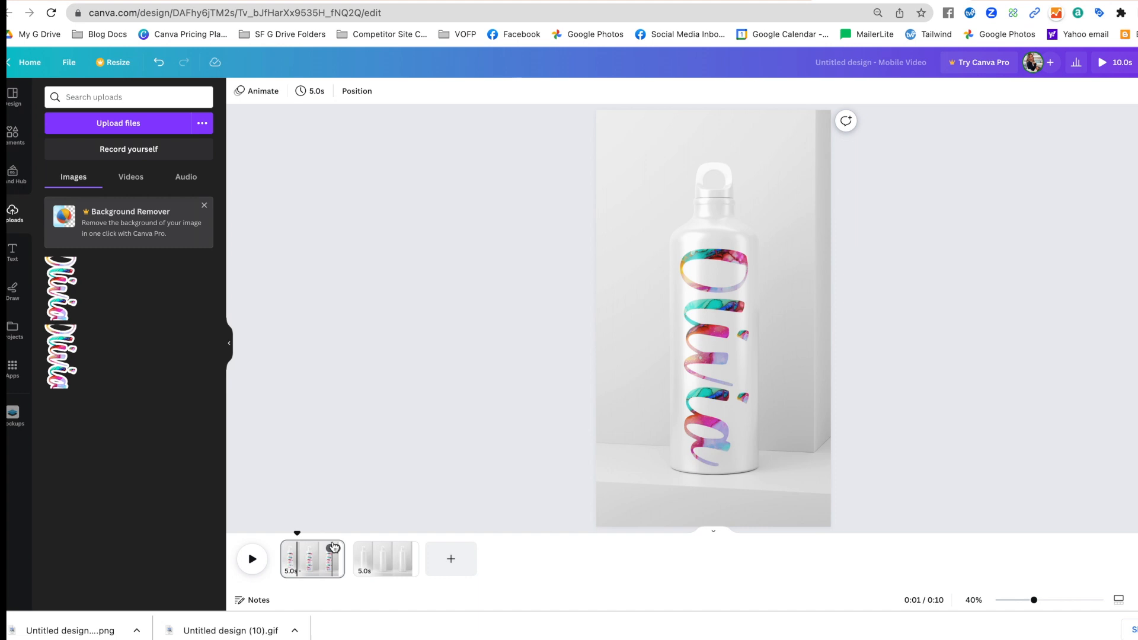
pyautogui.moveTo(314, 570)
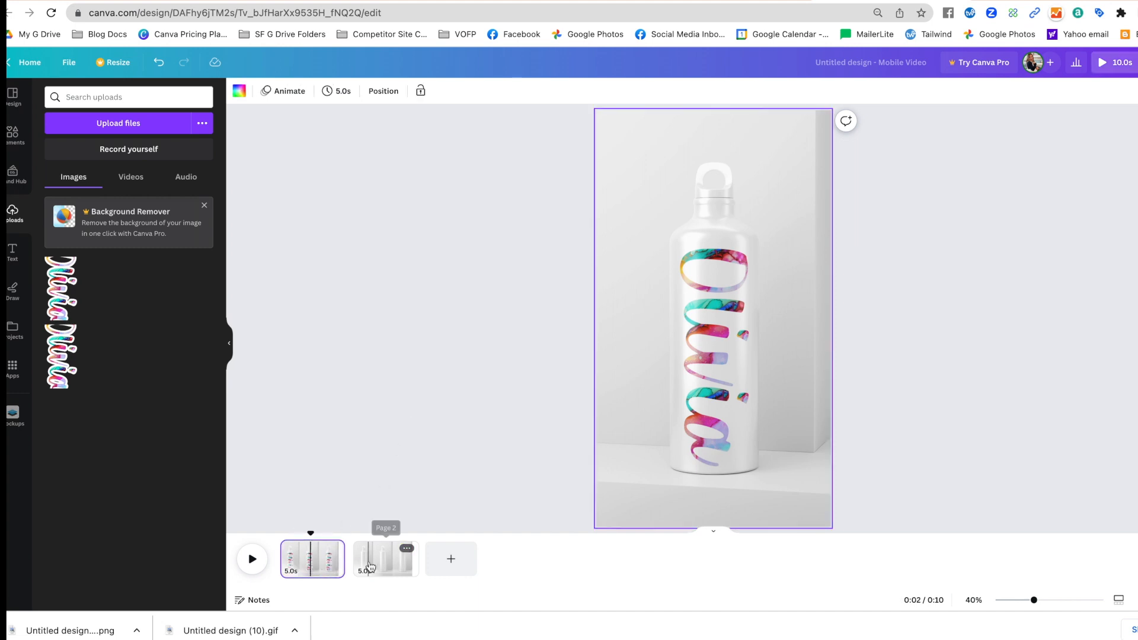
# - Duplicate the stickered page 1 twice, giving three Olivia pages before the plain bottle
pyautogui.click(386, 560)
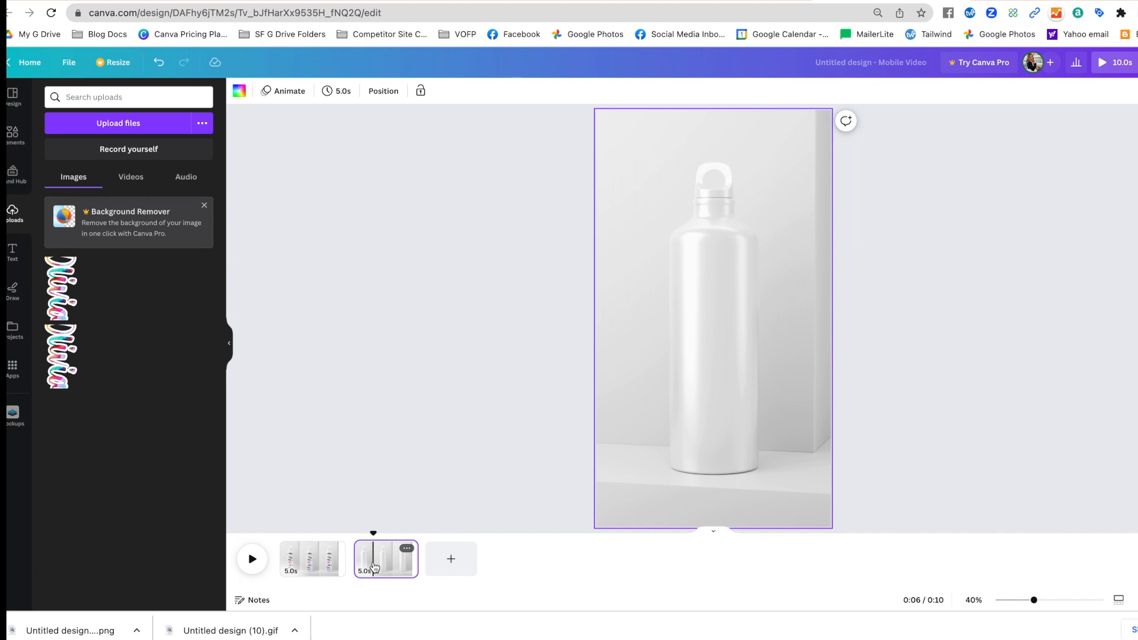
pyautogui.moveTo(451, 558)
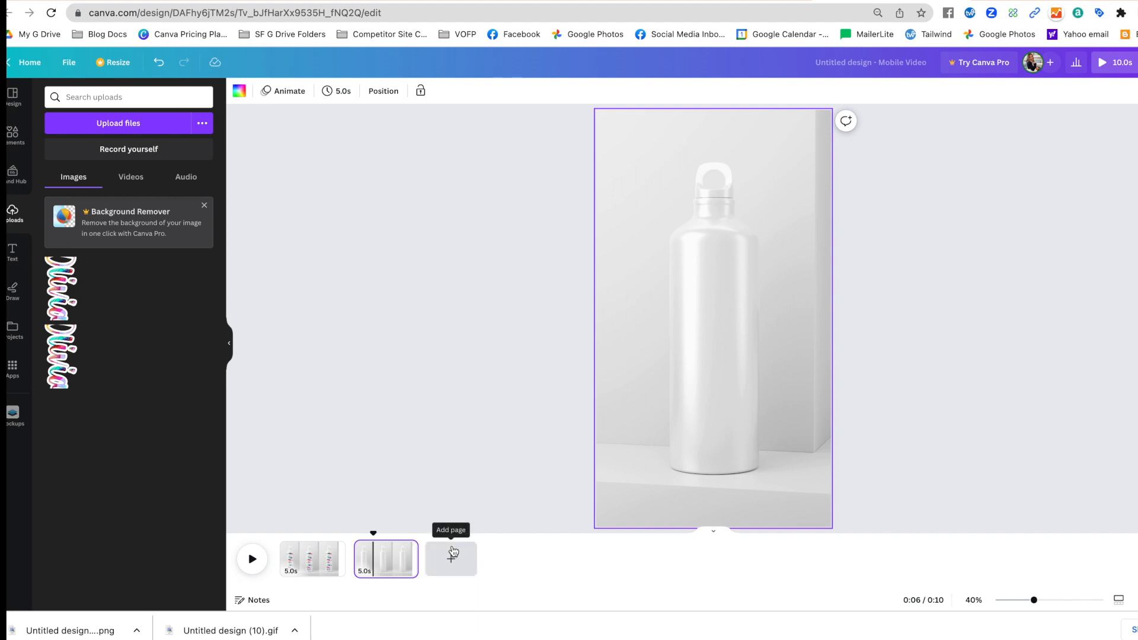
pyautogui.moveTo(737, 153)
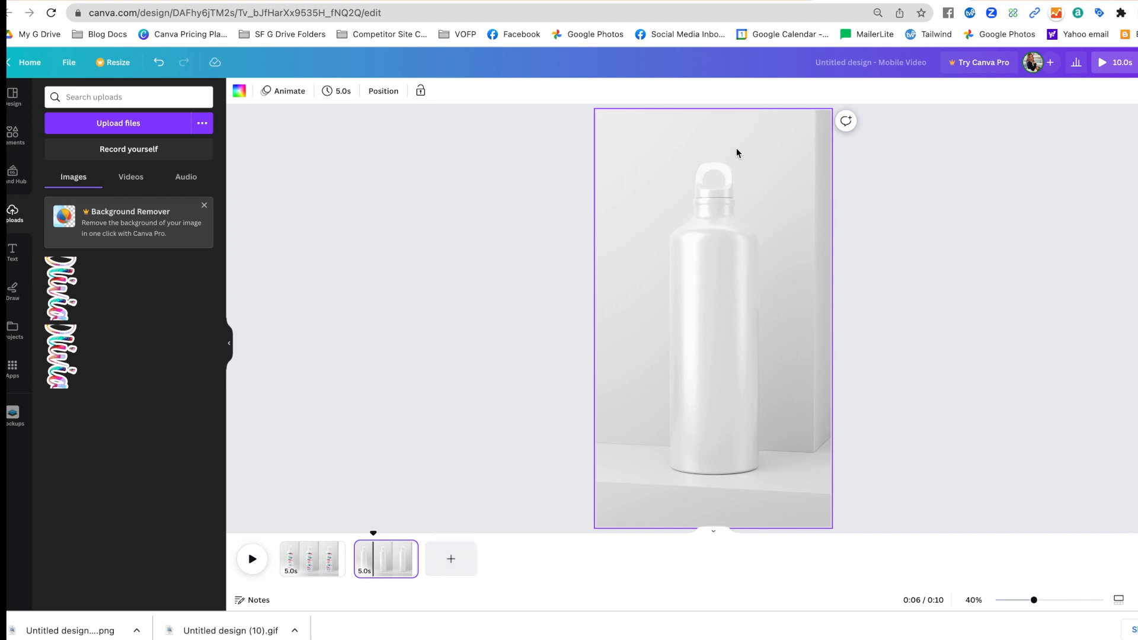
pyautogui.moveTo(293, 576)
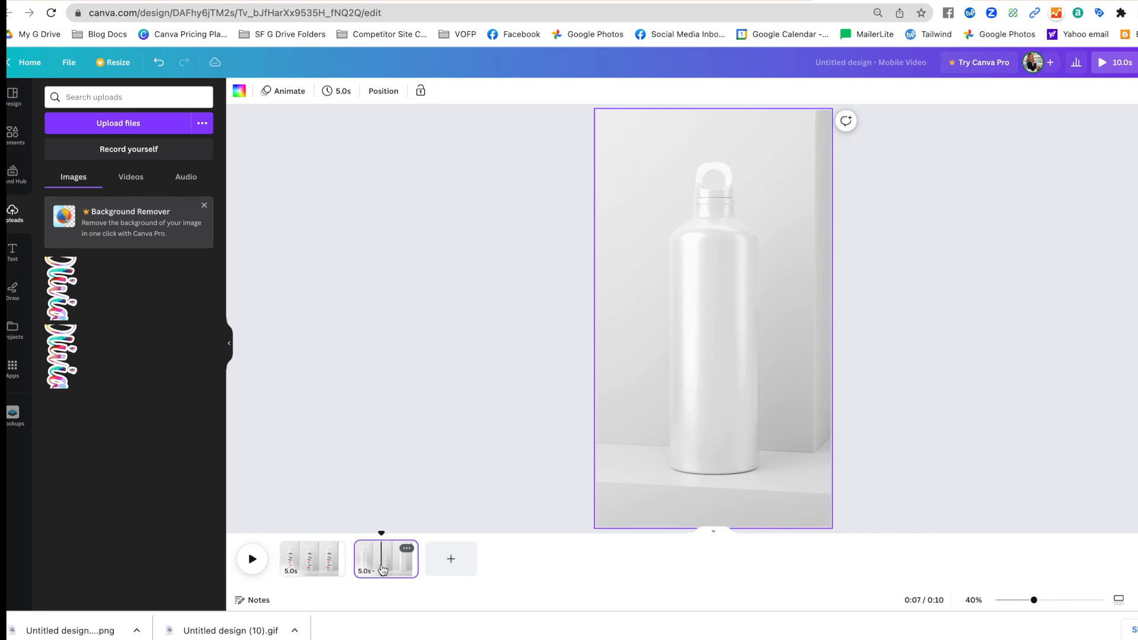
pyautogui.click(312, 560)
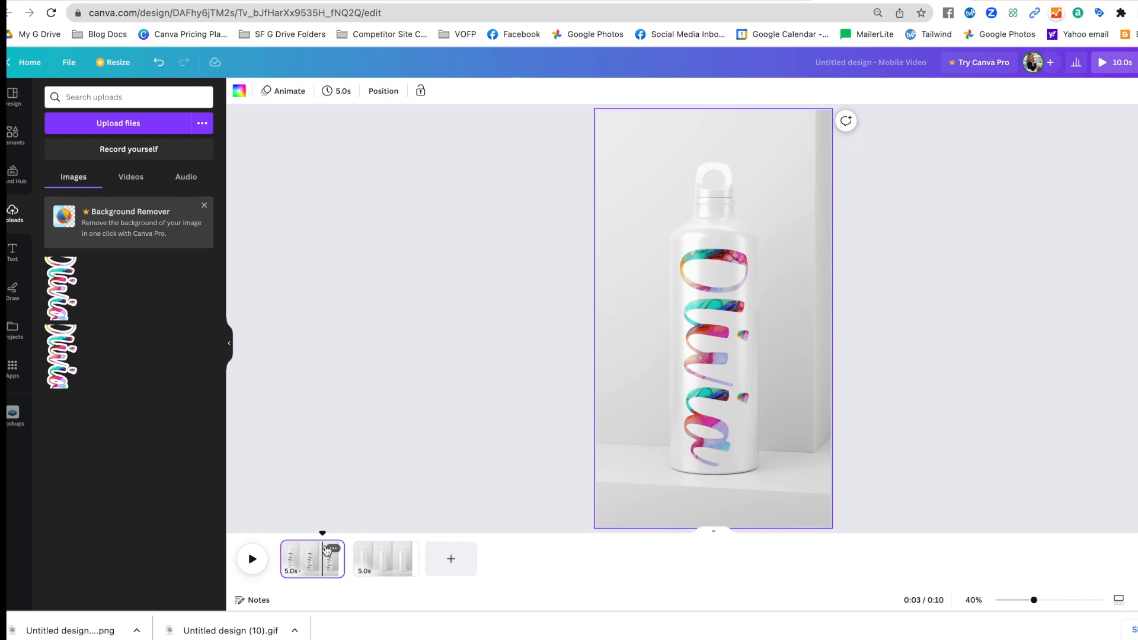
pyautogui.click(333, 549)
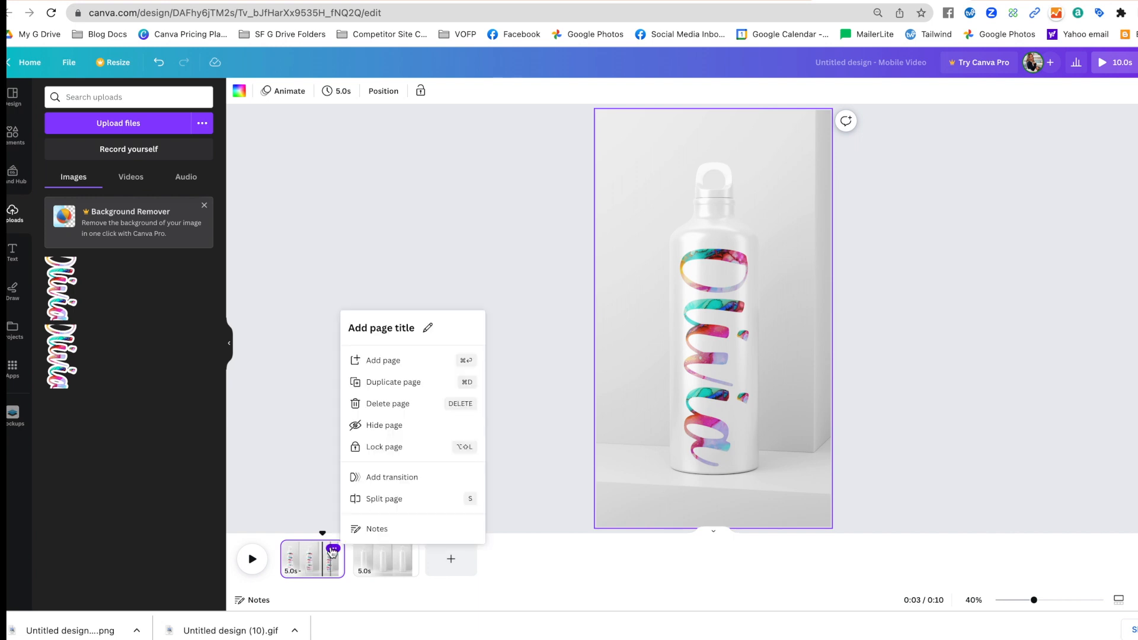
pyautogui.moveTo(386, 388)
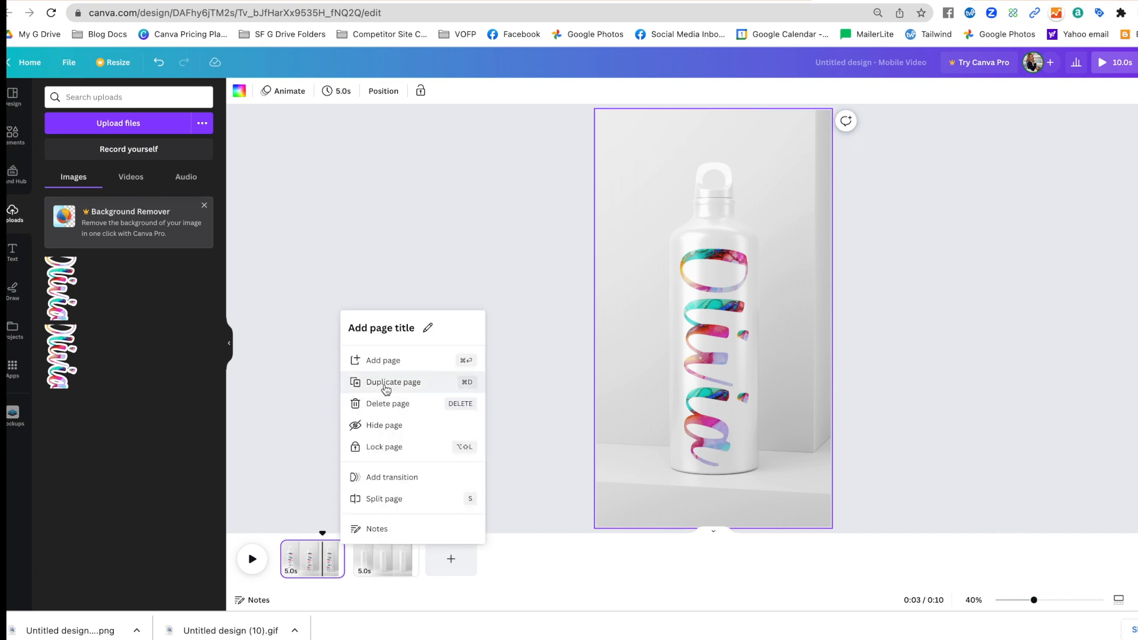
pyautogui.click(393, 382)
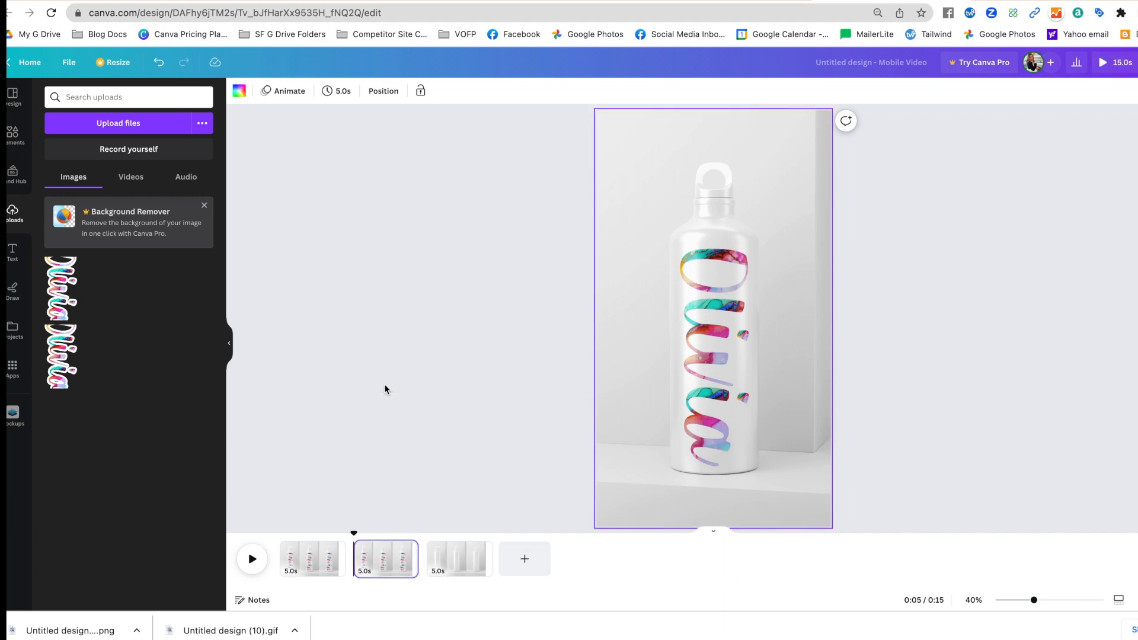
pyautogui.click(406, 560)
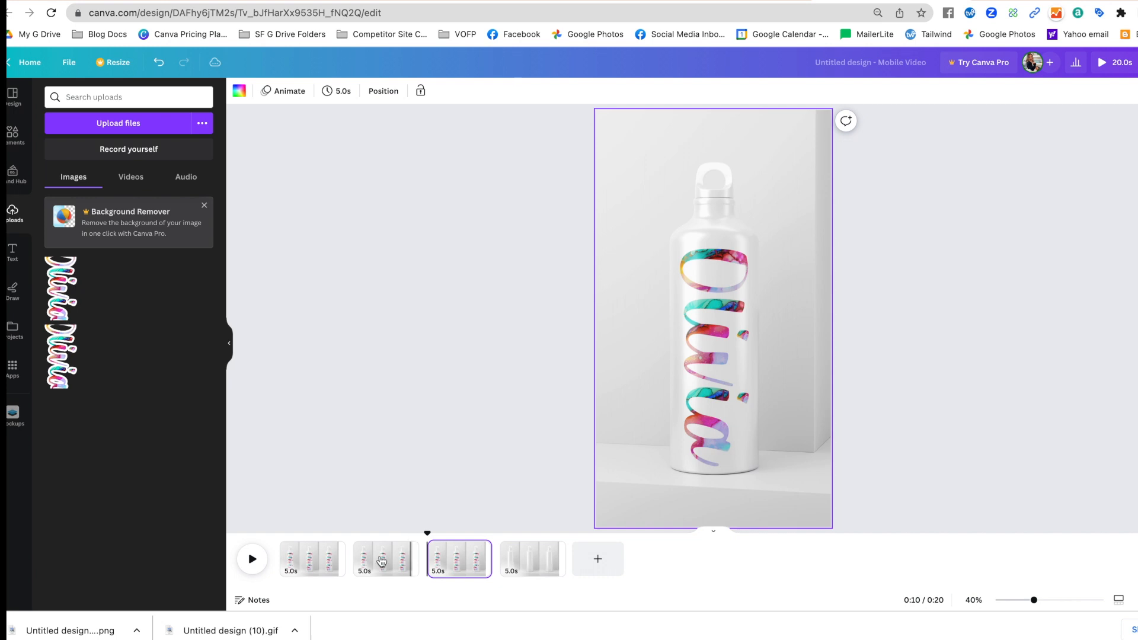
pyautogui.click(386, 559)
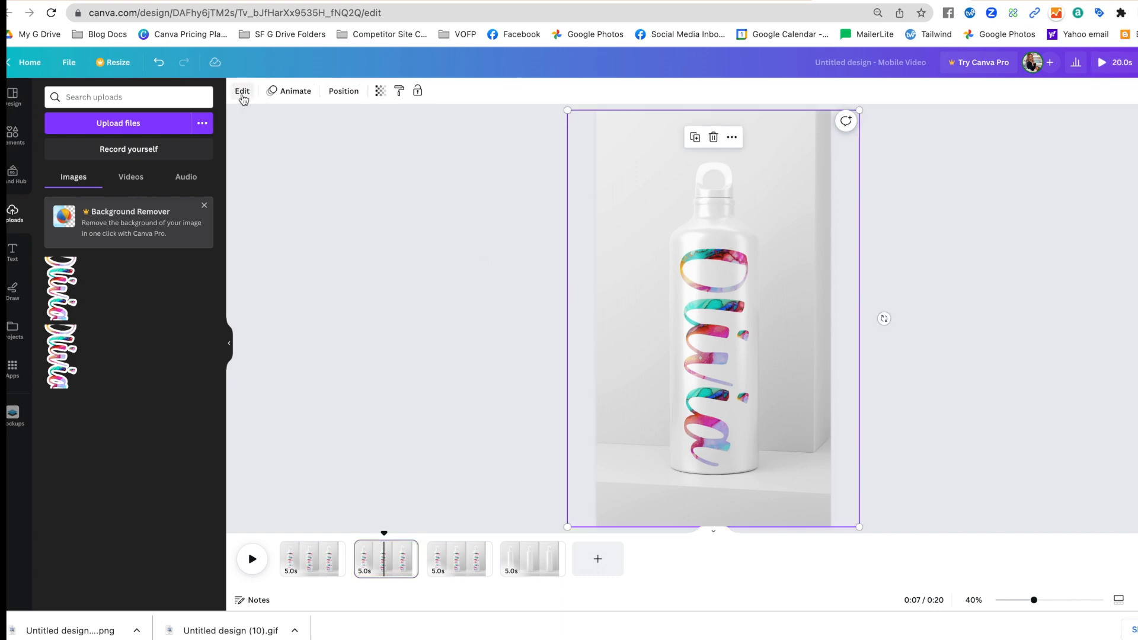
pyautogui.click(242, 91)
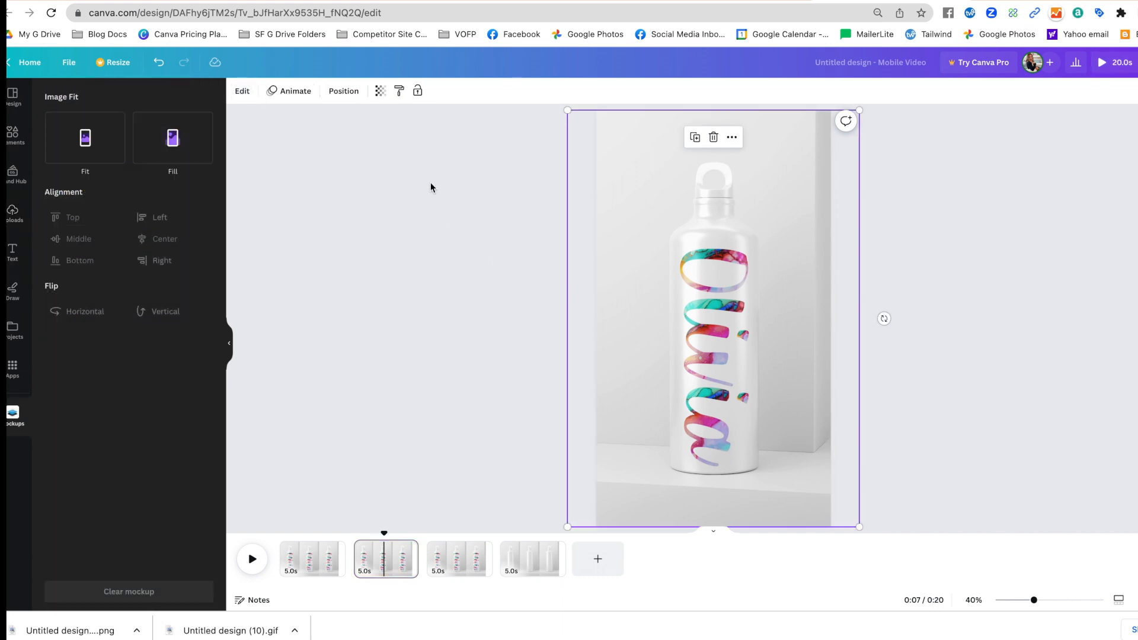
pyautogui.click(85, 137)
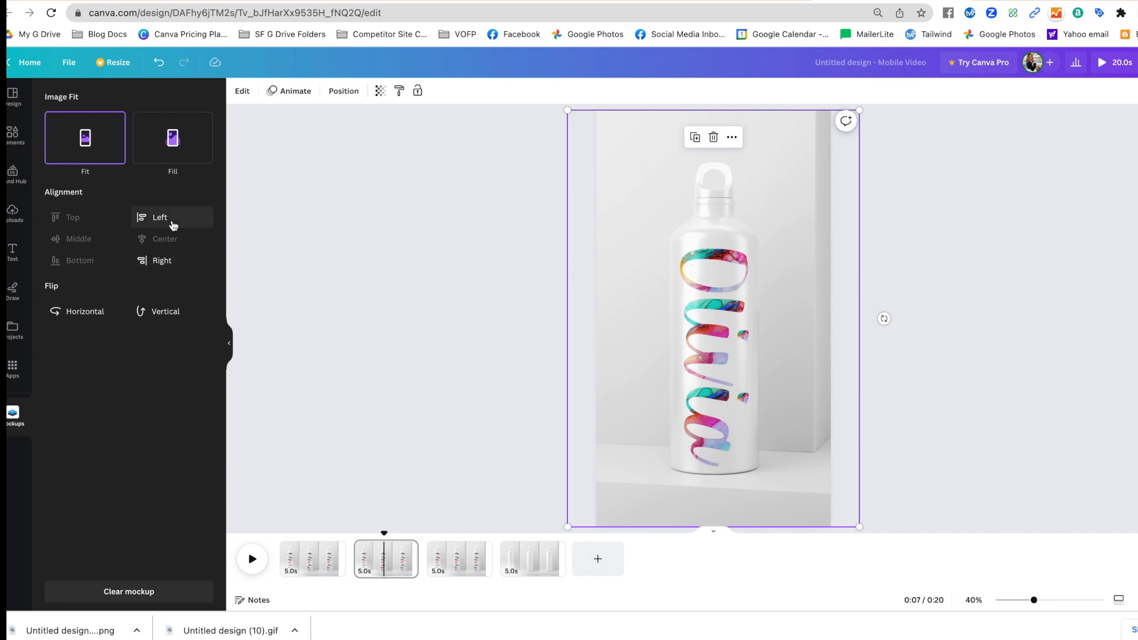
pyautogui.click(165, 239)
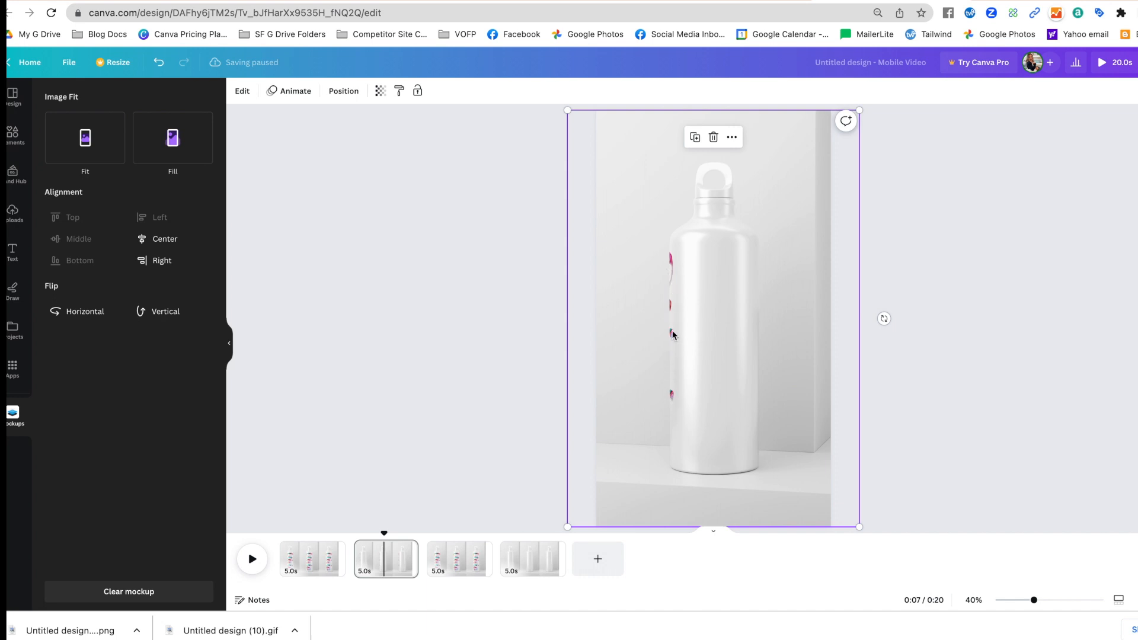
pyautogui.moveTo(458, 559)
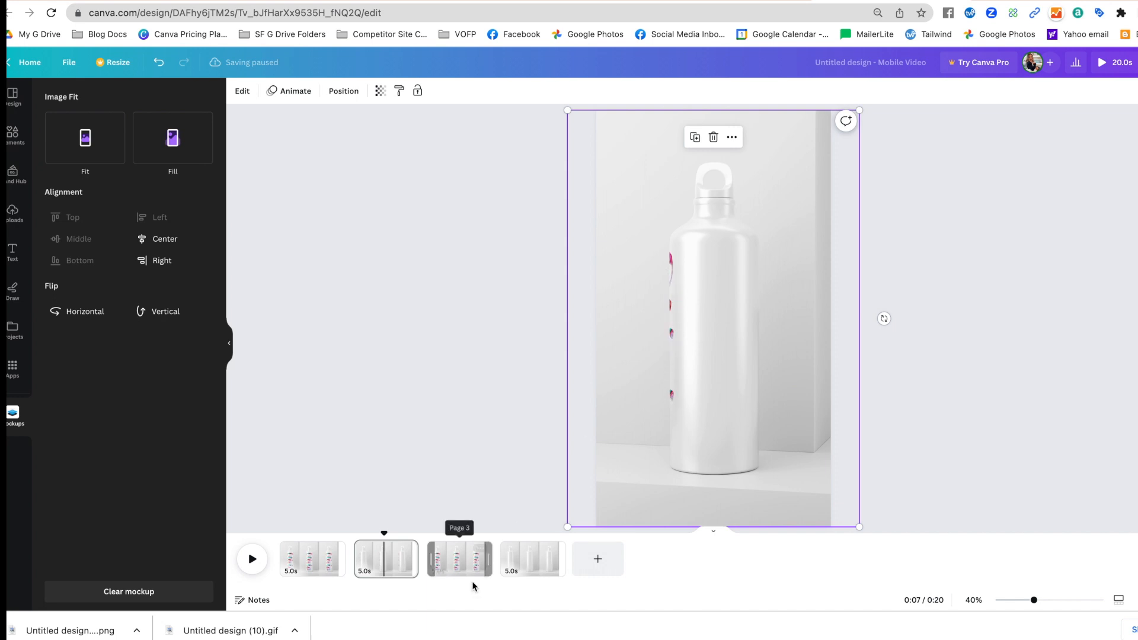
pyautogui.click(460, 559)
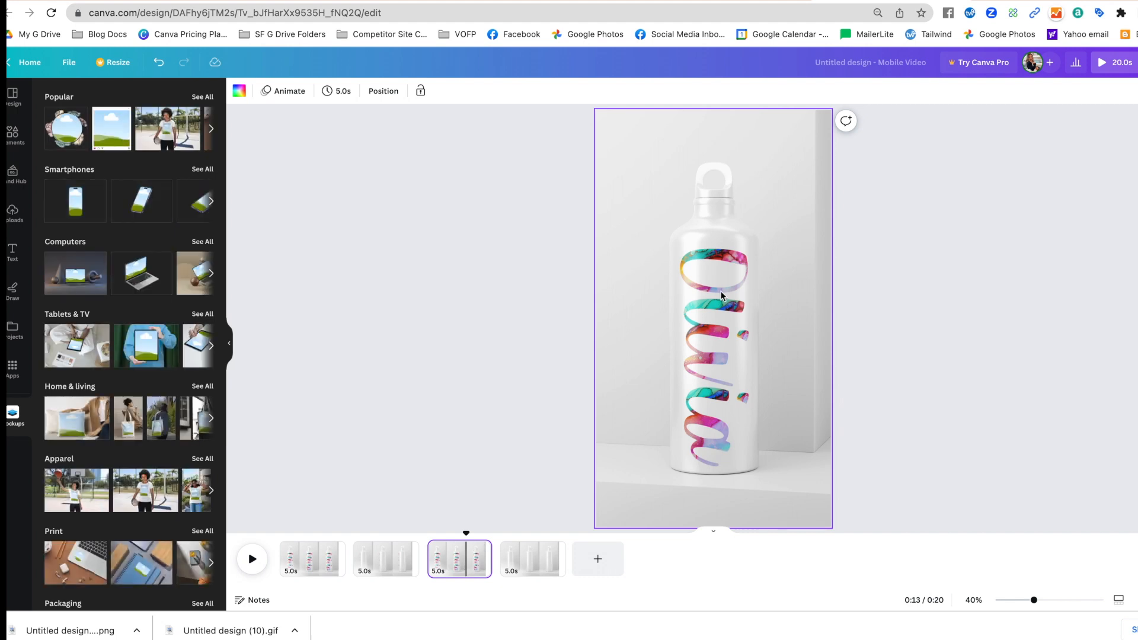
pyautogui.click(723, 295)
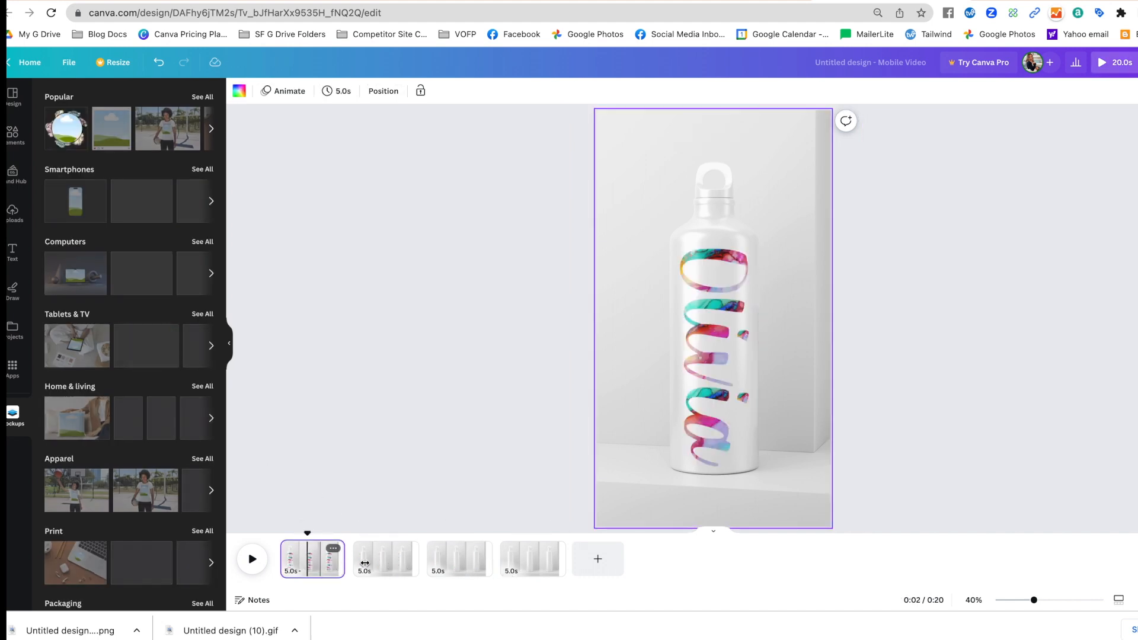
pyautogui.click(458, 559)
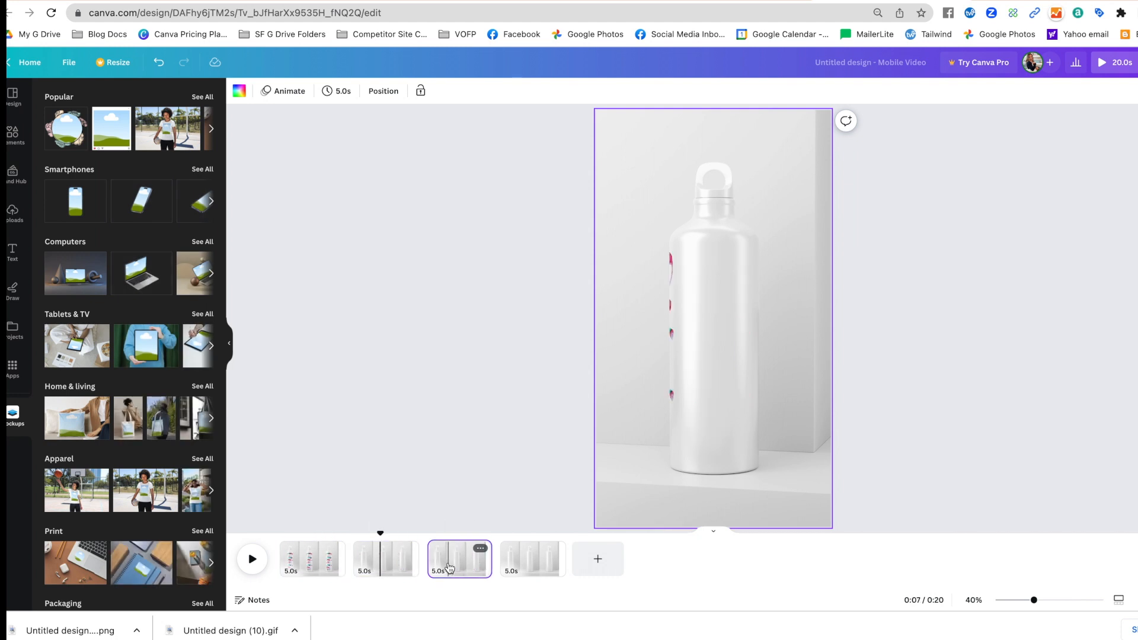
pyautogui.click(533, 559)
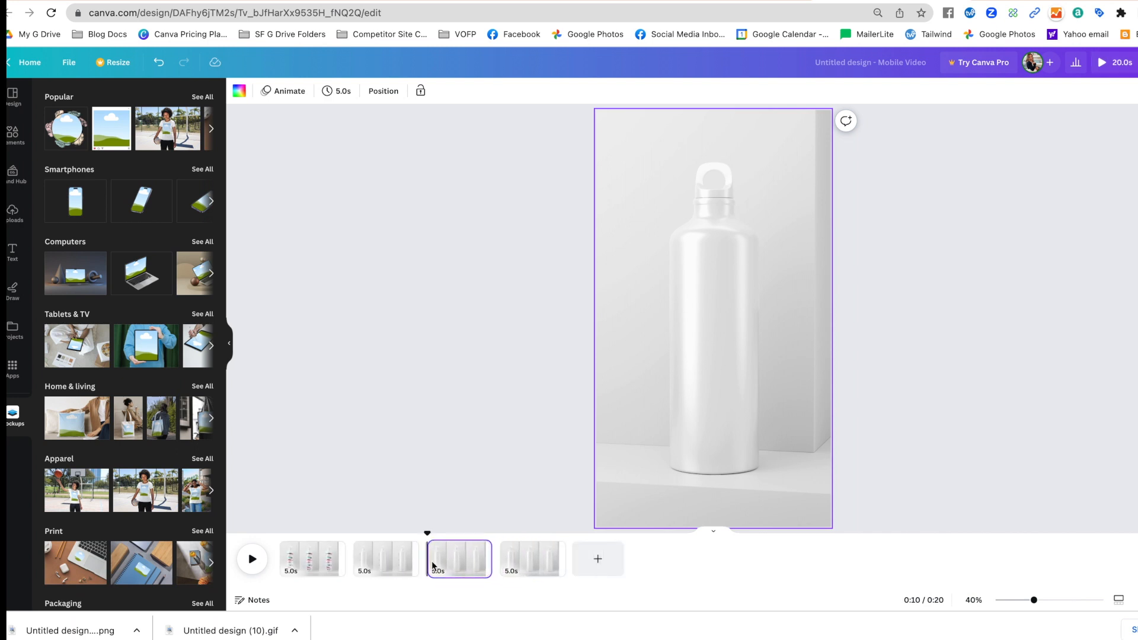
pyautogui.moveTo(297, 575)
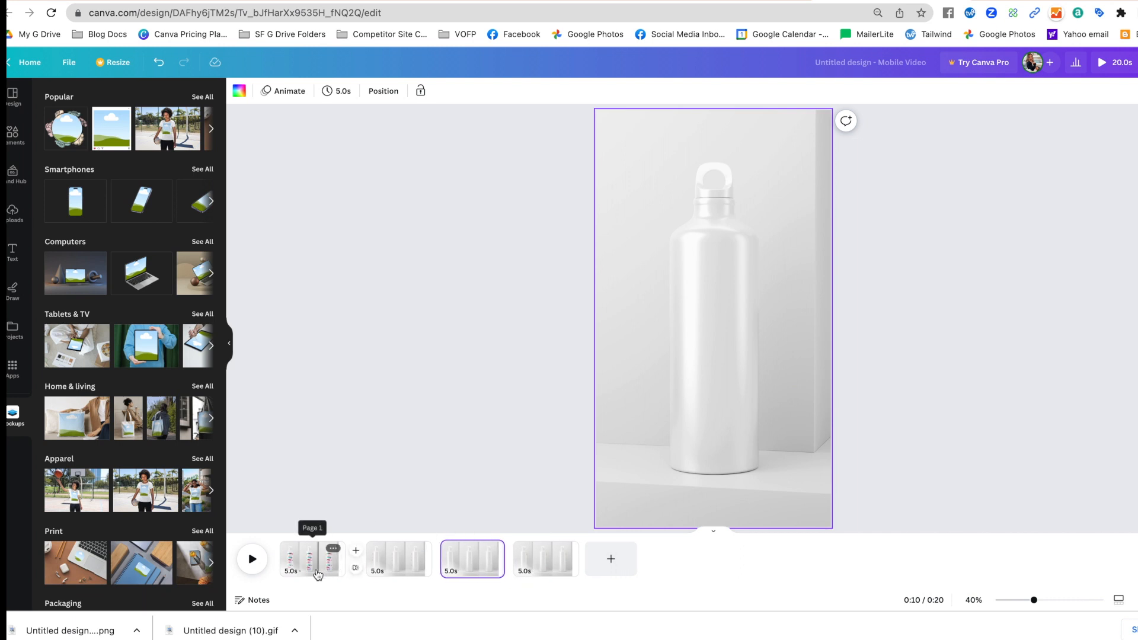
pyautogui.moveTo(337, 92)
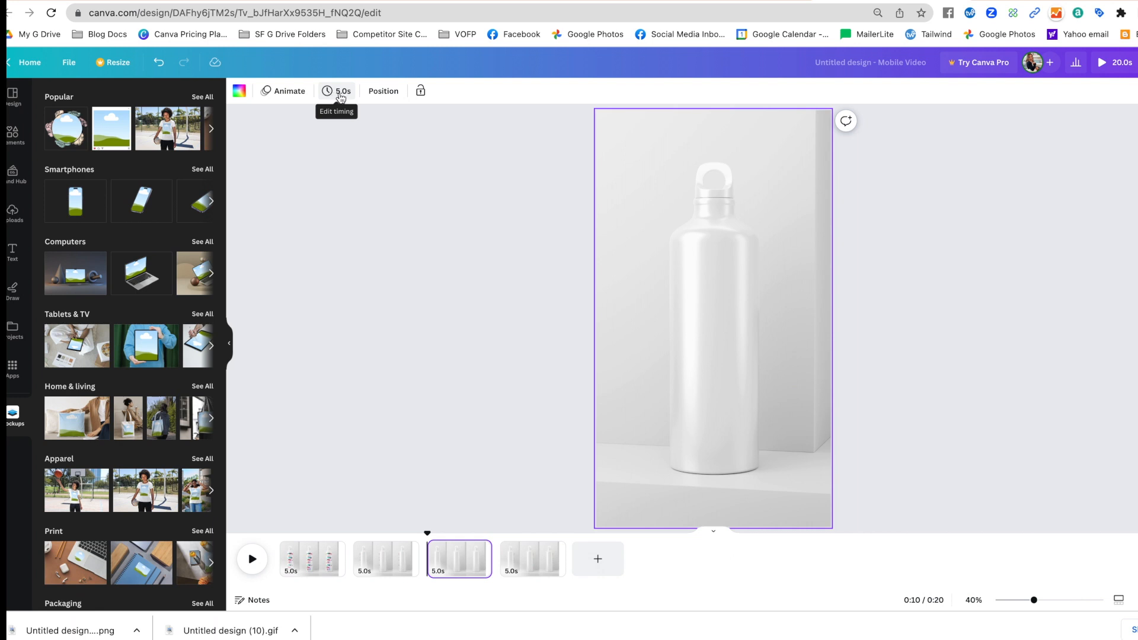
# - Set all four pages to 0.5 seconds each, then play and stop the preview
pyautogui.click(336, 91)
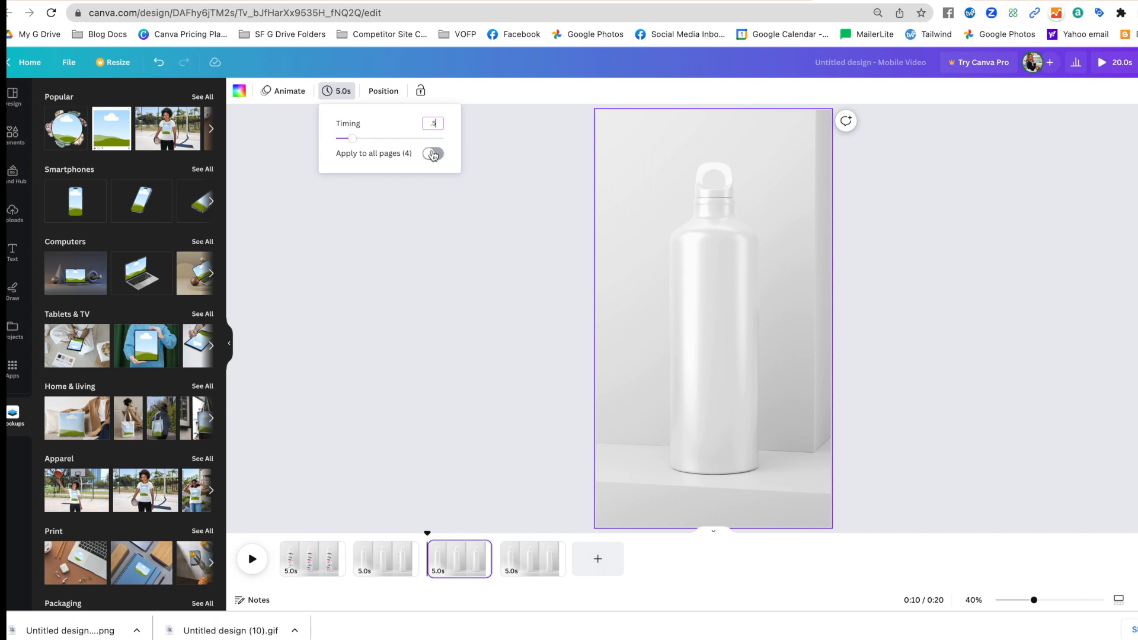
pyautogui.click(433, 154)
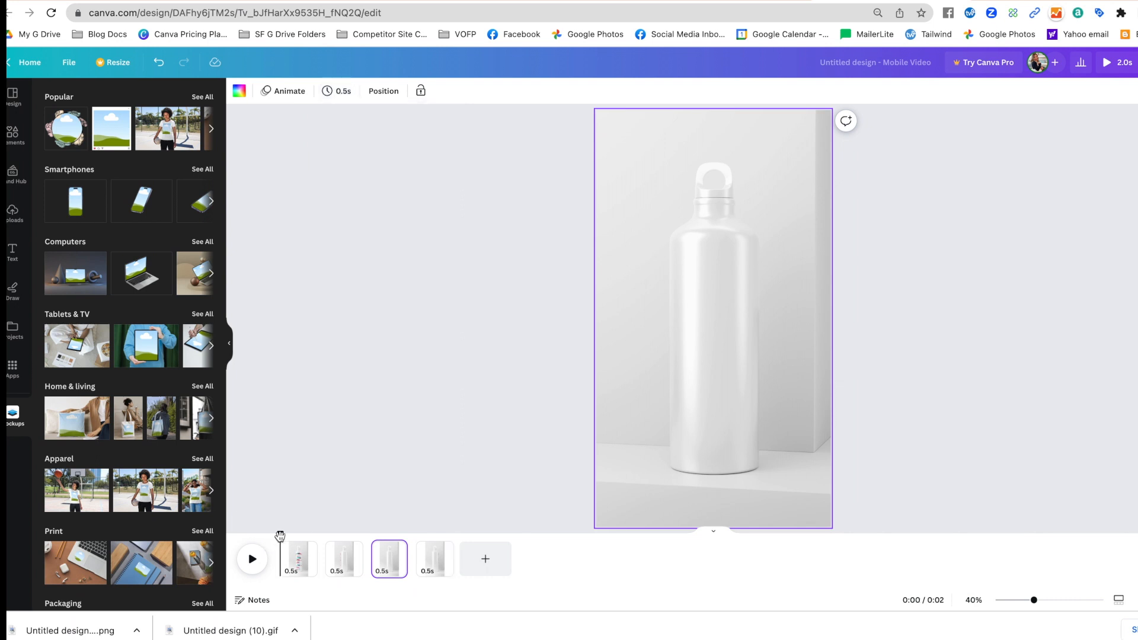
pyautogui.moveTo(298, 566)
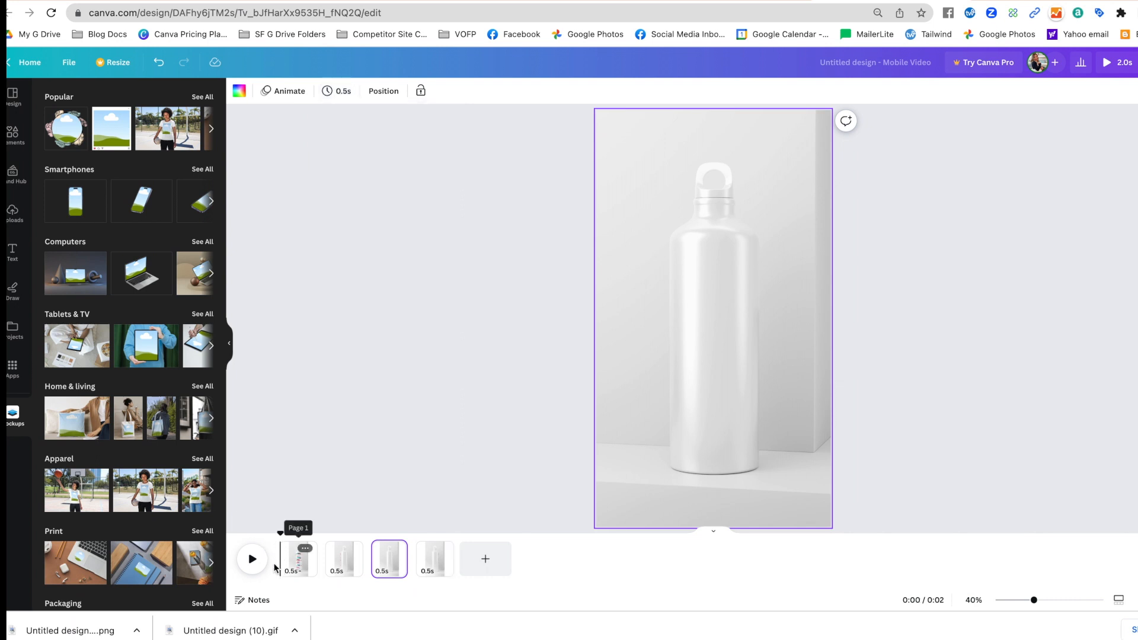
pyautogui.click(252, 560)
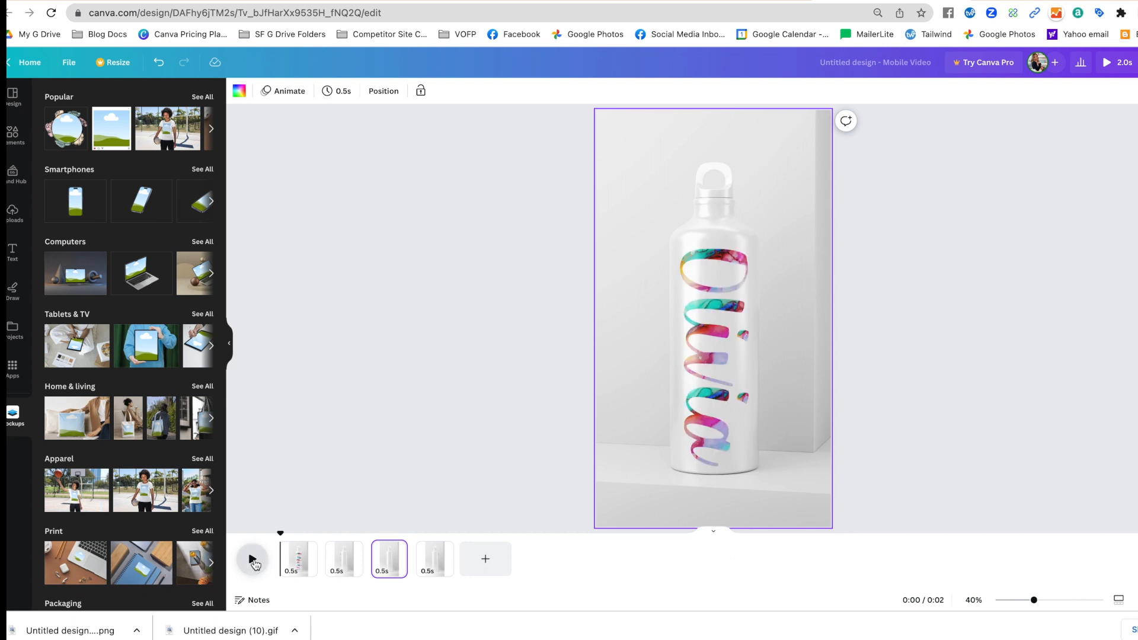
pyautogui.click(253, 559)
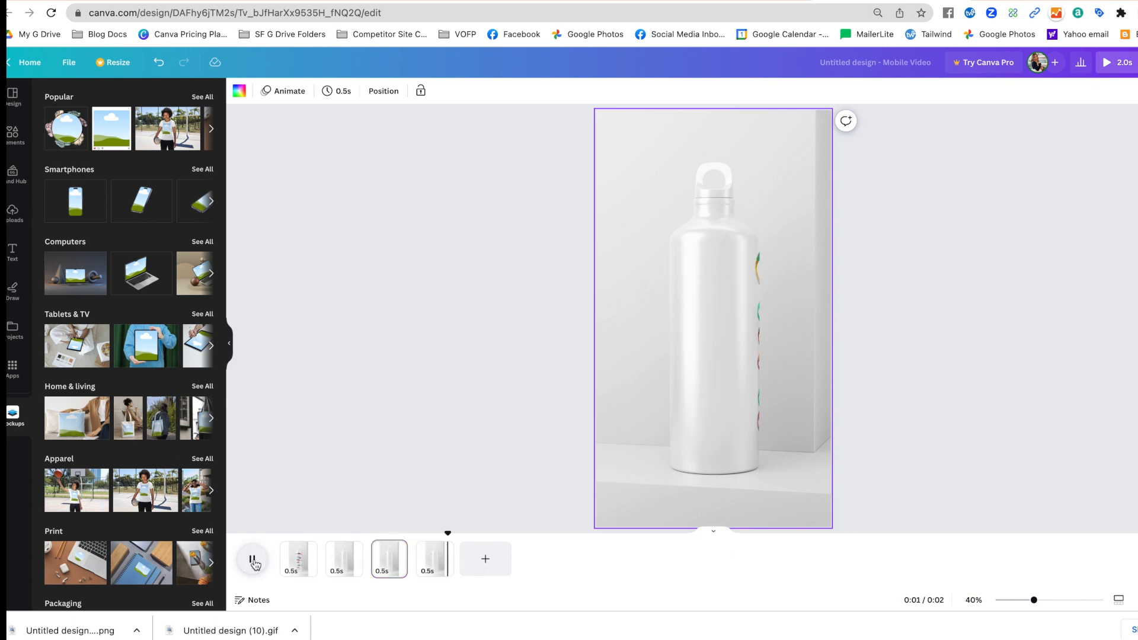
pyautogui.click(252, 559)
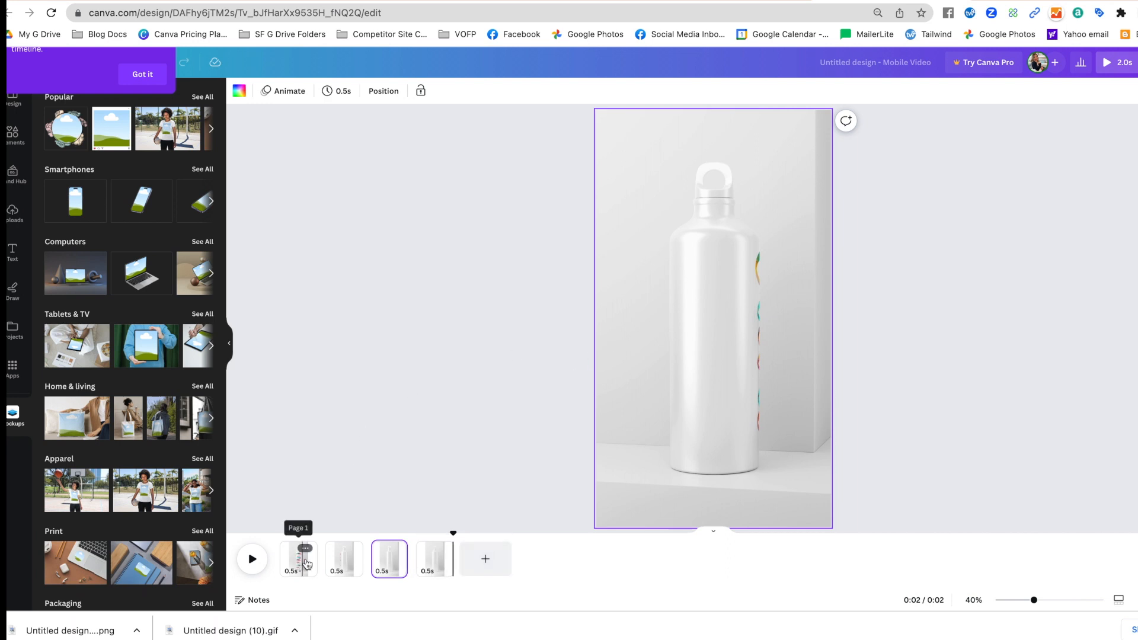
pyautogui.moveTo(440, 563)
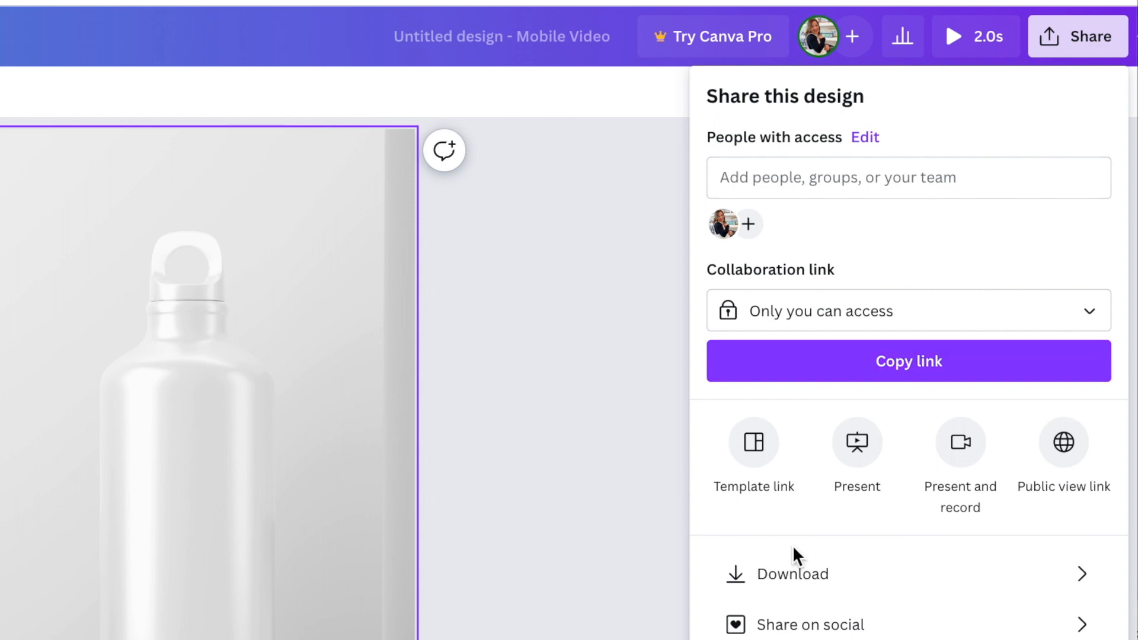
# - Download all 4 pages with the file type switched from MP4 Video to GIF
pyautogui.click(792, 574)
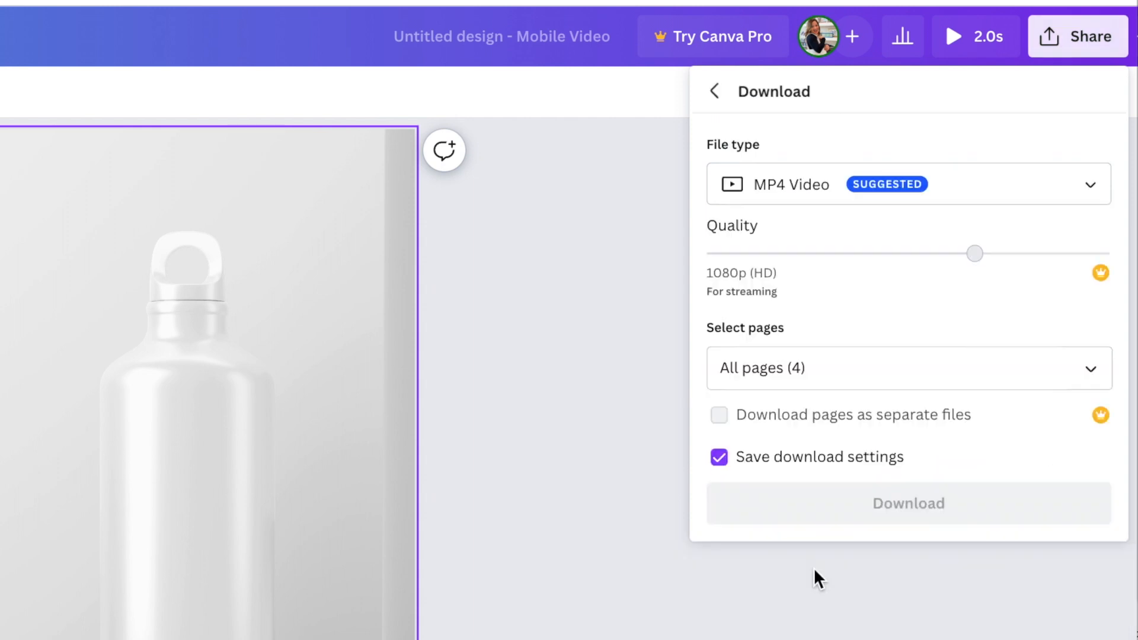
pyautogui.click(909, 184)
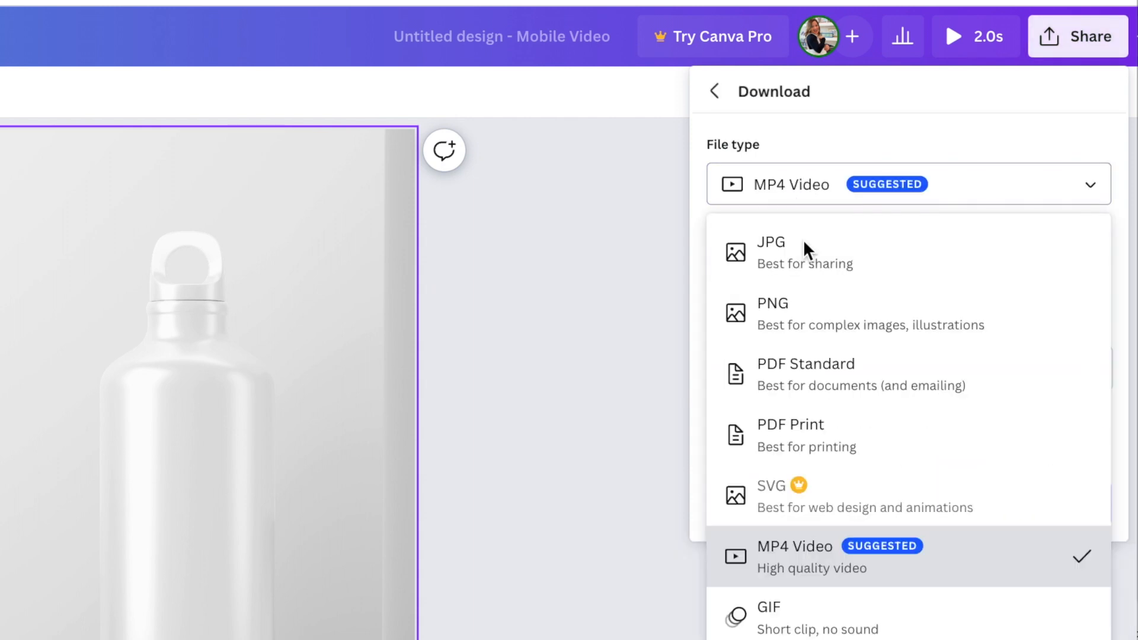
pyautogui.click(769, 607)
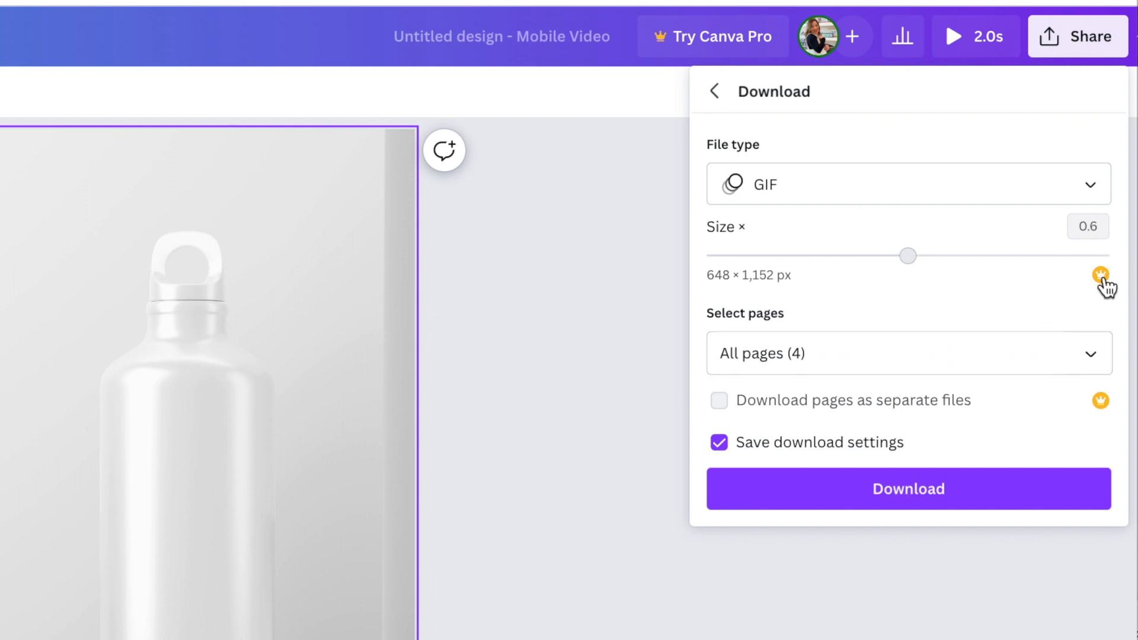
pyautogui.moveTo(1104, 340)
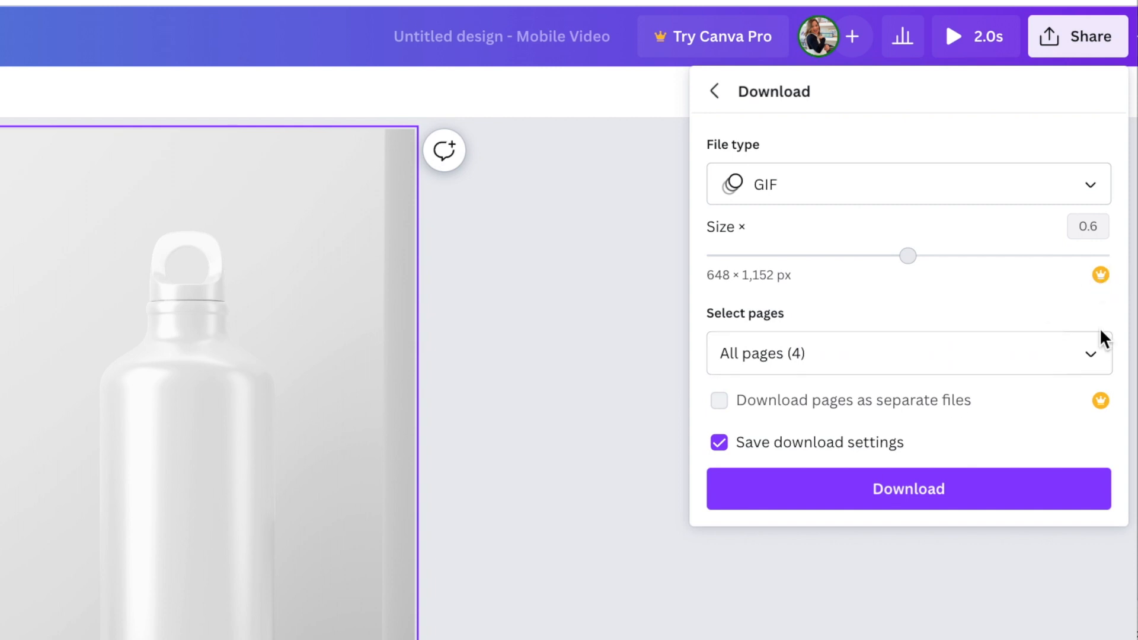
pyautogui.moveTo(1101, 413)
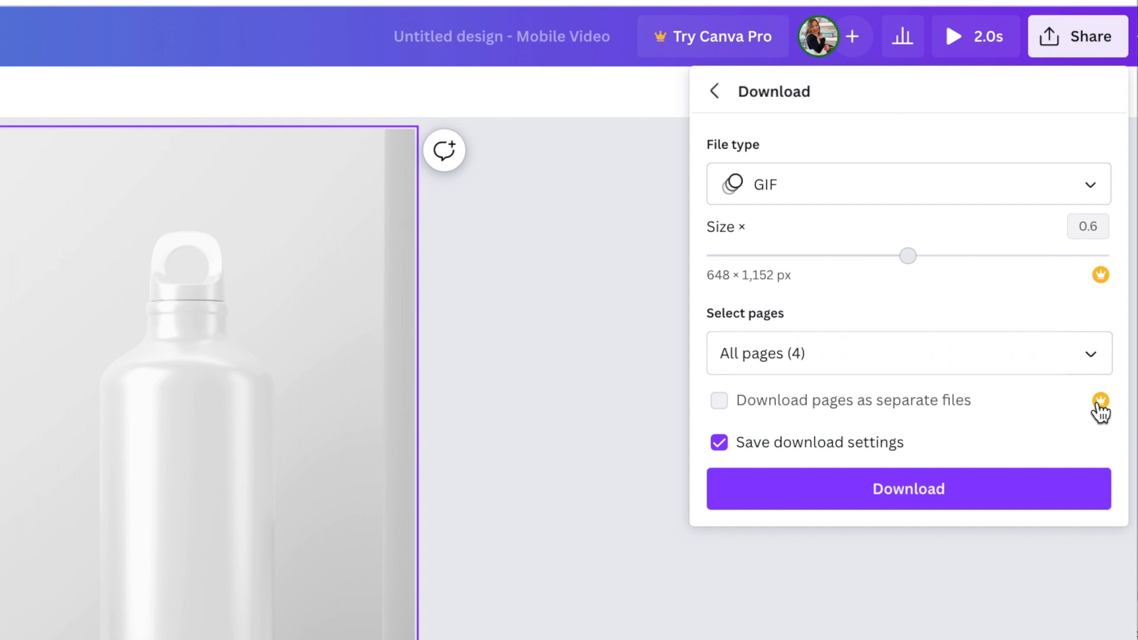
pyautogui.moveTo(1078, 284)
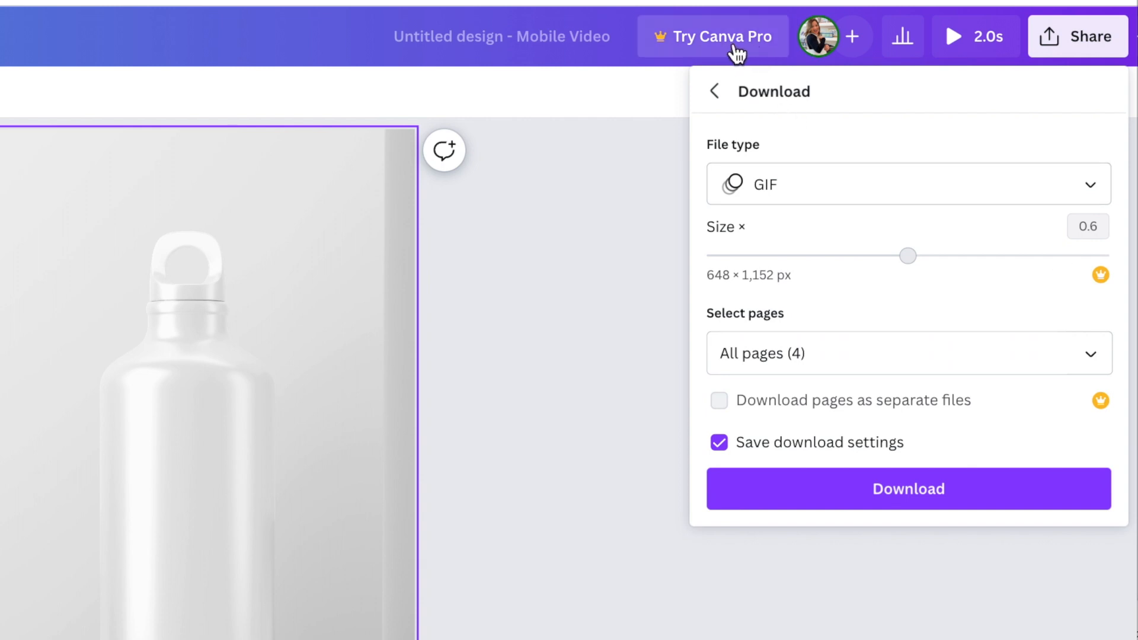
pyautogui.moveTo(841, 279)
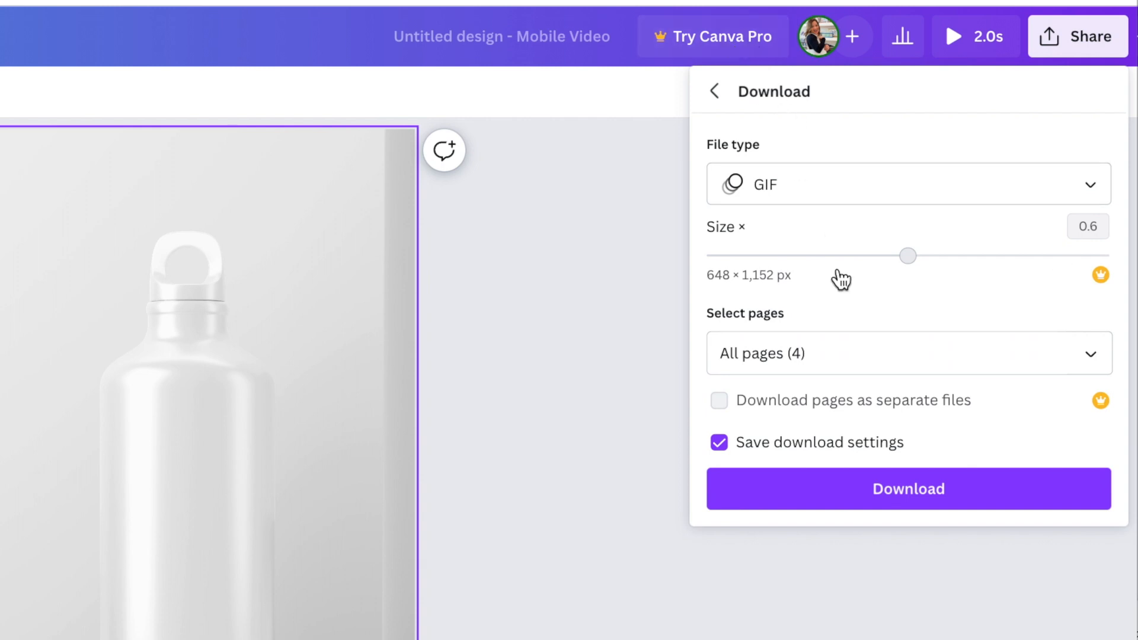
pyautogui.moveTo(1010, 262)
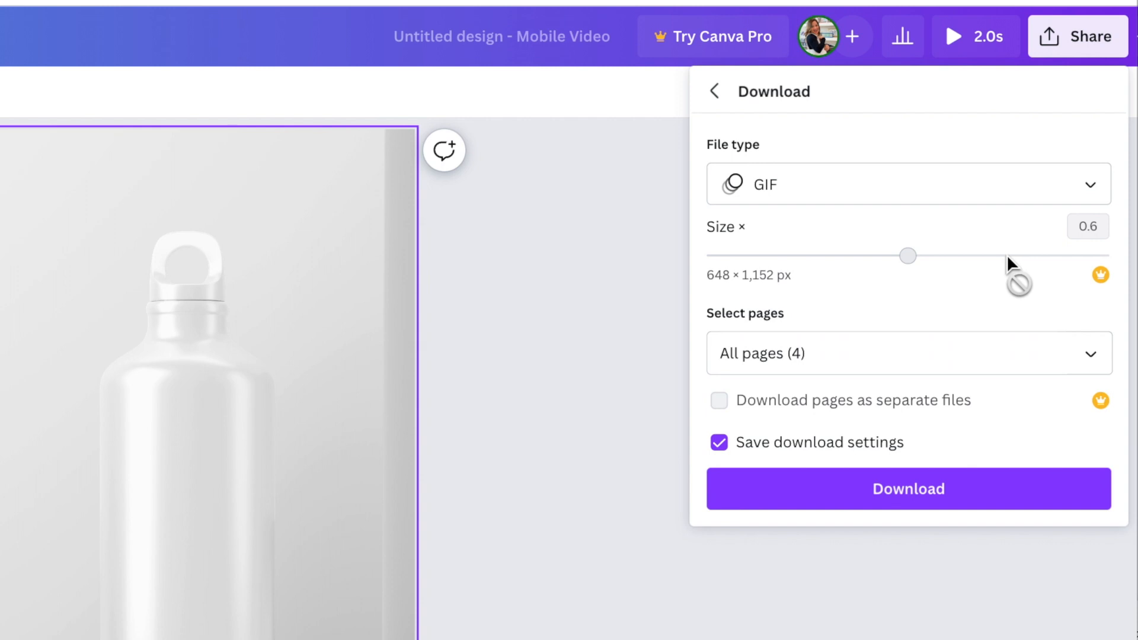
pyautogui.moveTo(815, 366)
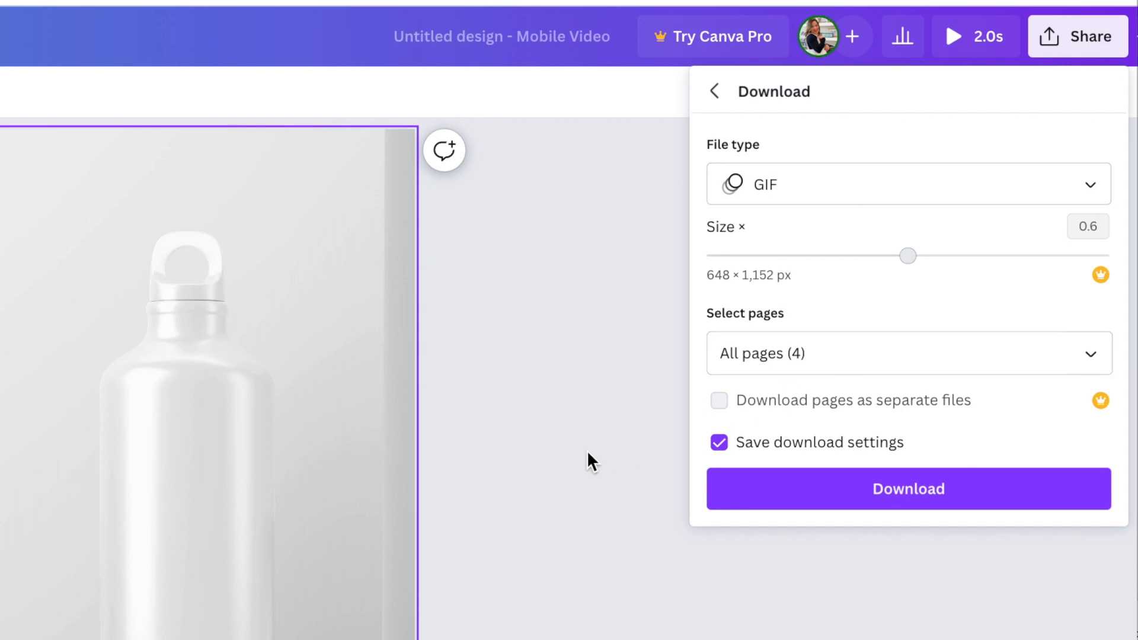
pyautogui.moveTo(592, 480)
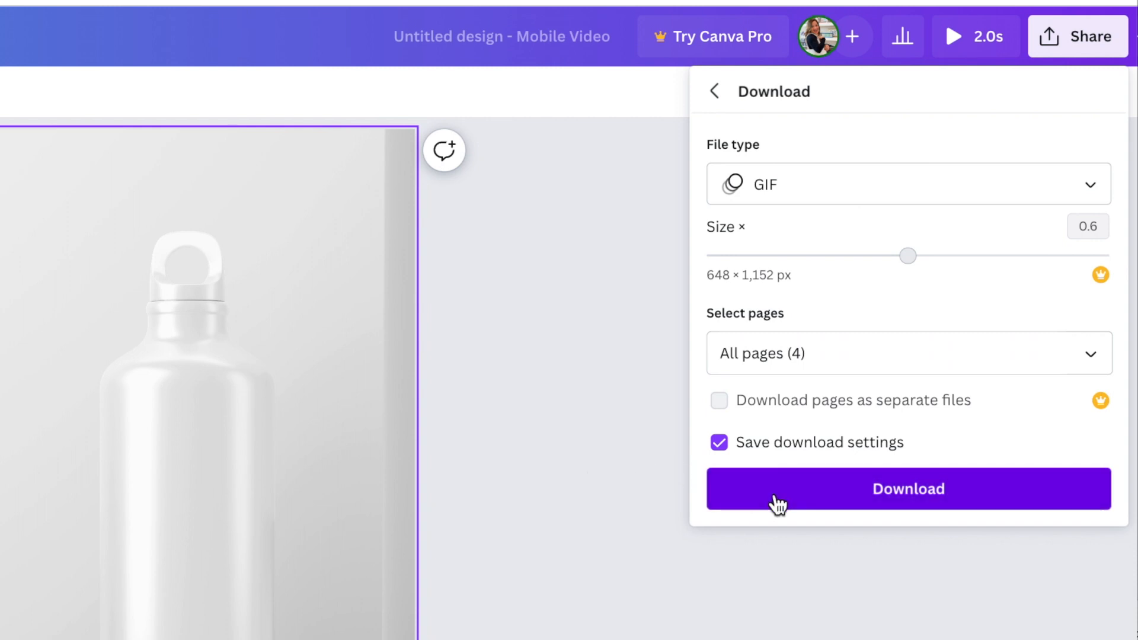
pyautogui.click(909, 489)
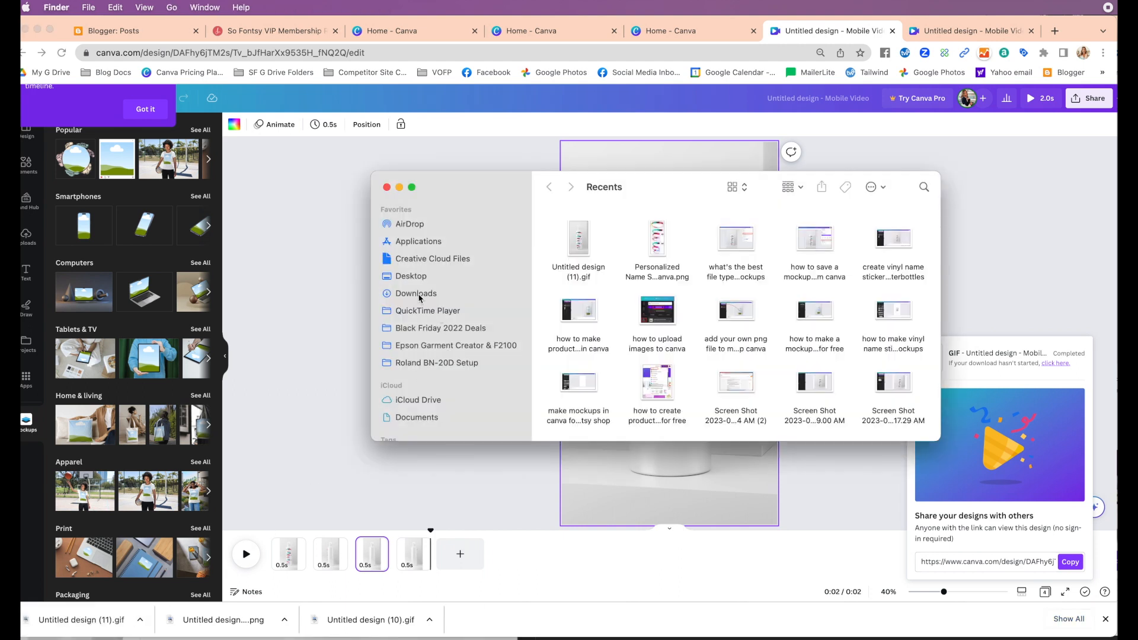
# - Show the Downloads folder in Finder, listing the new Untitled design (11).gif
pyautogui.click(416, 294)
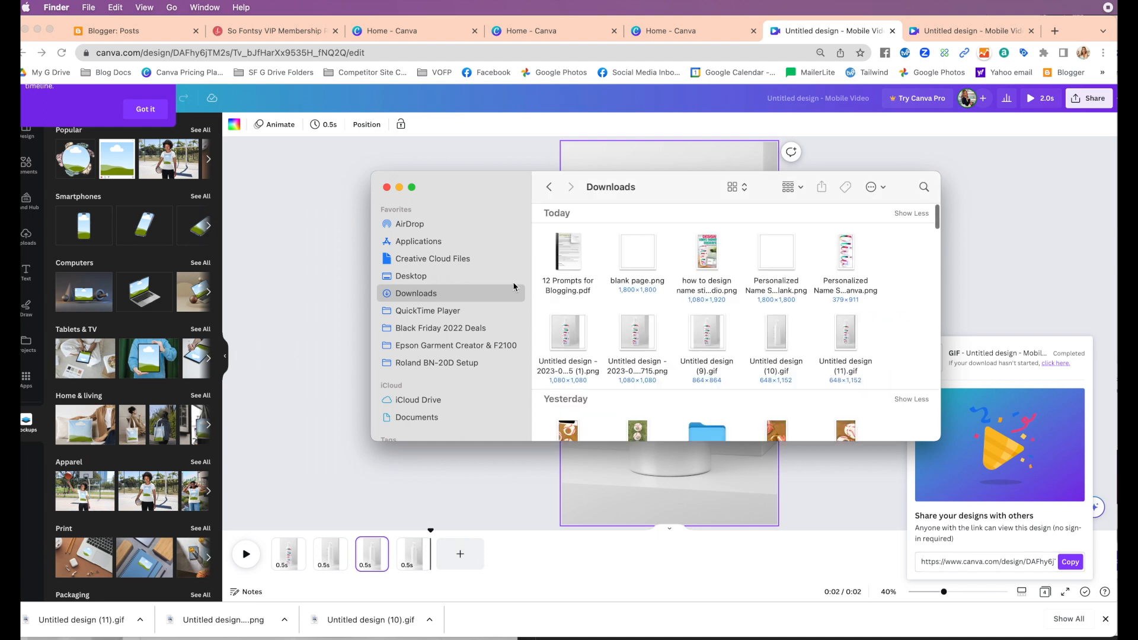
pyautogui.moveTo(665, 292)
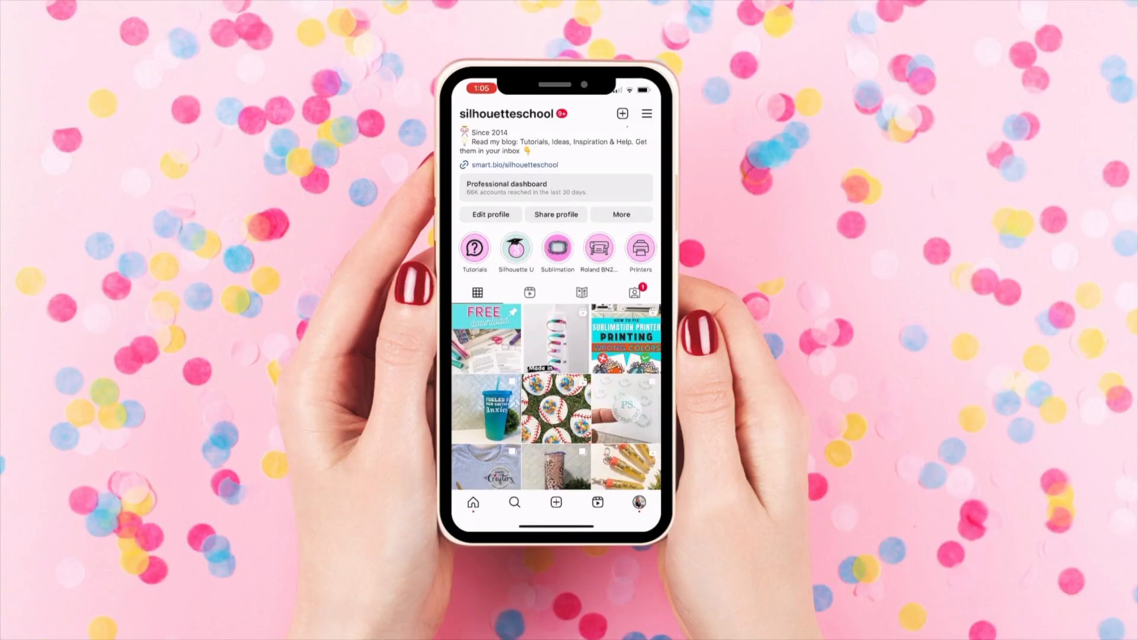
# - Open the silhouetteschool water-bottle animation post from the Instagram profile grid
pyautogui.click(555, 339)
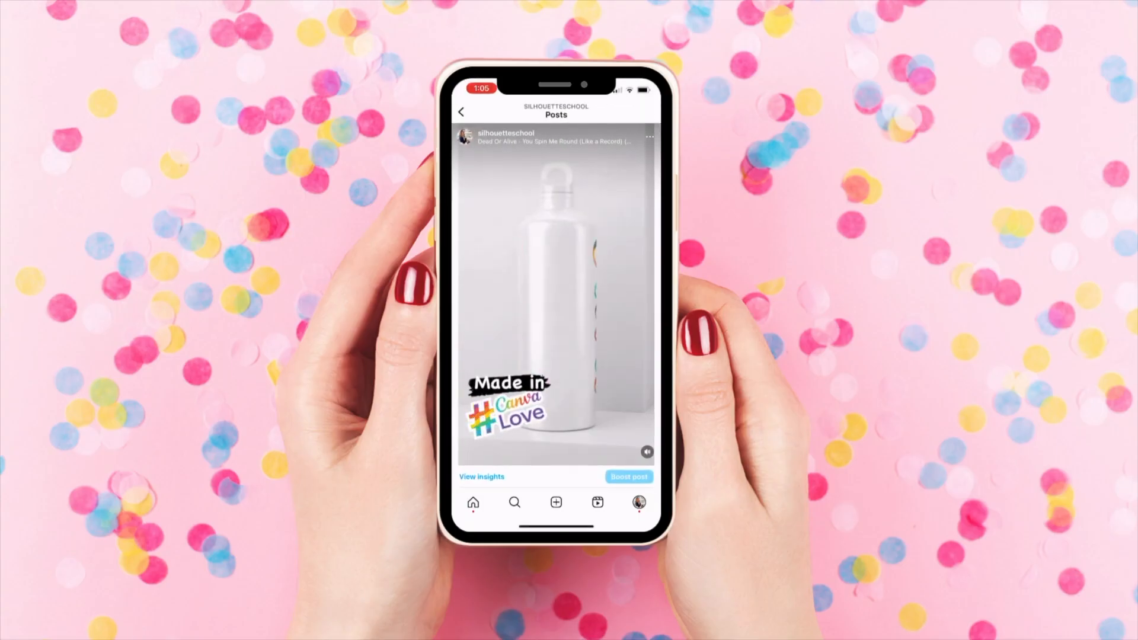